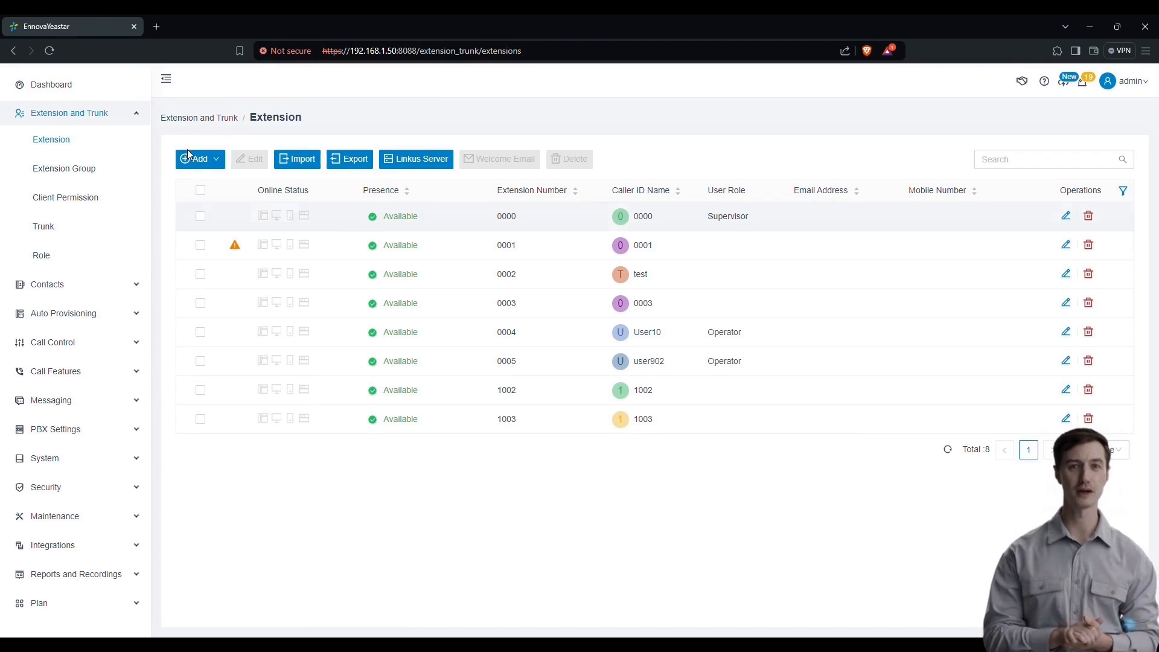
- Start adding a new extension and look over its prefilled 0006 details and User Role list without changes
left_click(196, 158)
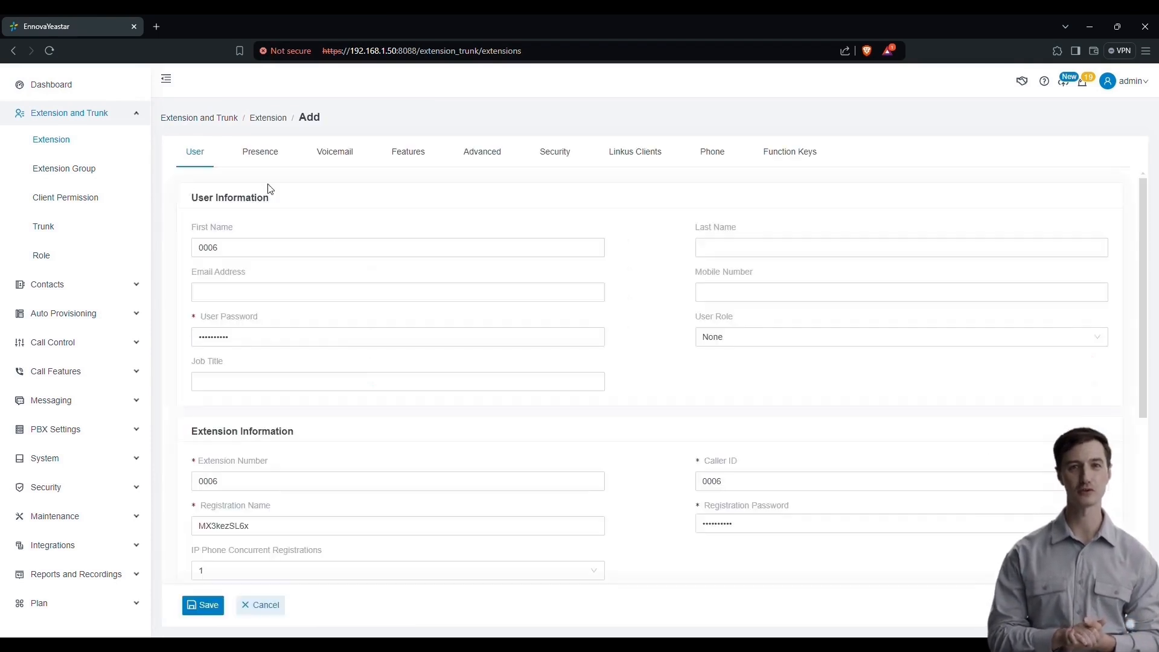
double_click(397, 246)
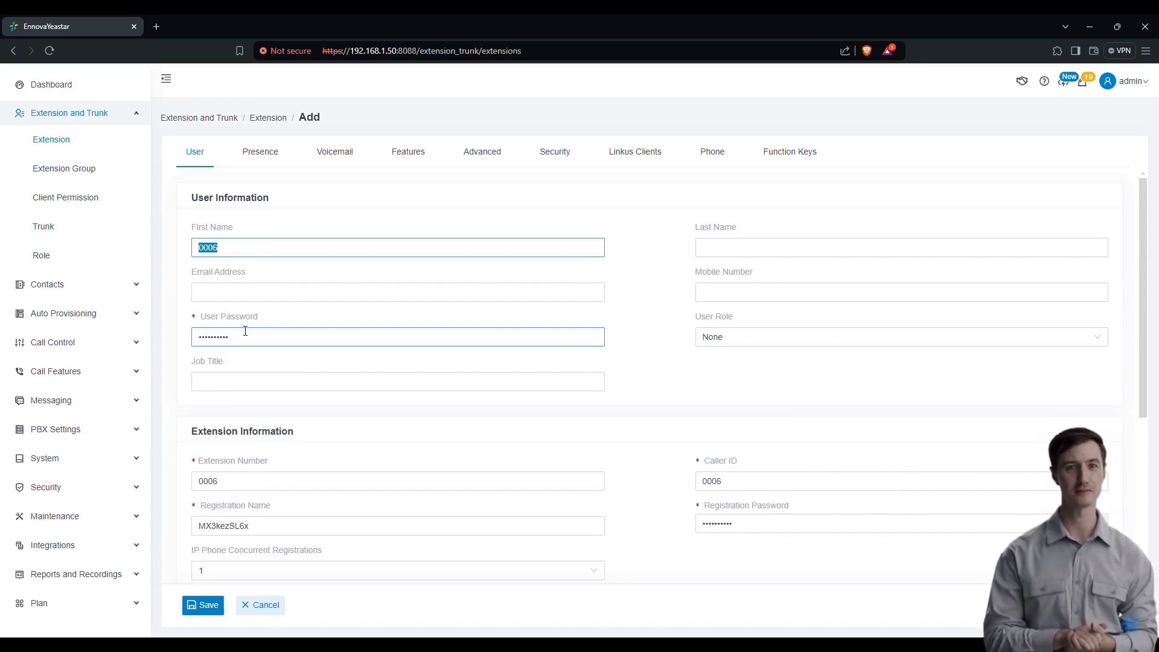
mouse_move(826, 332)
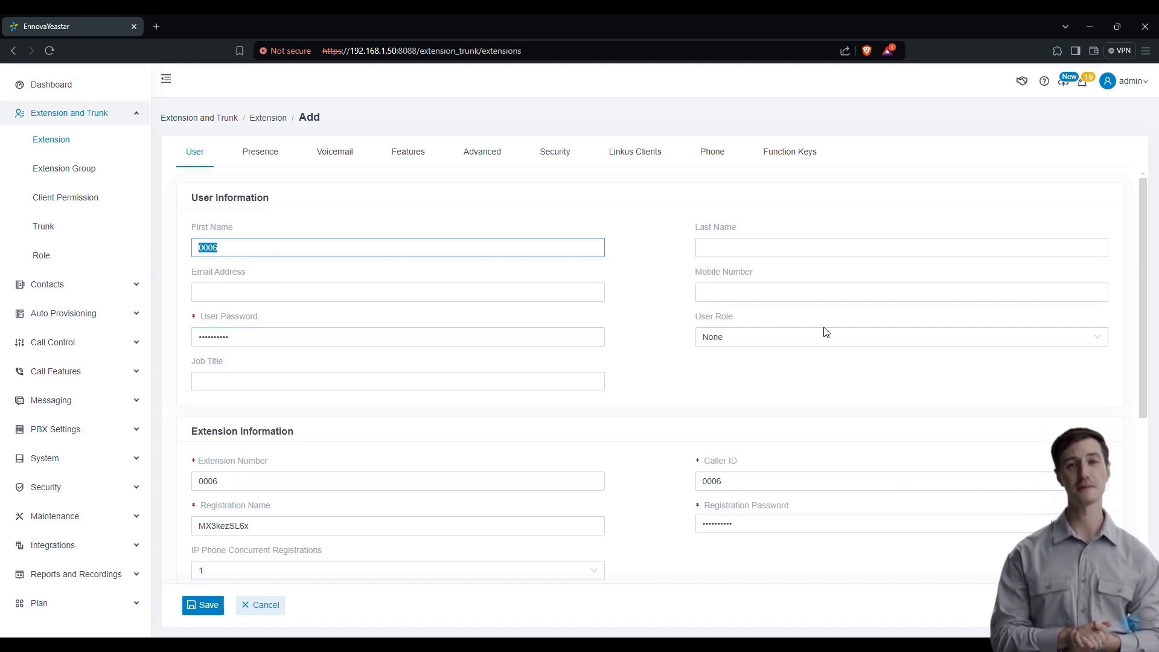
left_click(900, 337)
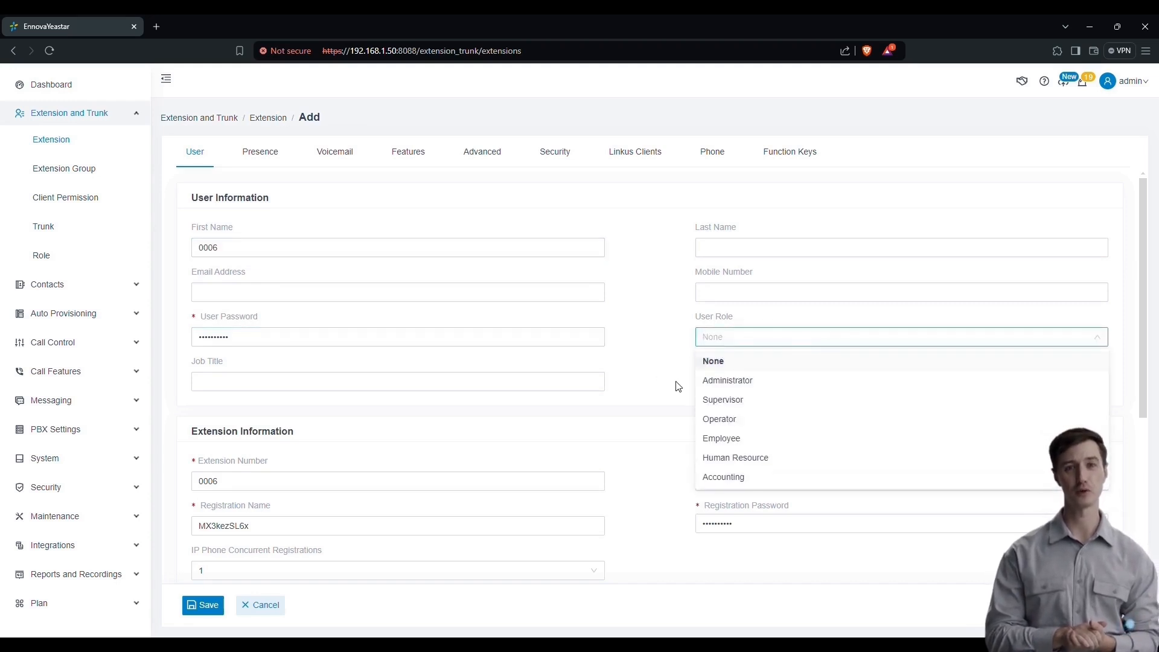
mouse_move(737, 481)
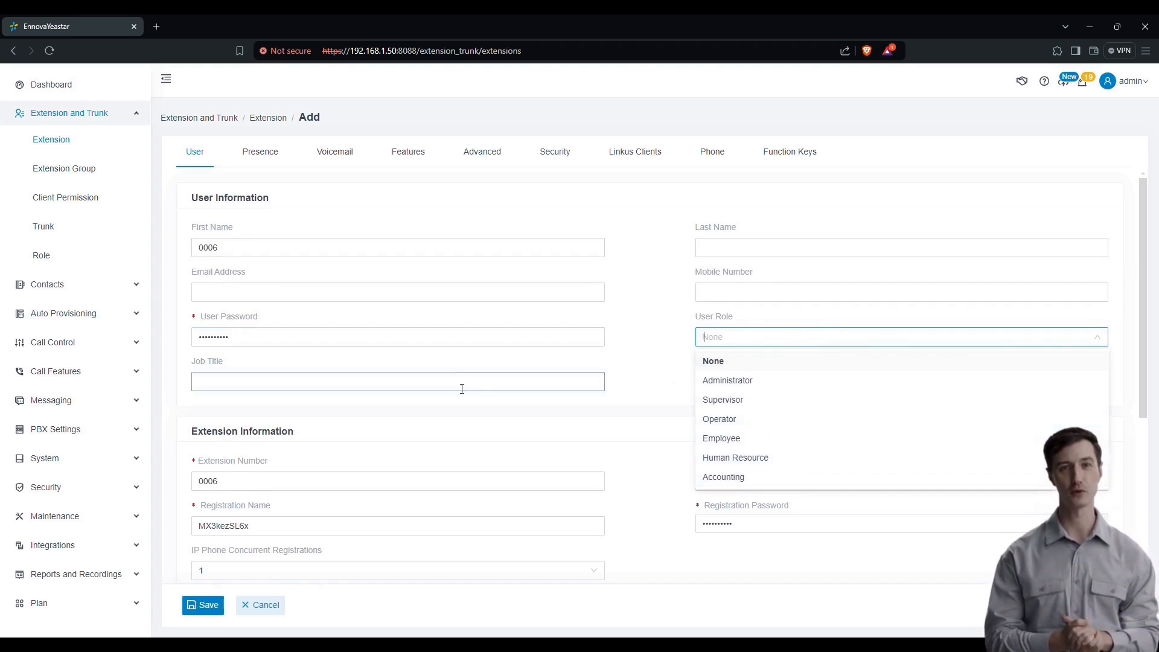
left_click(712, 361)
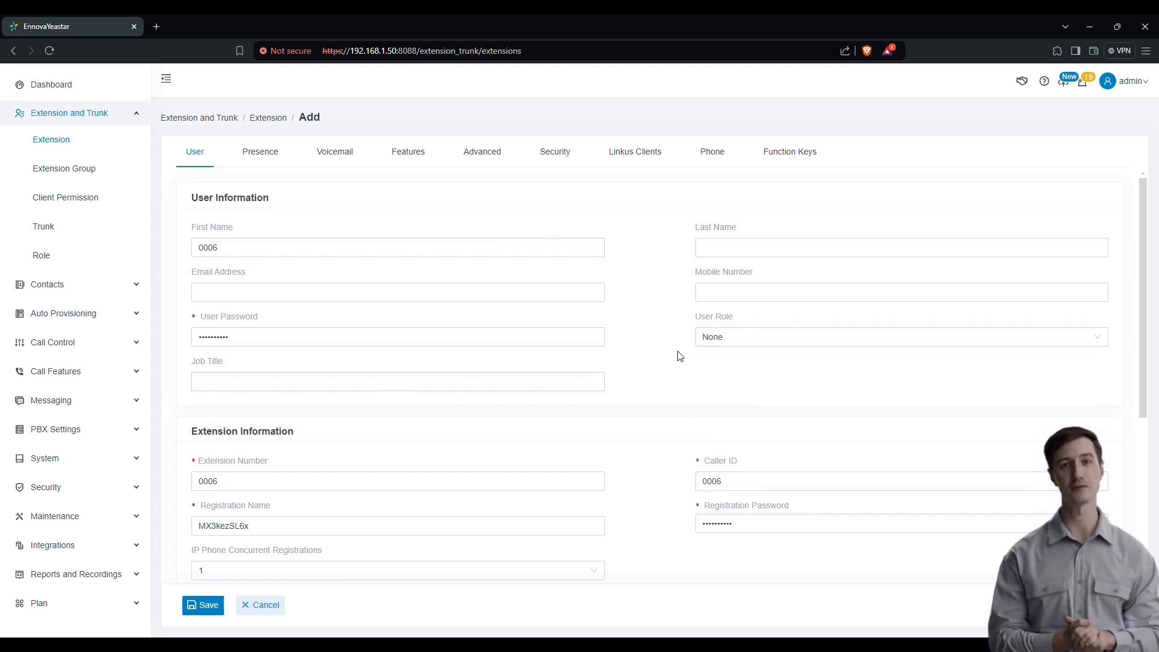
mouse_move(41, 255)
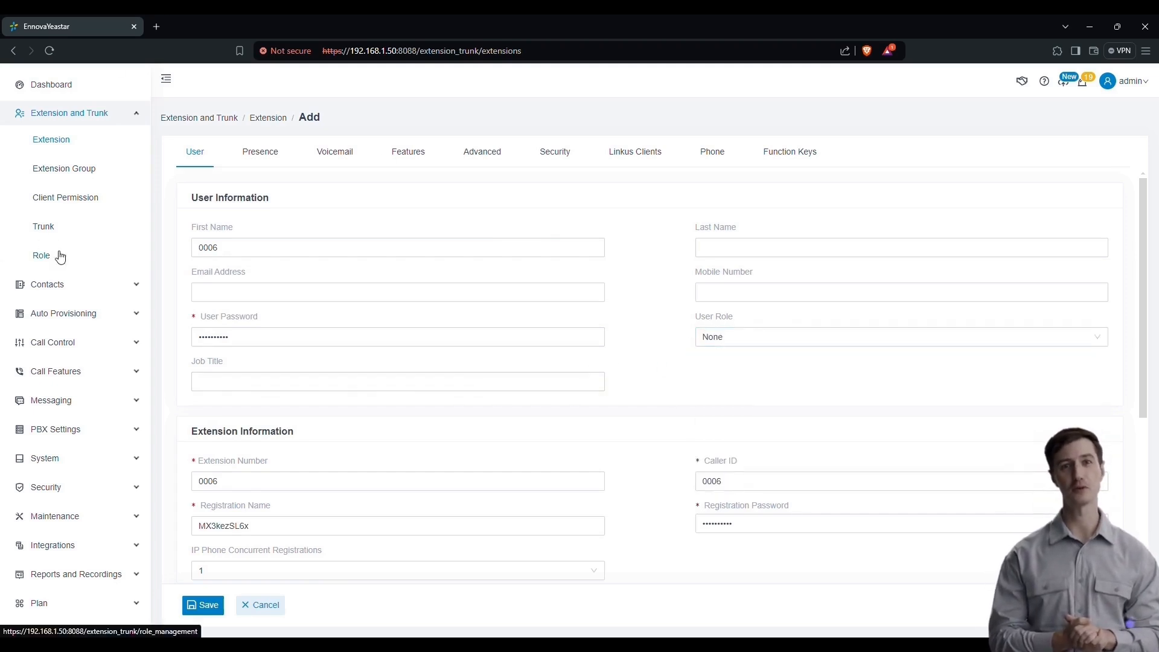
left_click(900, 247)
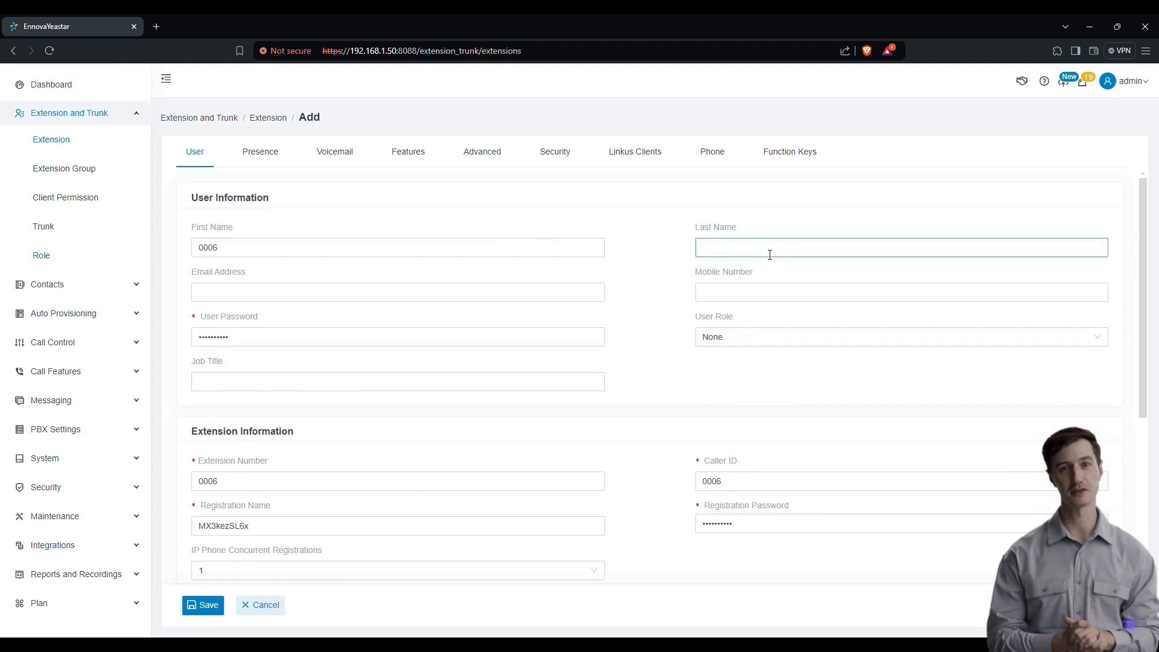
- Review the Extension Information fields and move to the Presence settings
scroll("down", 3)
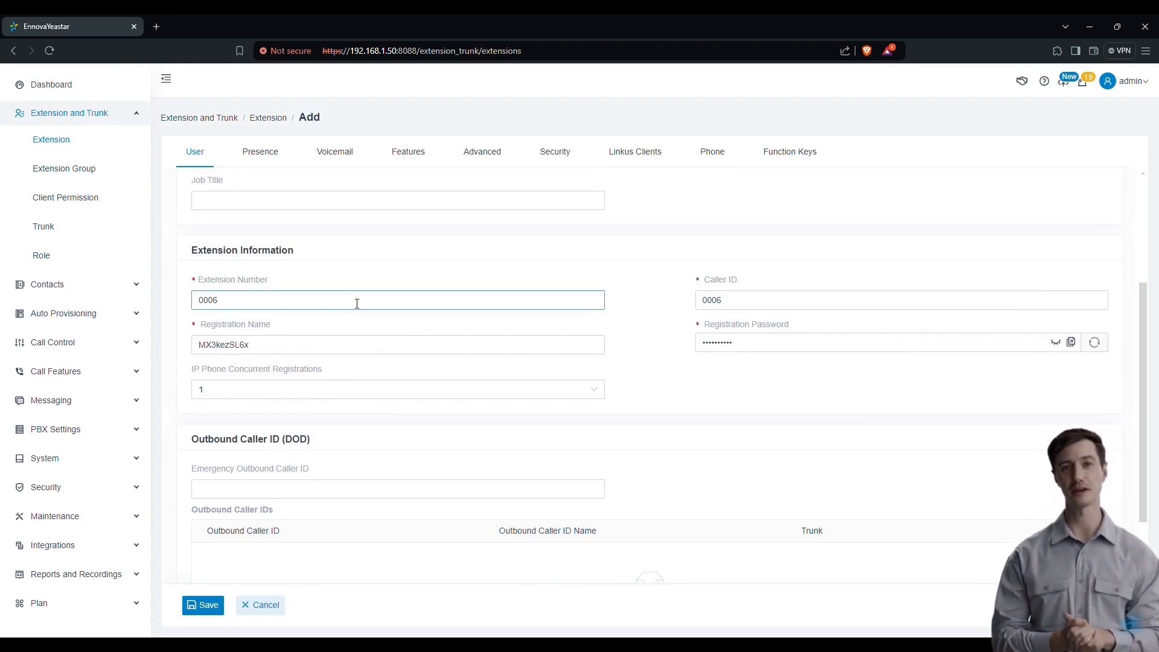
mouse_move(769, 319)
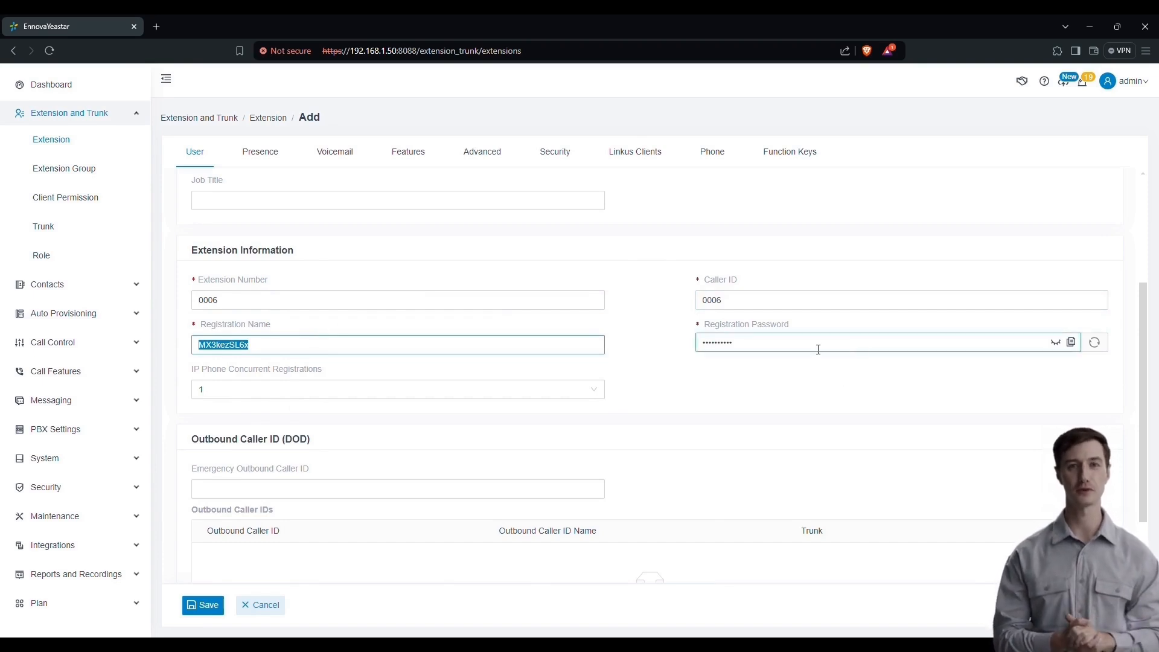
mouse_move(432, 373)
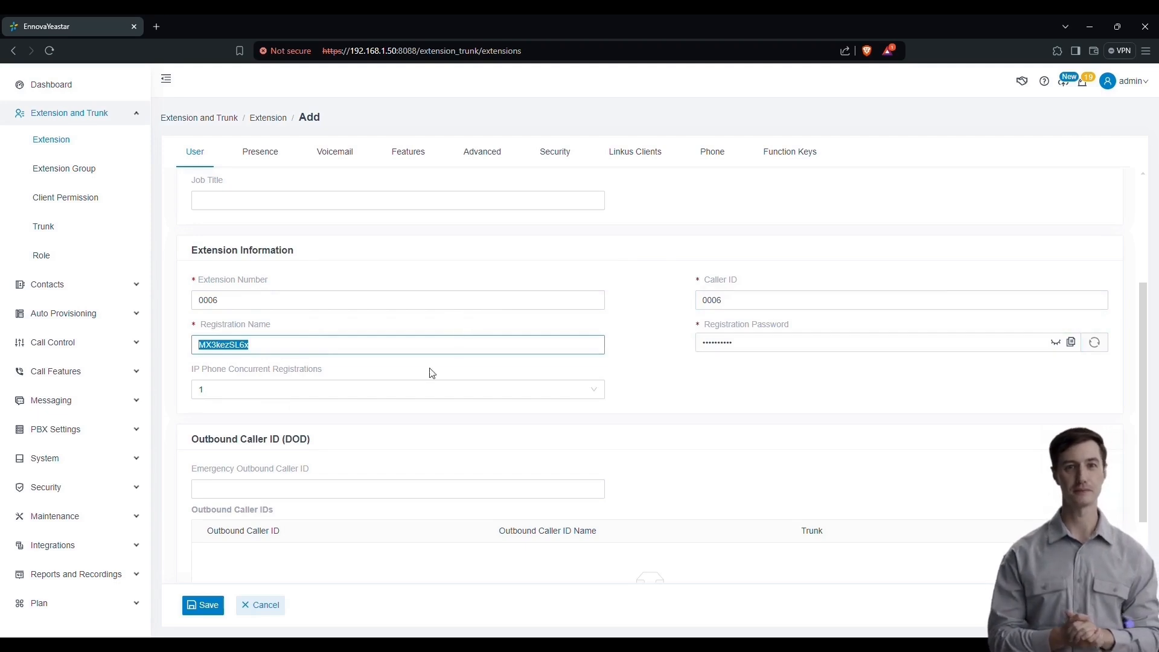
left_click(260, 152)
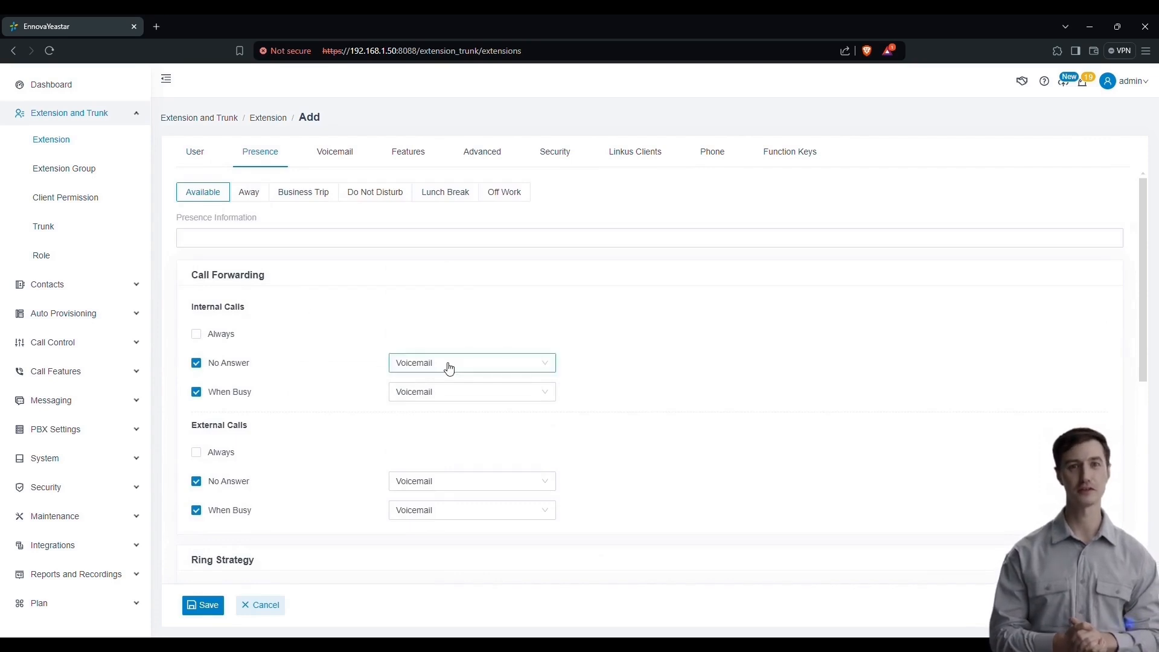
- Explore the internal-call forwarding destinations (extension, IVR 6200) and leave unanswered calls going to voicemail
left_click(471, 362)
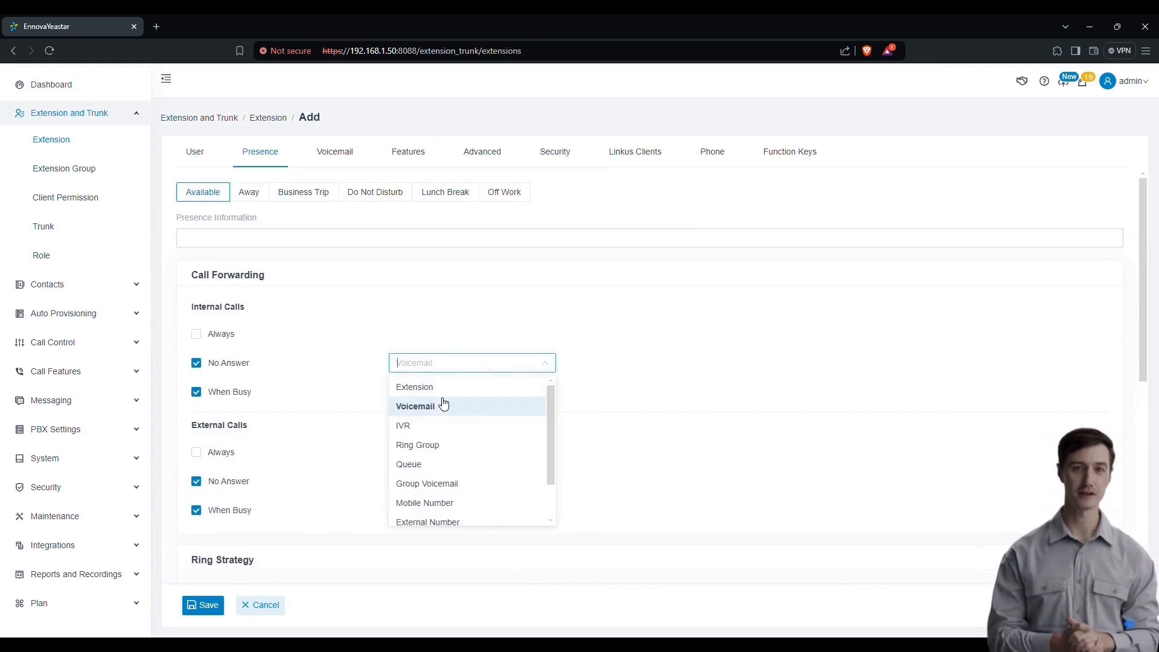
mouse_move(451, 390)
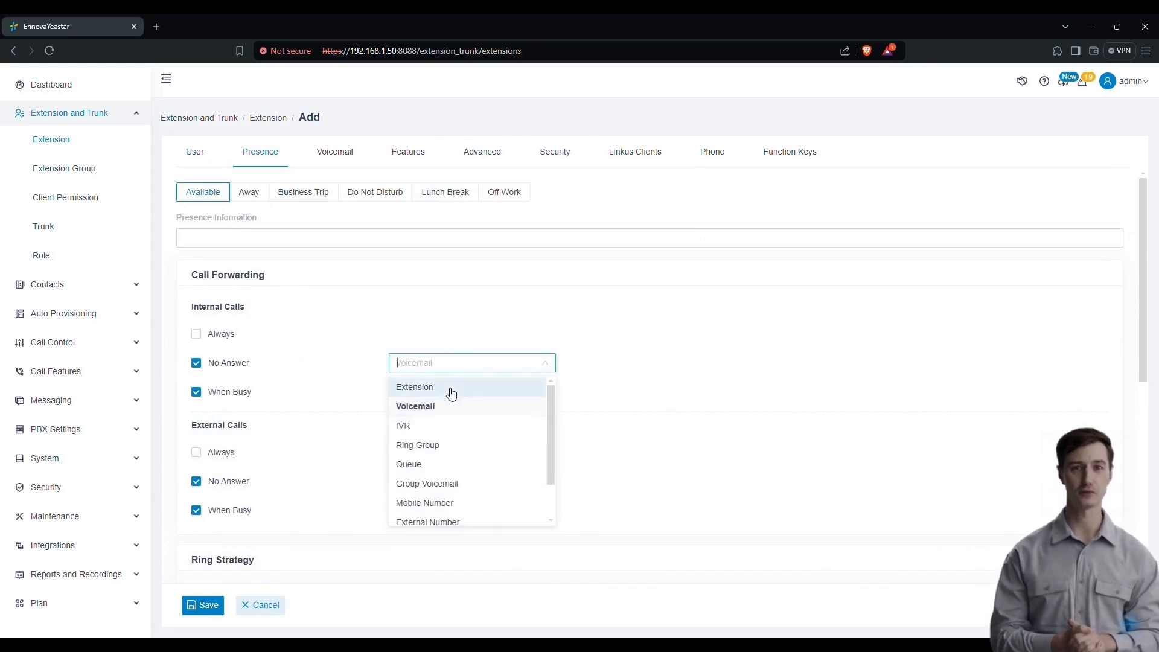
left_click(414, 386)
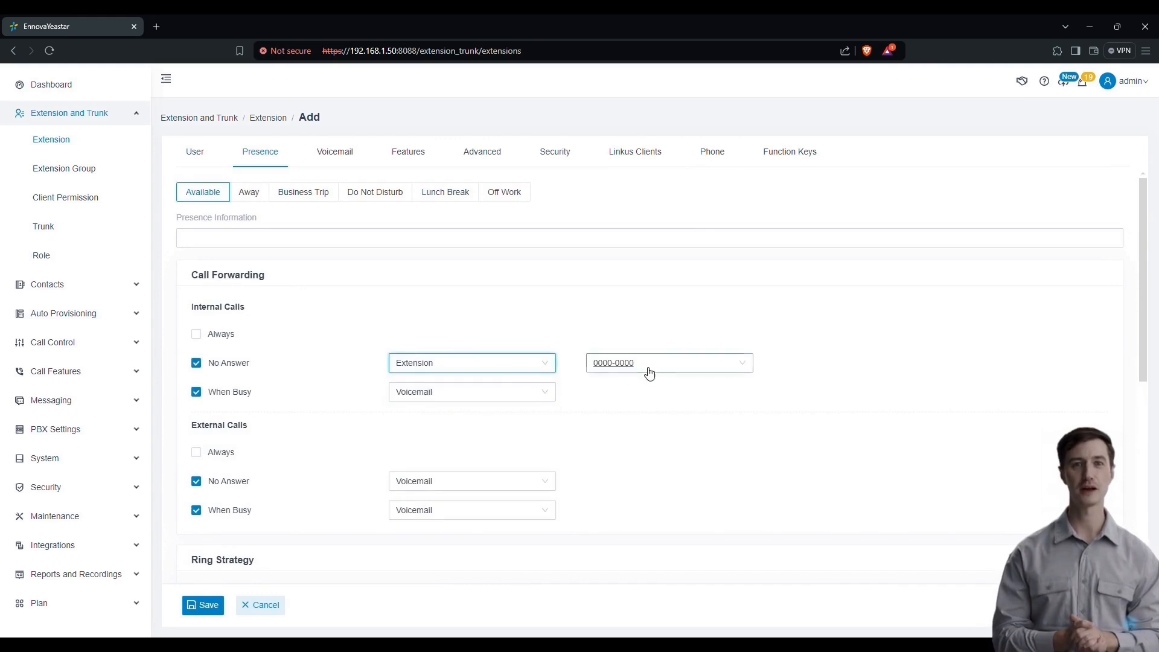
left_click(666, 363)
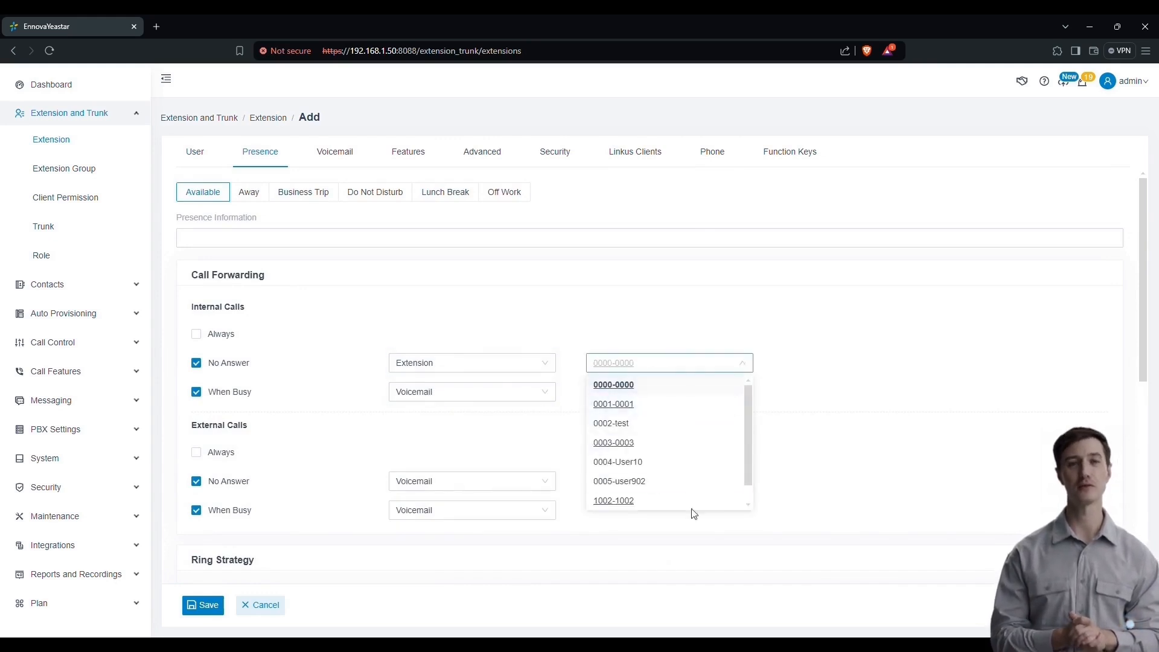
left_click(471, 362)
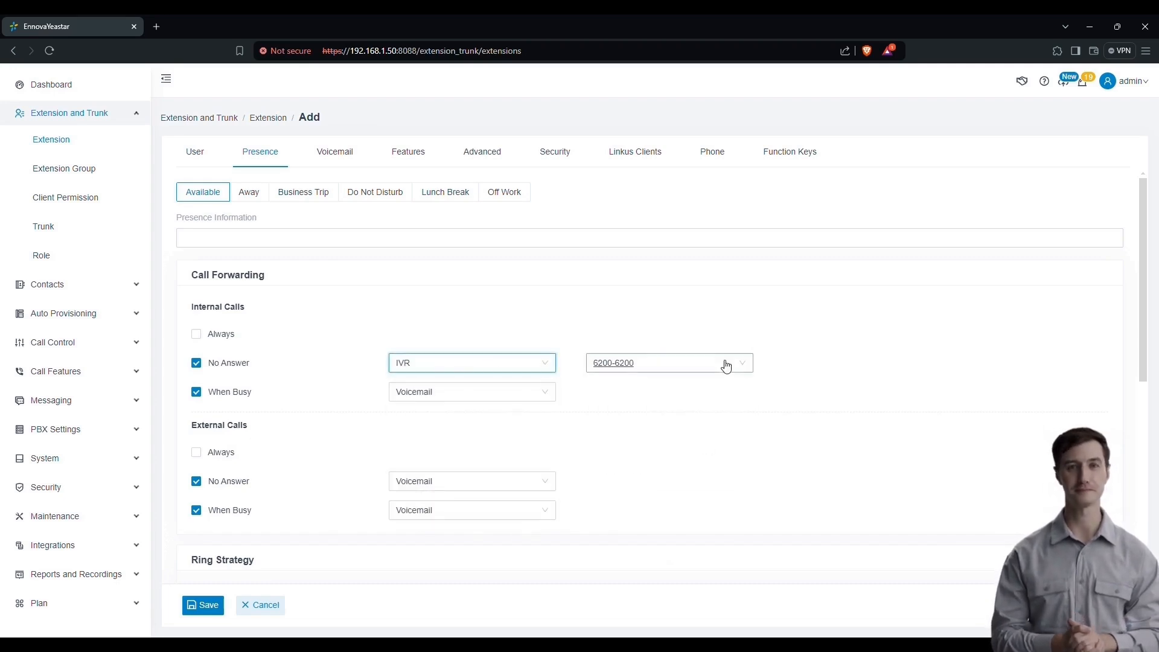
mouse_move(773, 402)
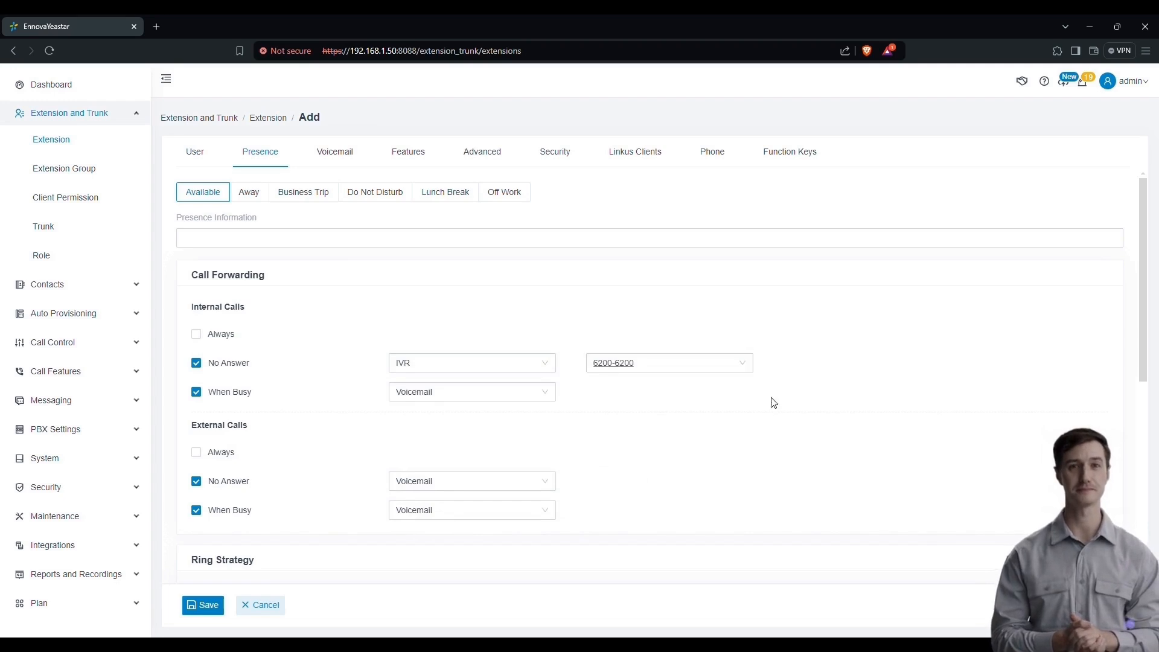
left_click(666, 362)
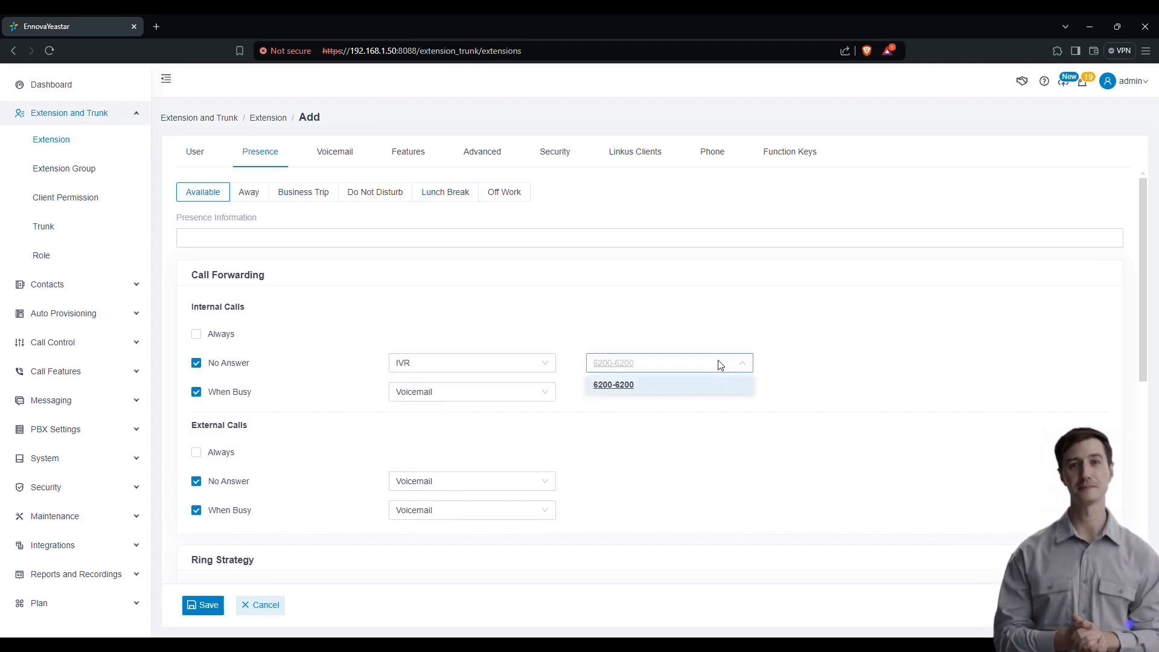
left_click(613, 383)
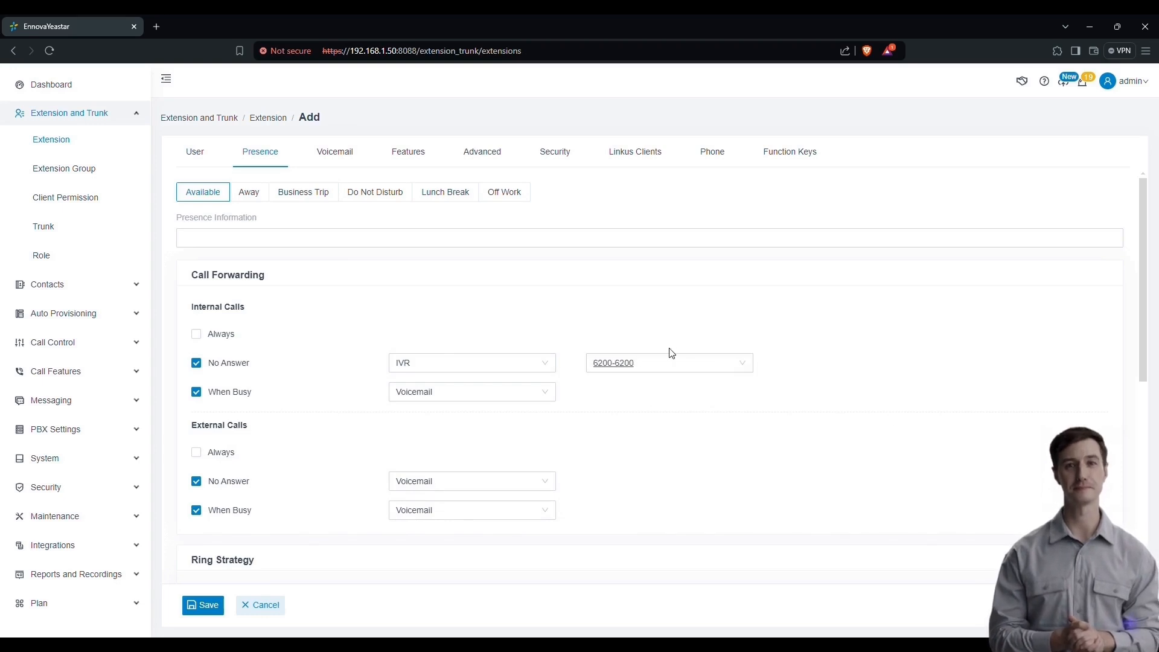
mouse_move(519, 391)
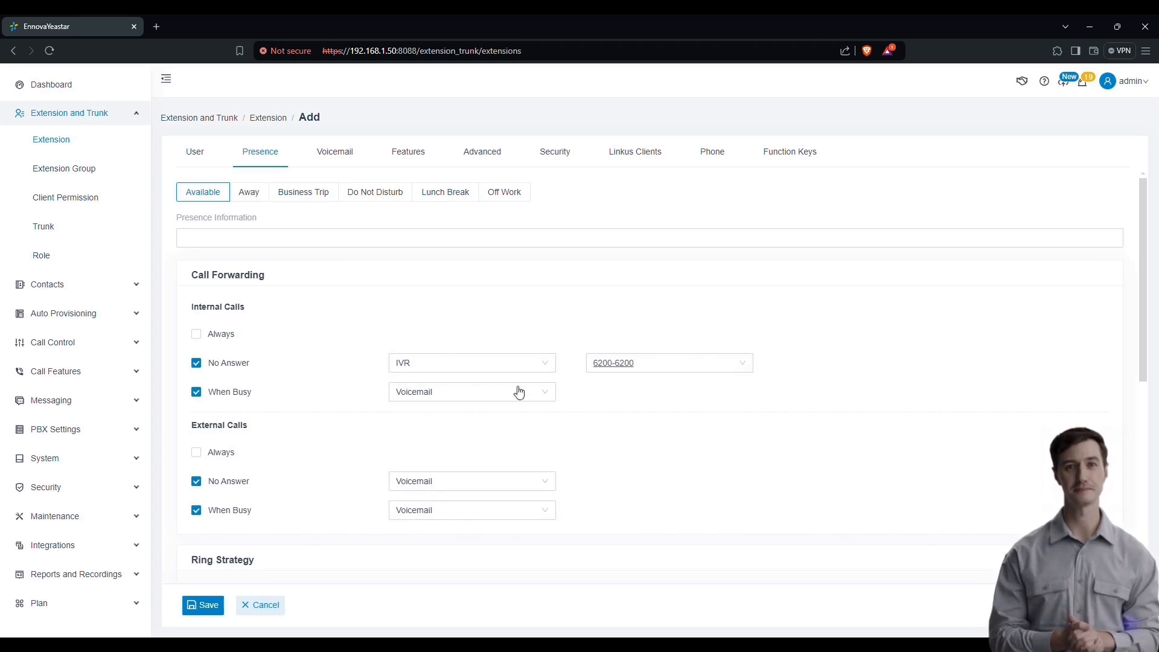
left_click(471, 391)
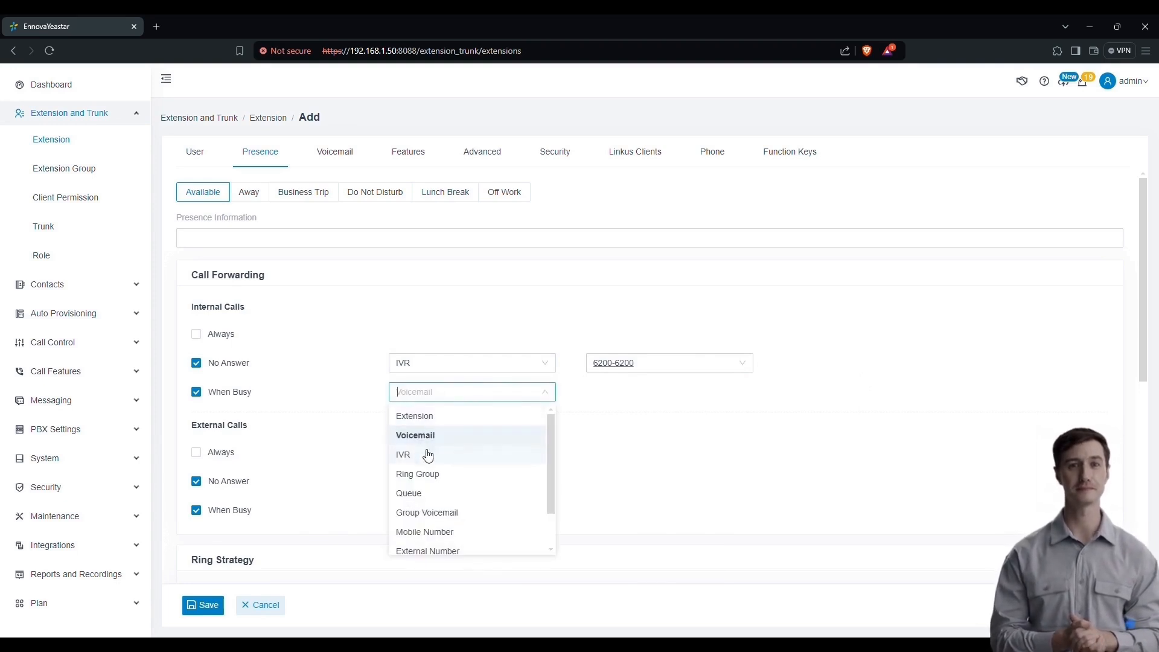
mouse_move(435, 418)
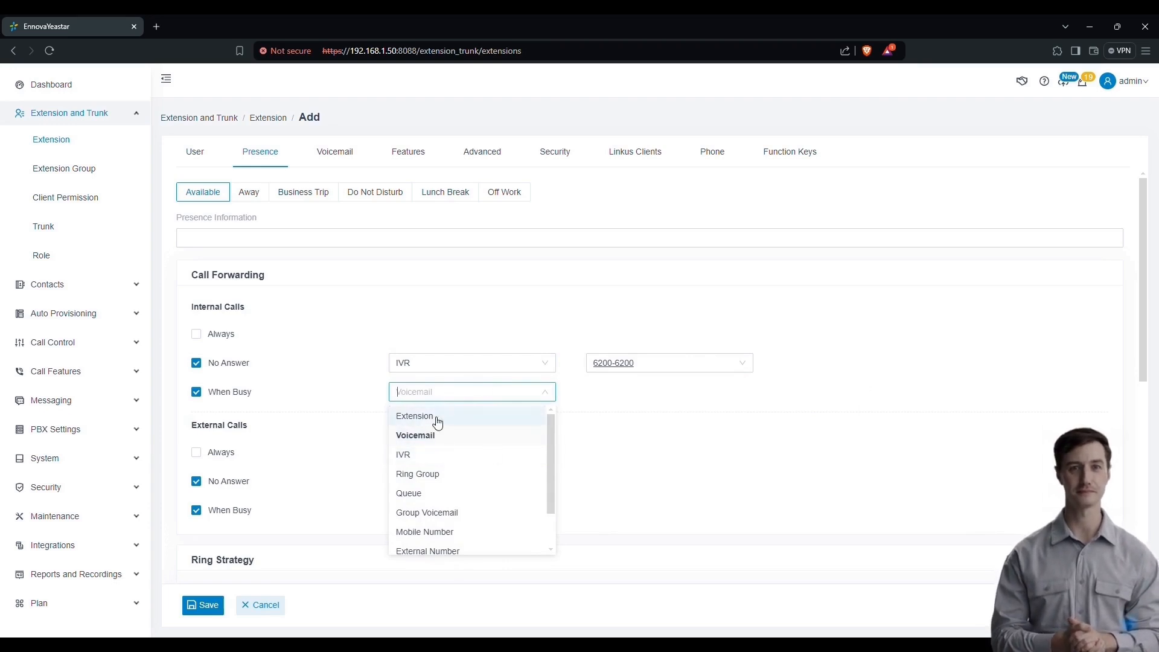
left_click(414, 415)
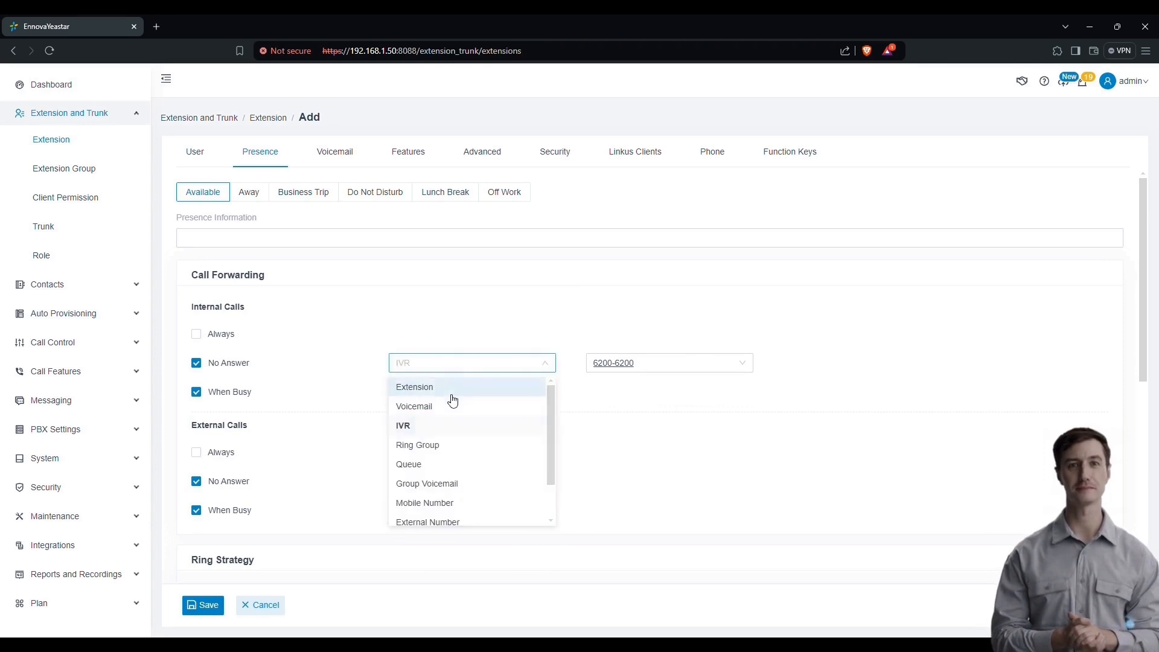
left_click(414, 406)
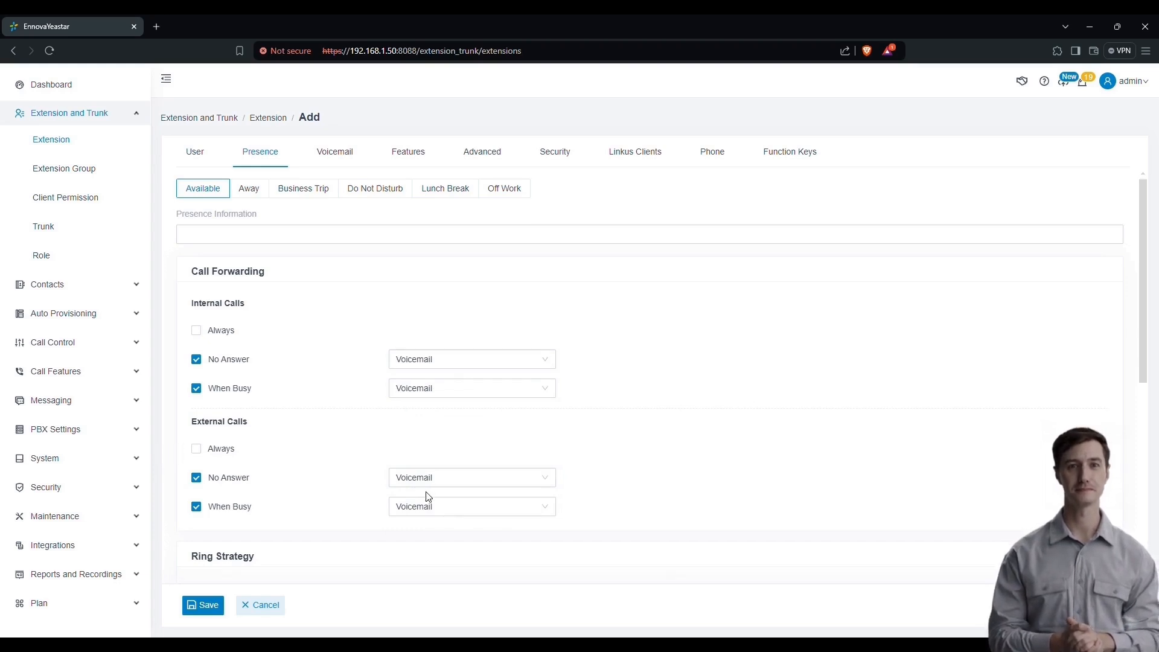
scroll("down", 3)
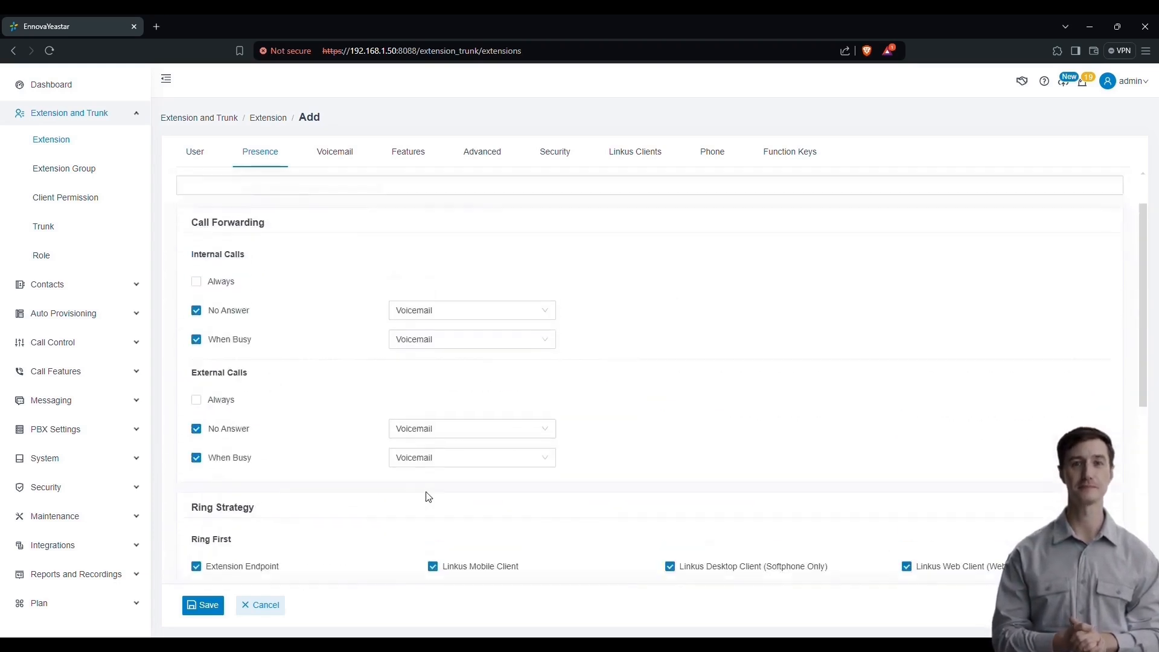
- Review forwarding rules for Away, Business Trip, Do Not Disturb and Off Work statuses
left_click(248, 192)
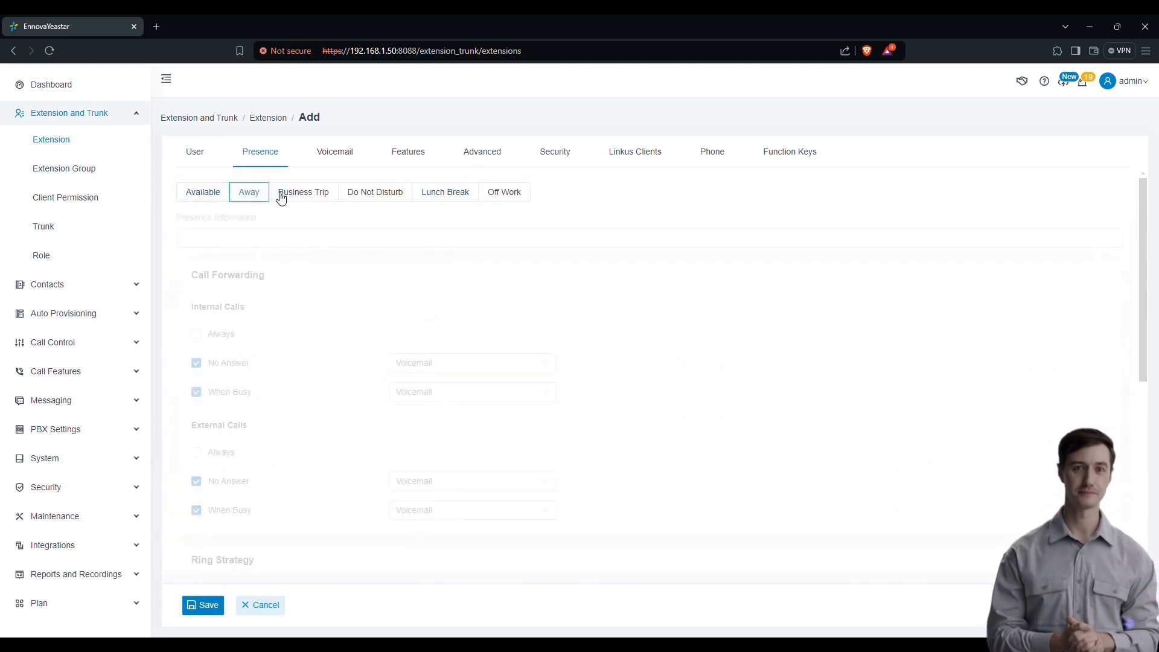
left_click(303, 192)
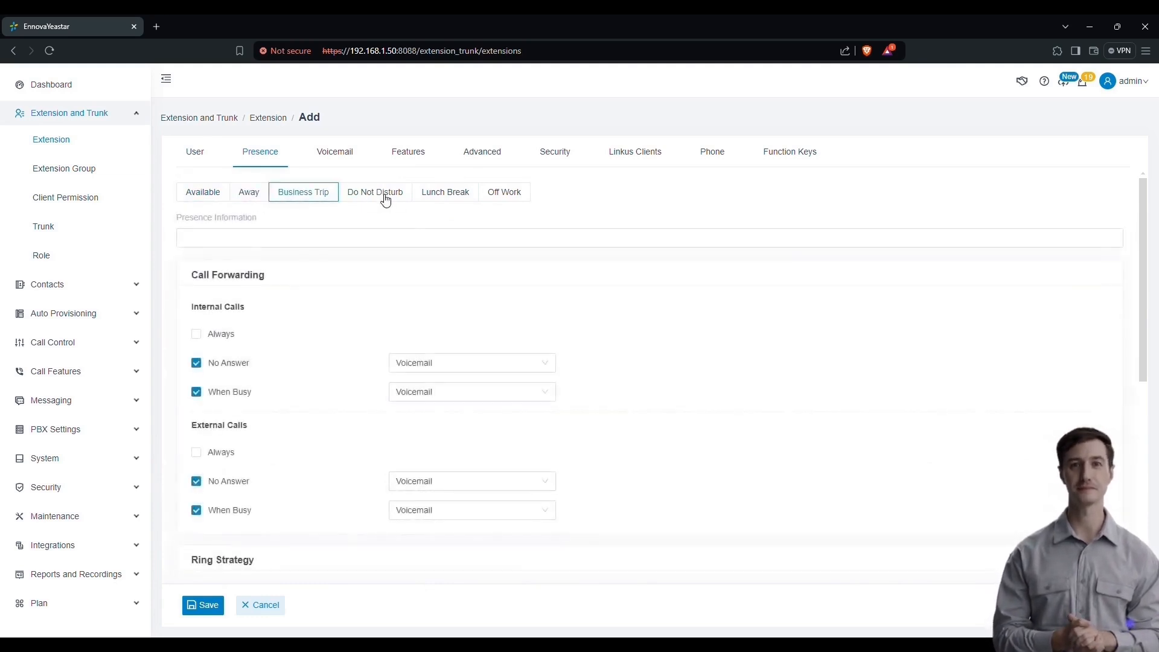
left_click(374, 192)
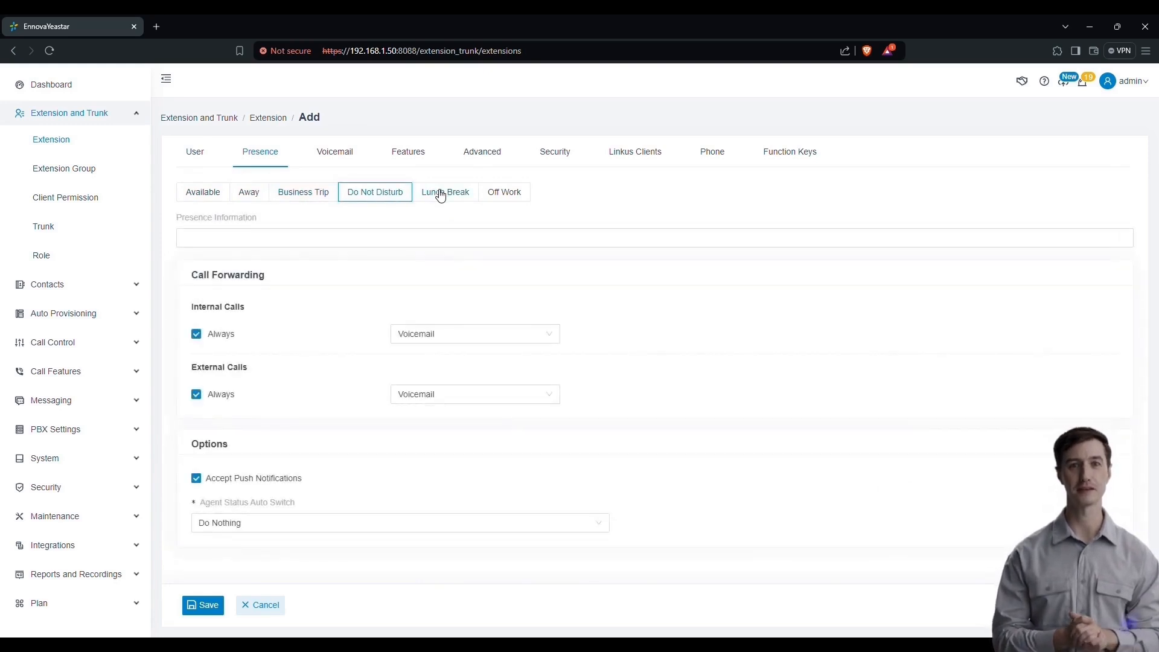
left_click(503, 192)
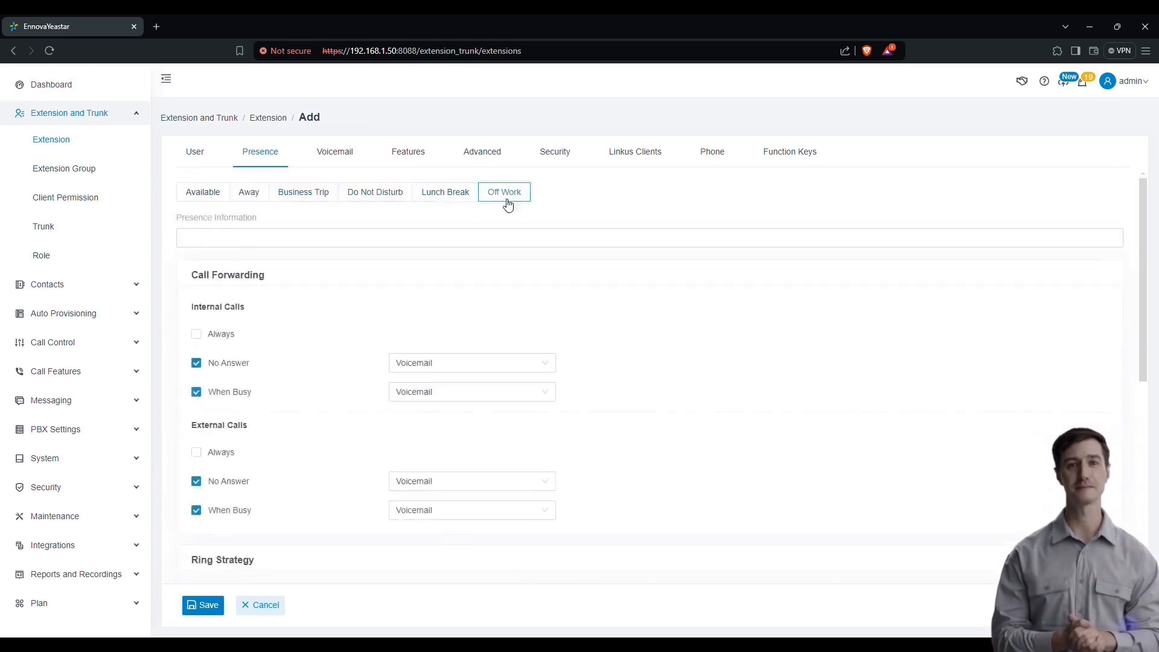
scroll("down", 3)
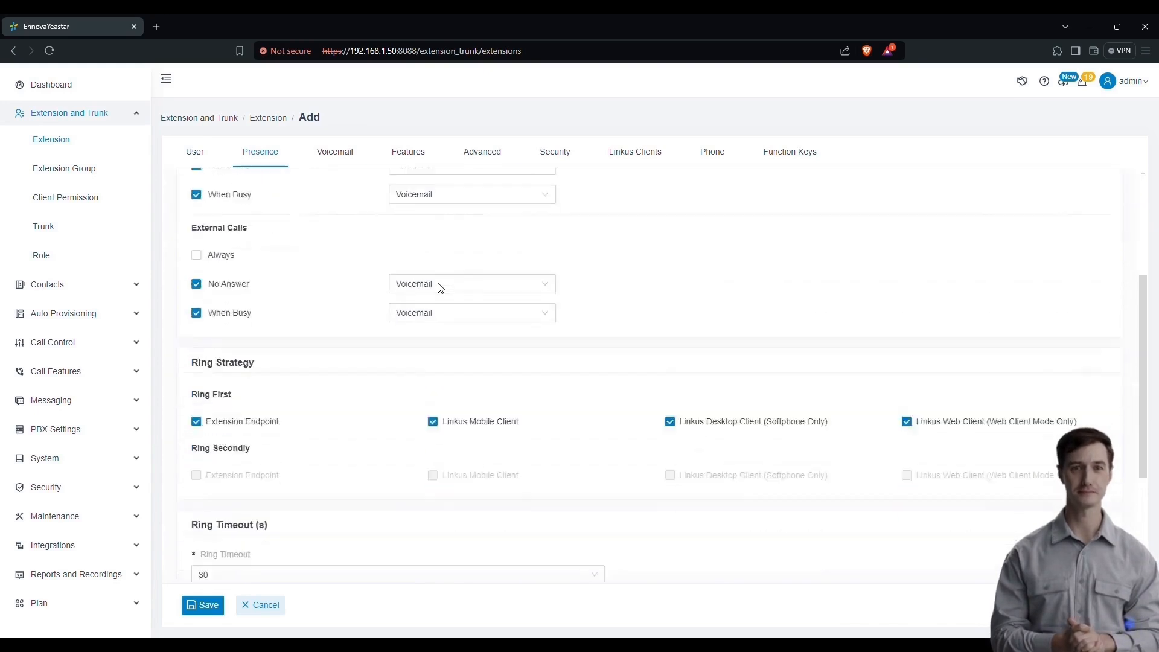
scroll("up", 3)
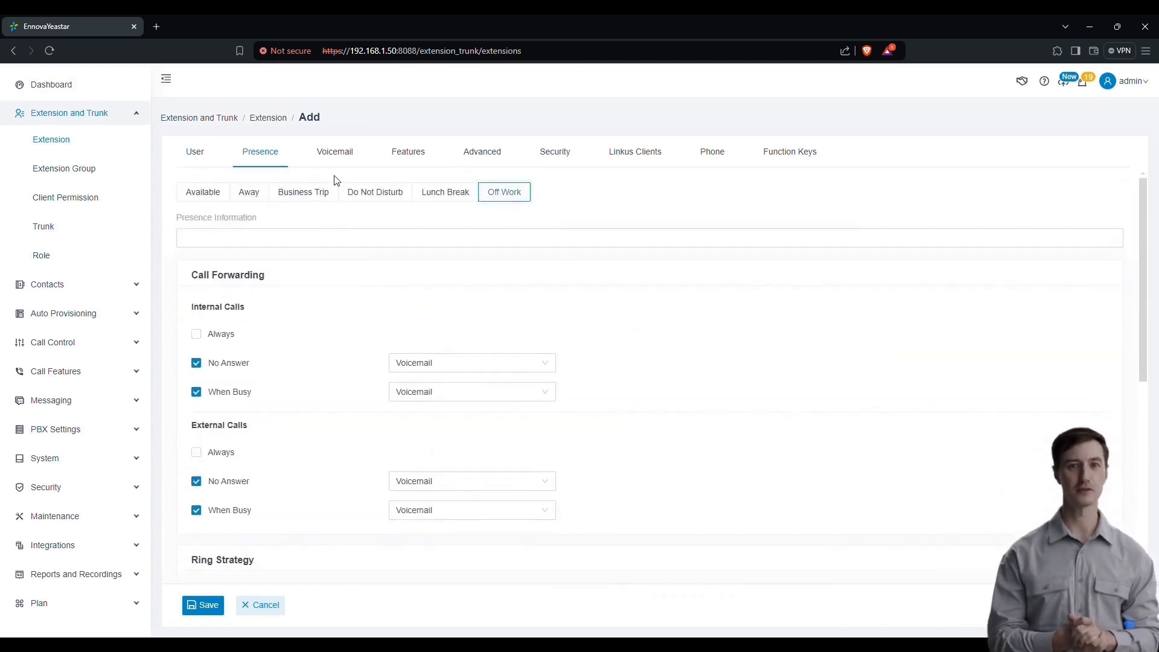
- Set the voicemail access PIN to 0000, keeping PIN authentication enabled and email notifications off
left_click(334, 152)
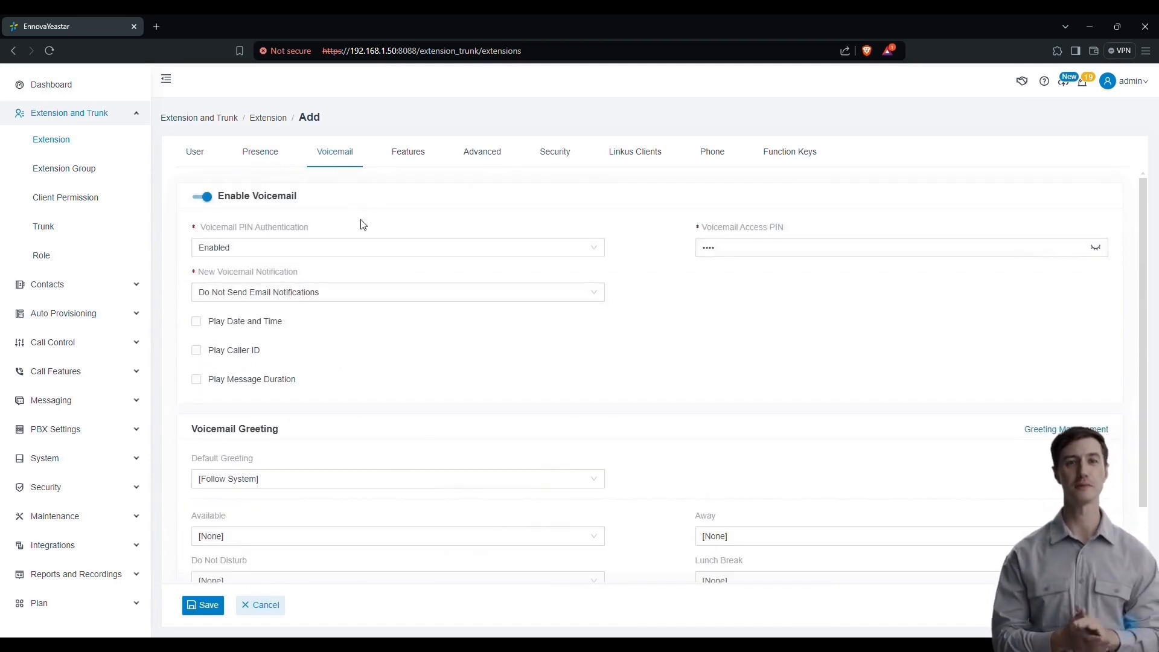
left_click(397, 246)
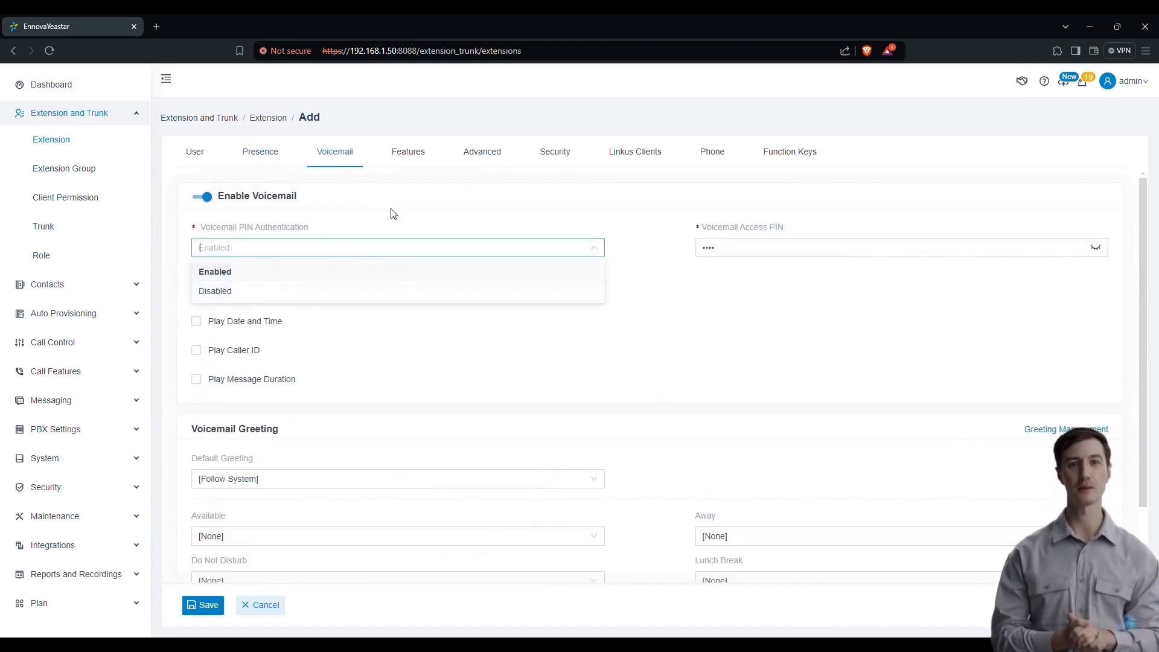
mouse_move(369, 275)
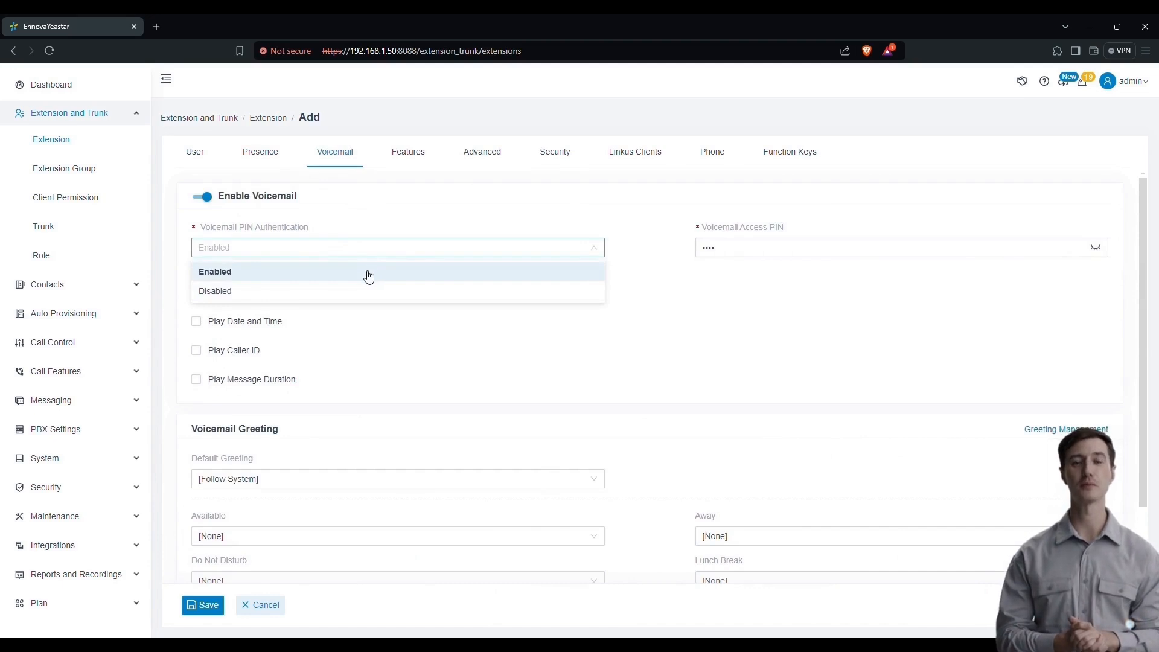
mouse_move(414, 189)
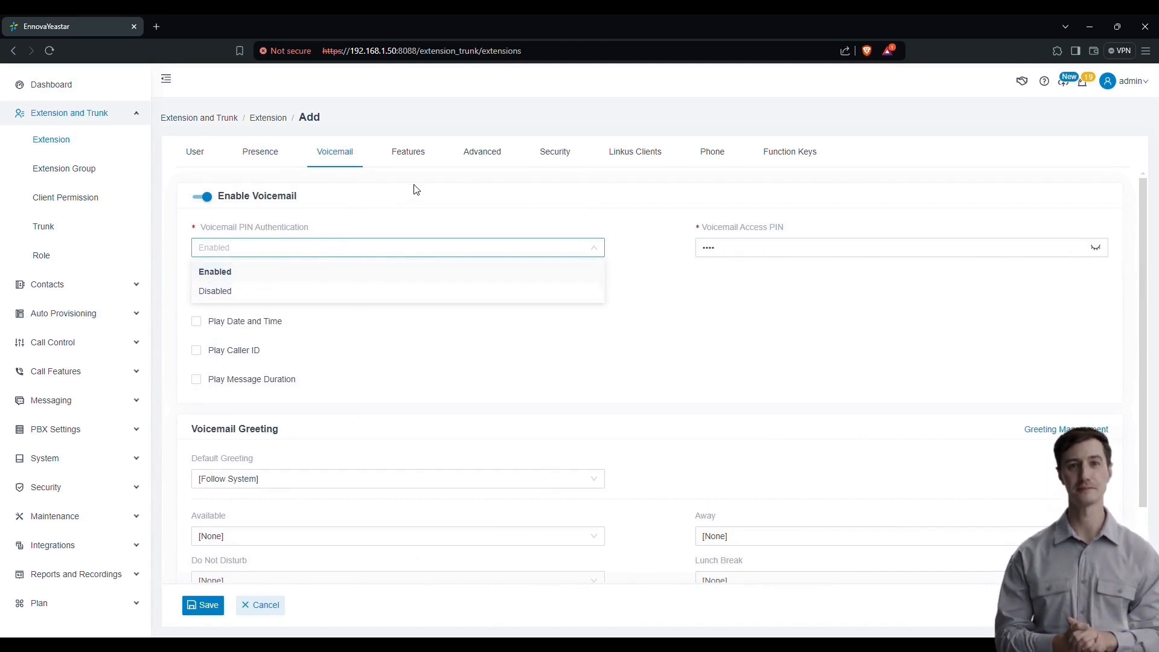
left_click(215, 272)
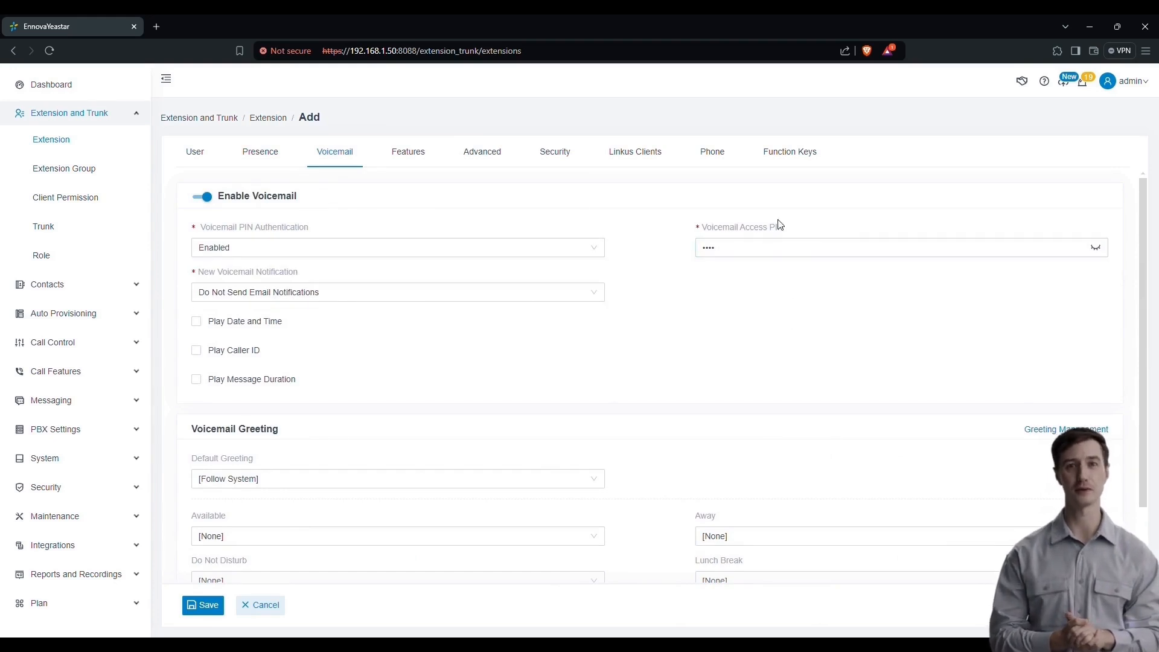
left_click(1097, 247)
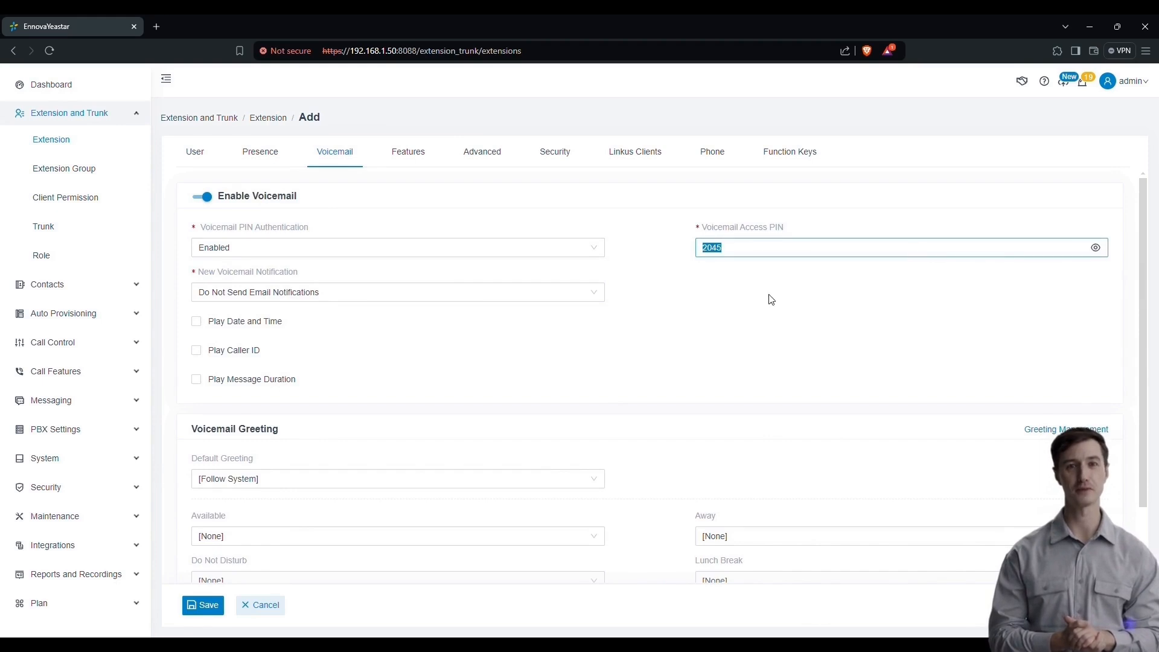
type("0000")
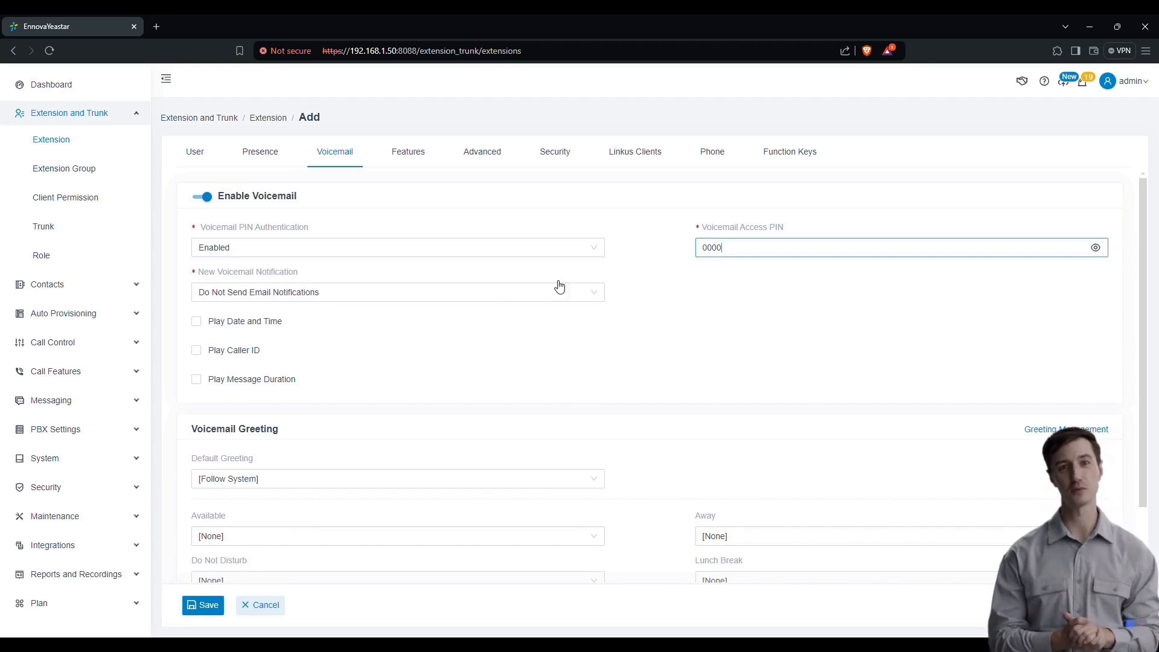
left_click(397, 291)
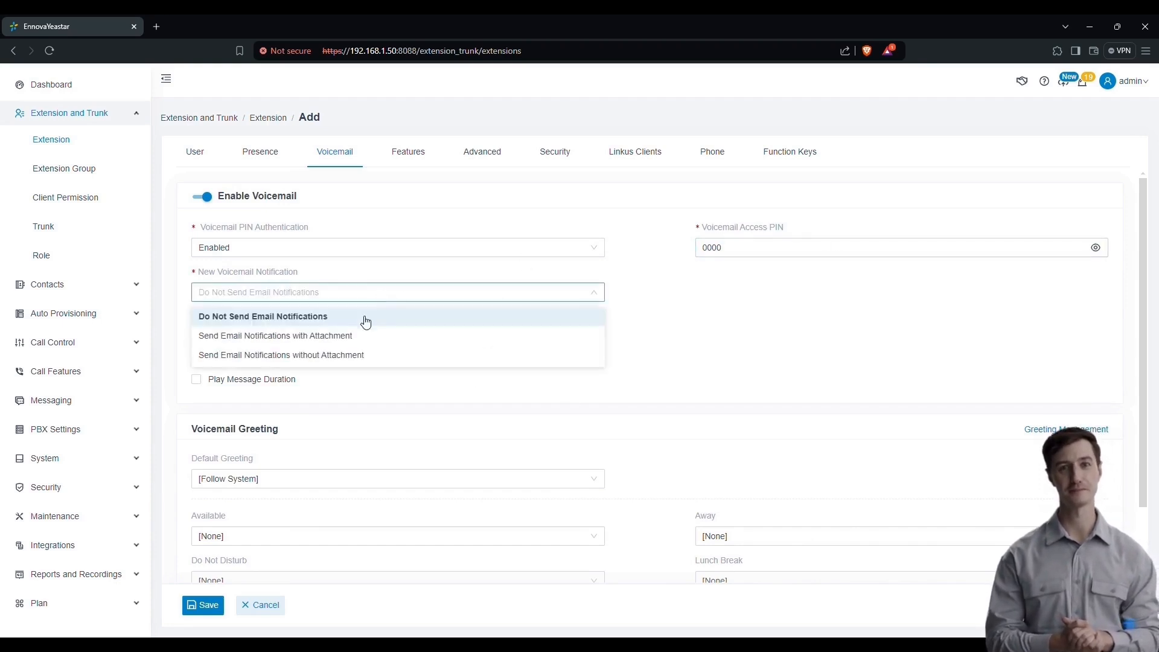
left_click(262, 315)
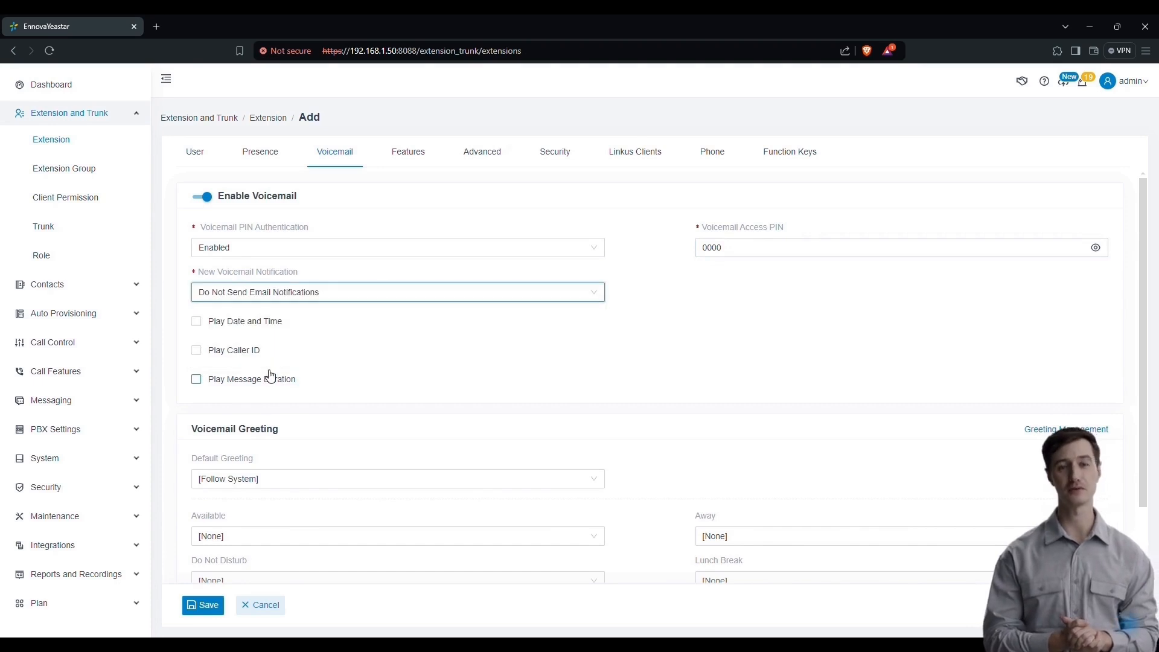
left_click(711, 153)
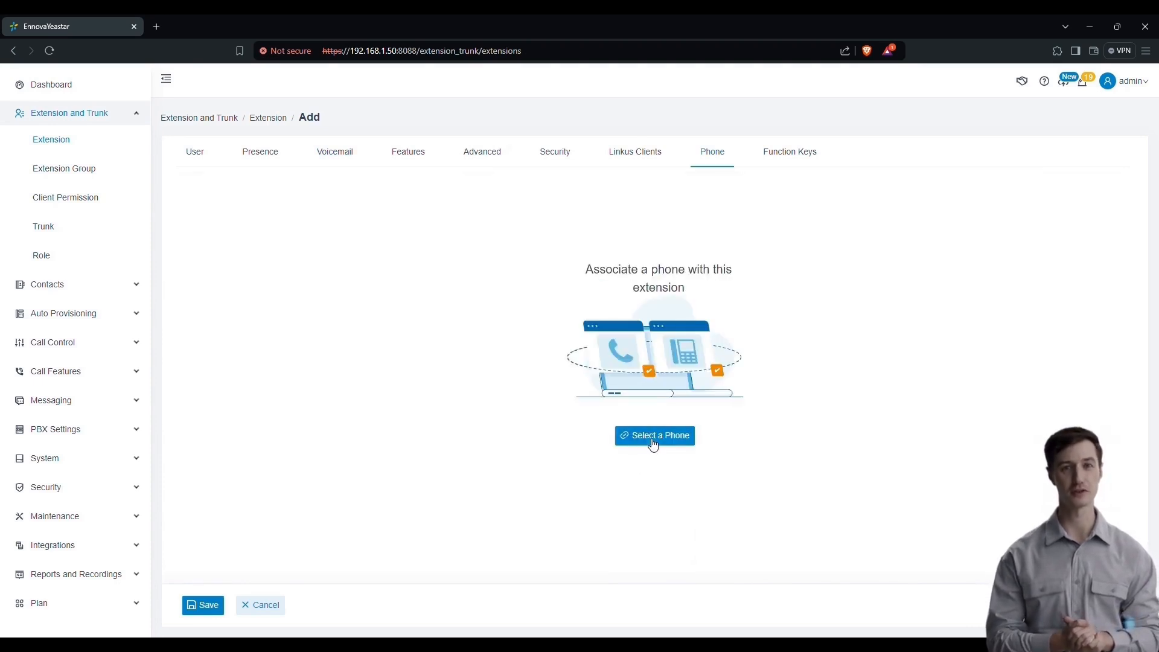
- Try associating a Fanvil X4U-V2 phone, cancel it, and save the new extension 0006
left_click(653, 435)
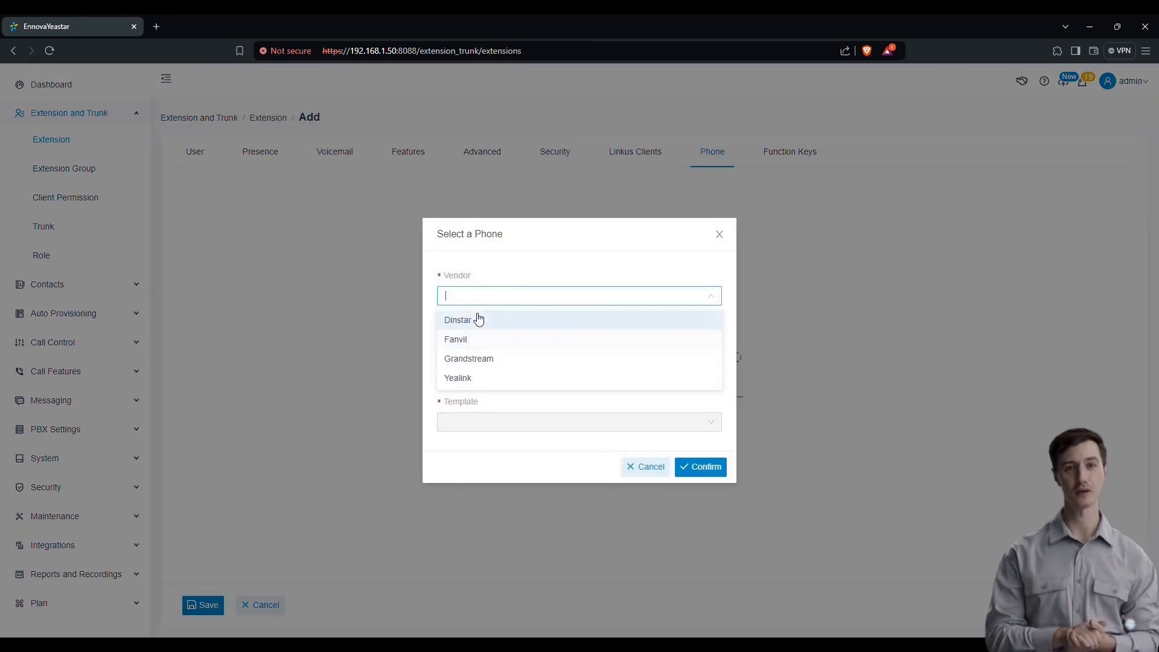
left_click(455, 340)
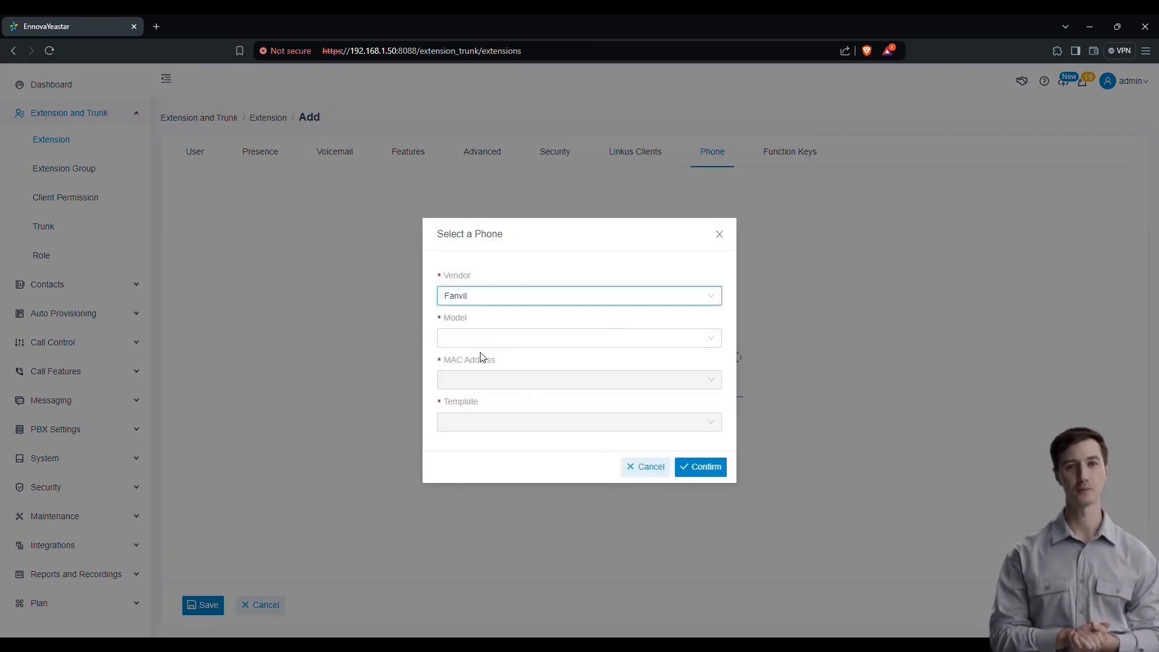
left_click(578, 338)
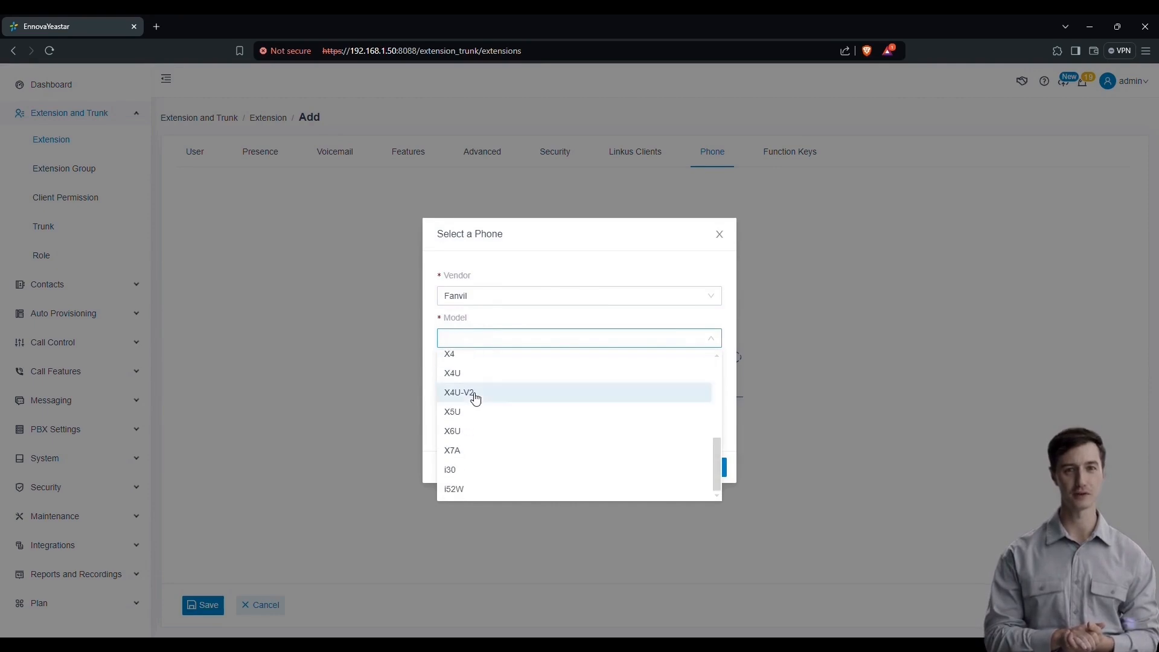
left_click(457, 392)
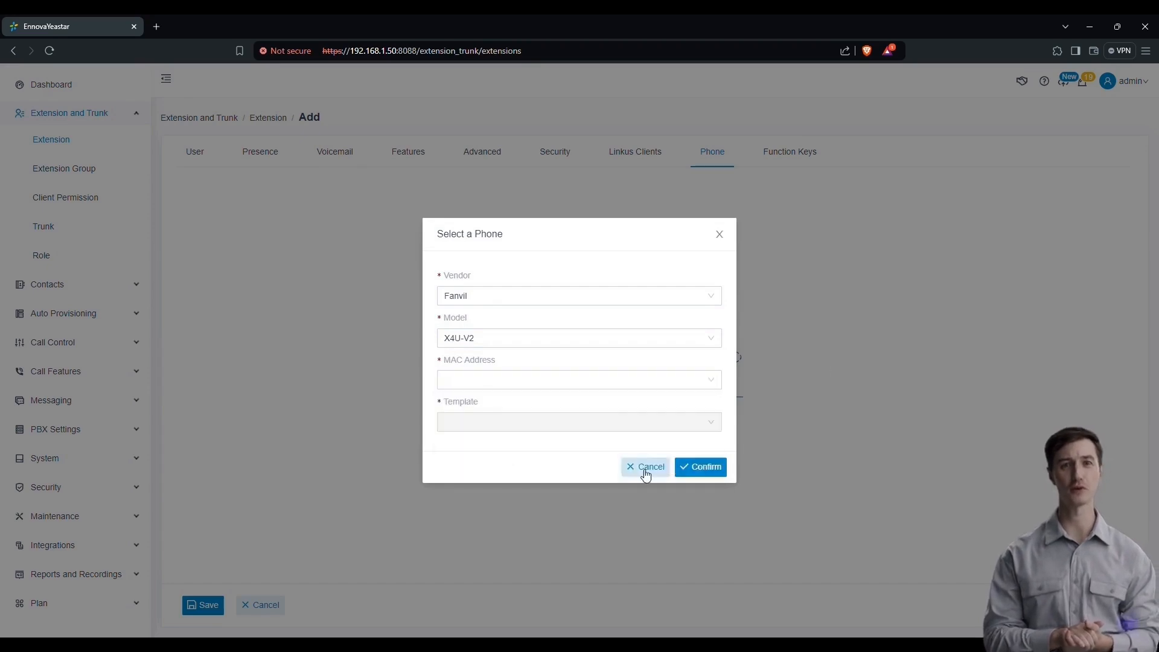
left_click(645, 466)
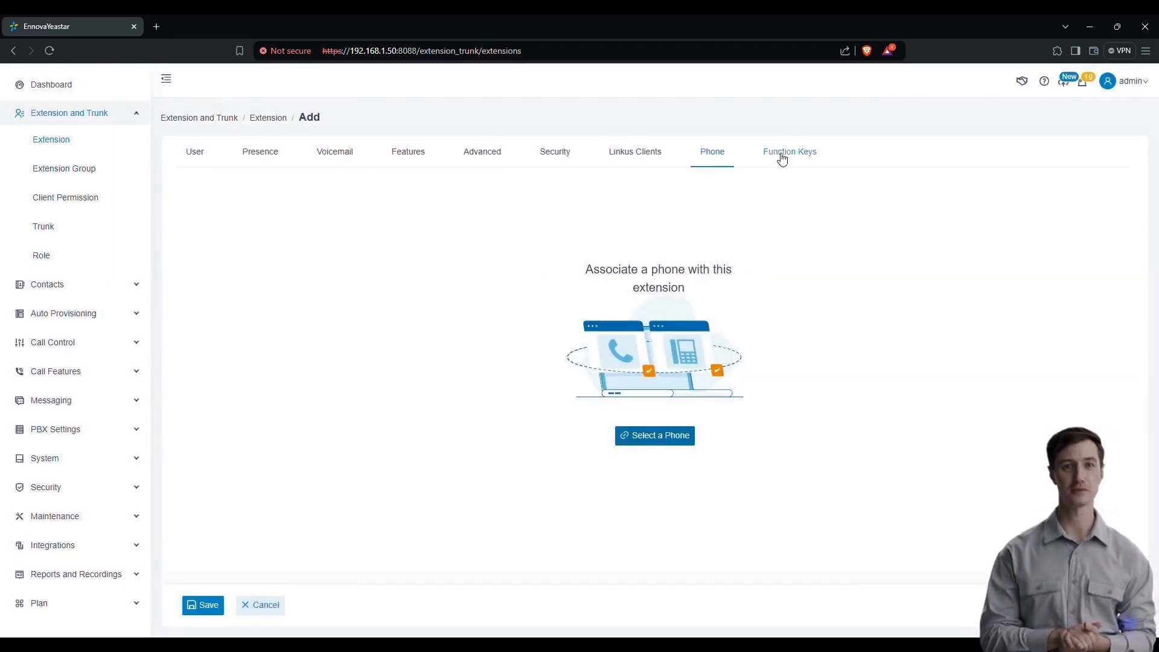
mouse_move(195, 152)
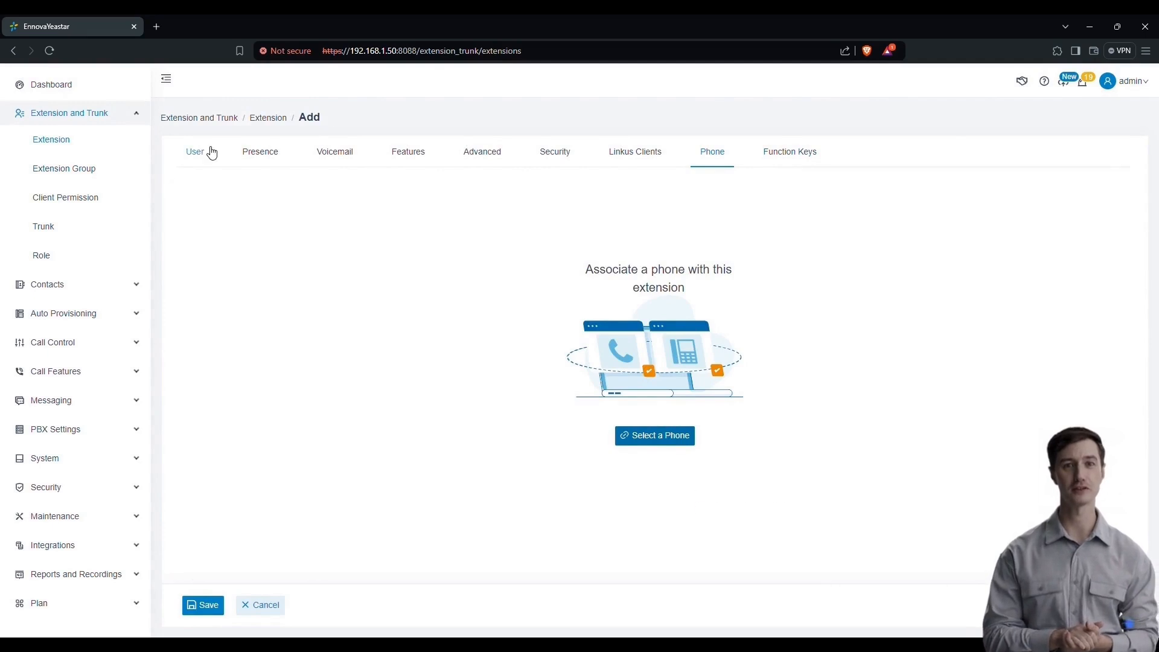
left_click(203, 605)
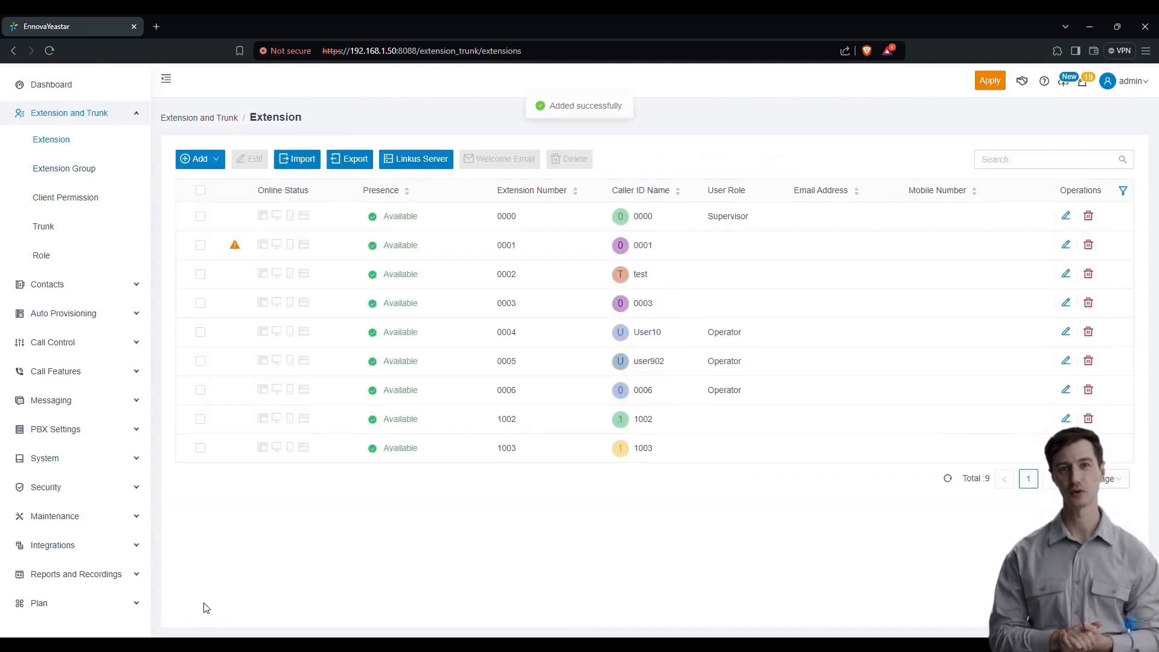
mouse_move(222, 605)
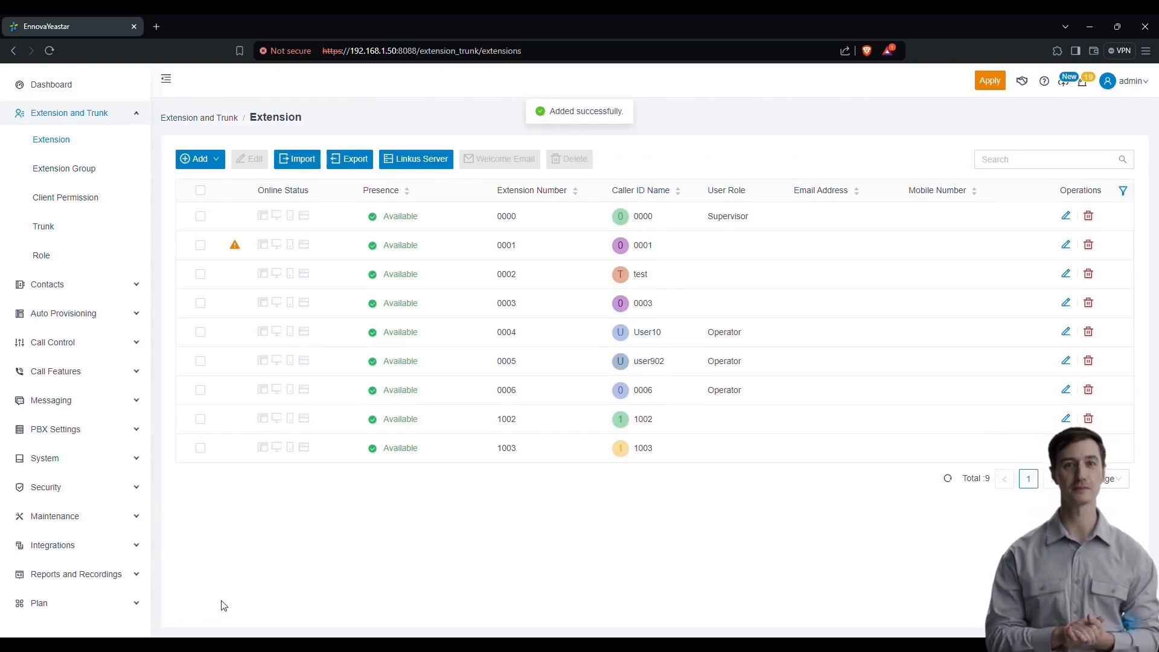
- Rename extension 0006's first name to test1234967 and save it
double_click(723, 390)
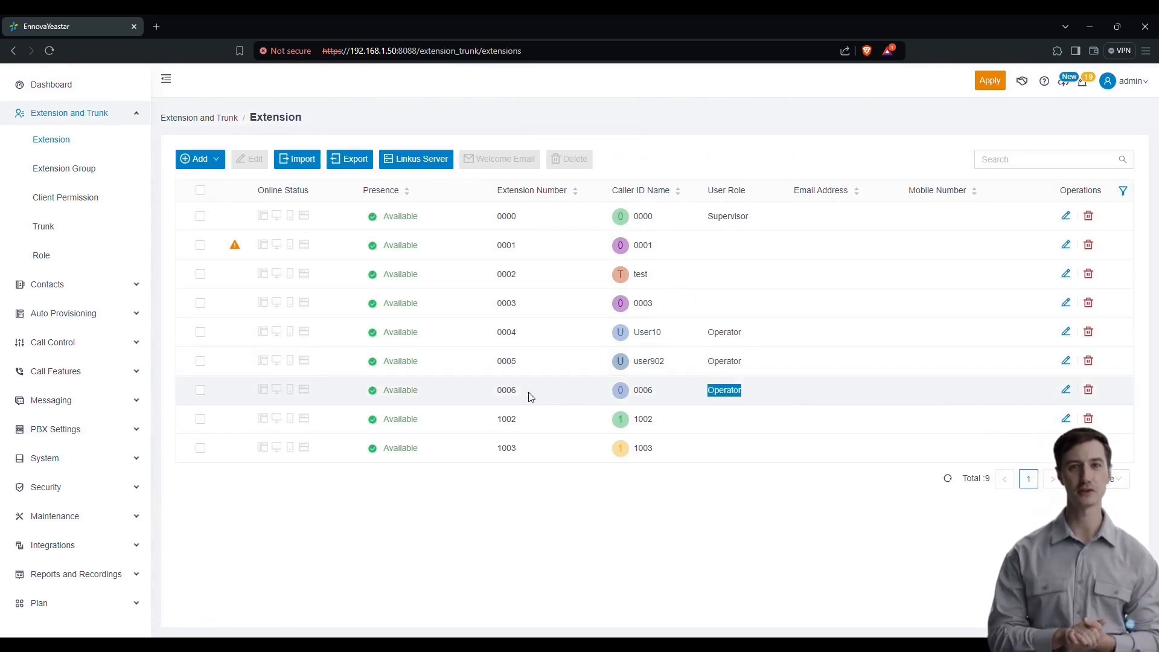
left_click(1065, 388)
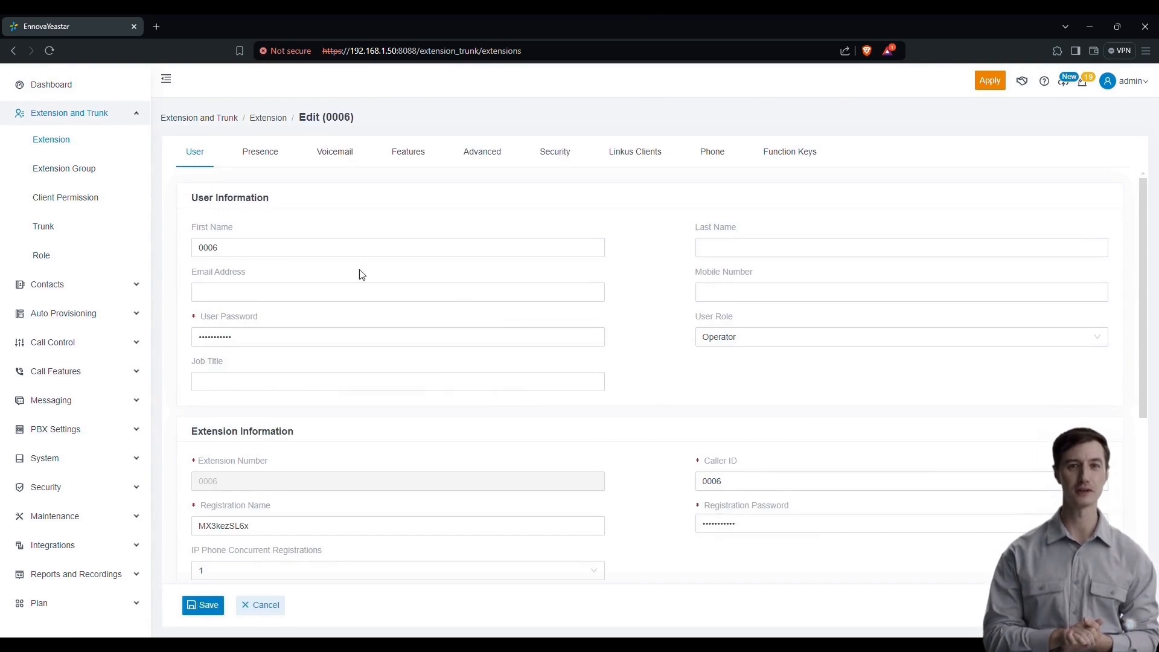
mouse_move(514, 331)
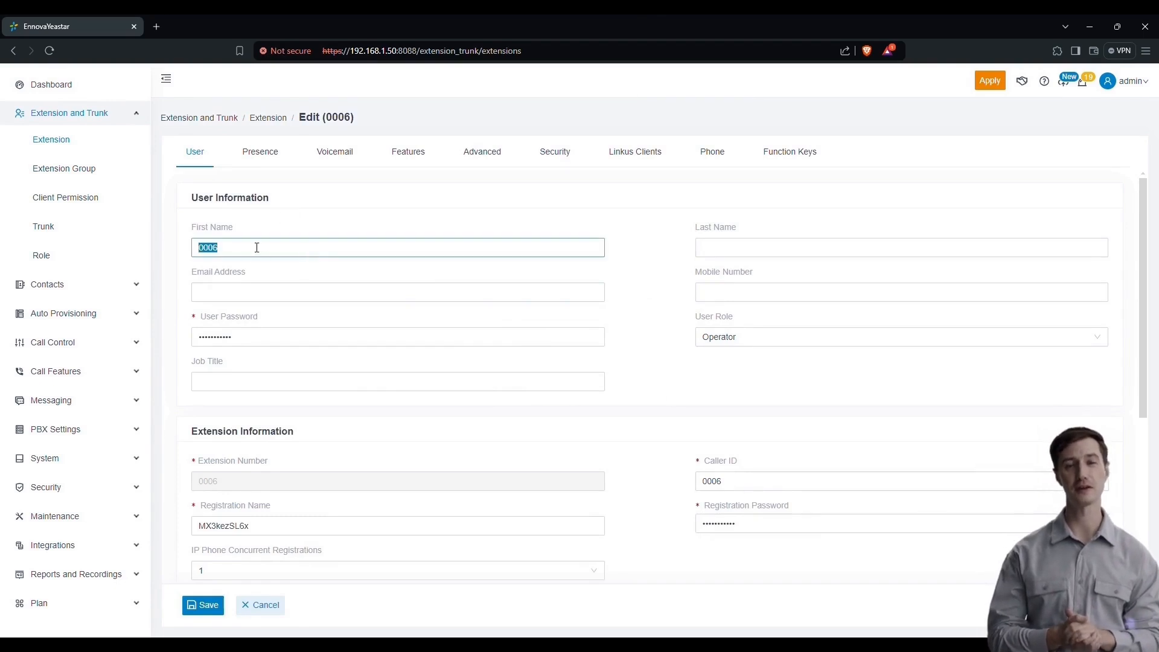
type("test")
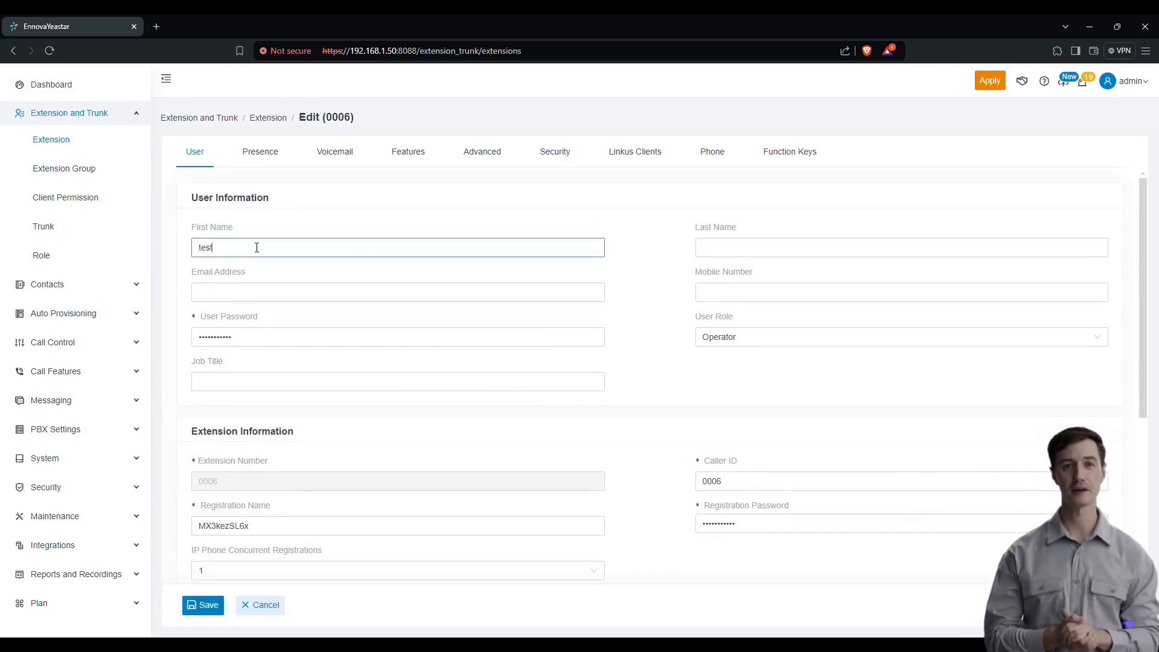
type("1234967")
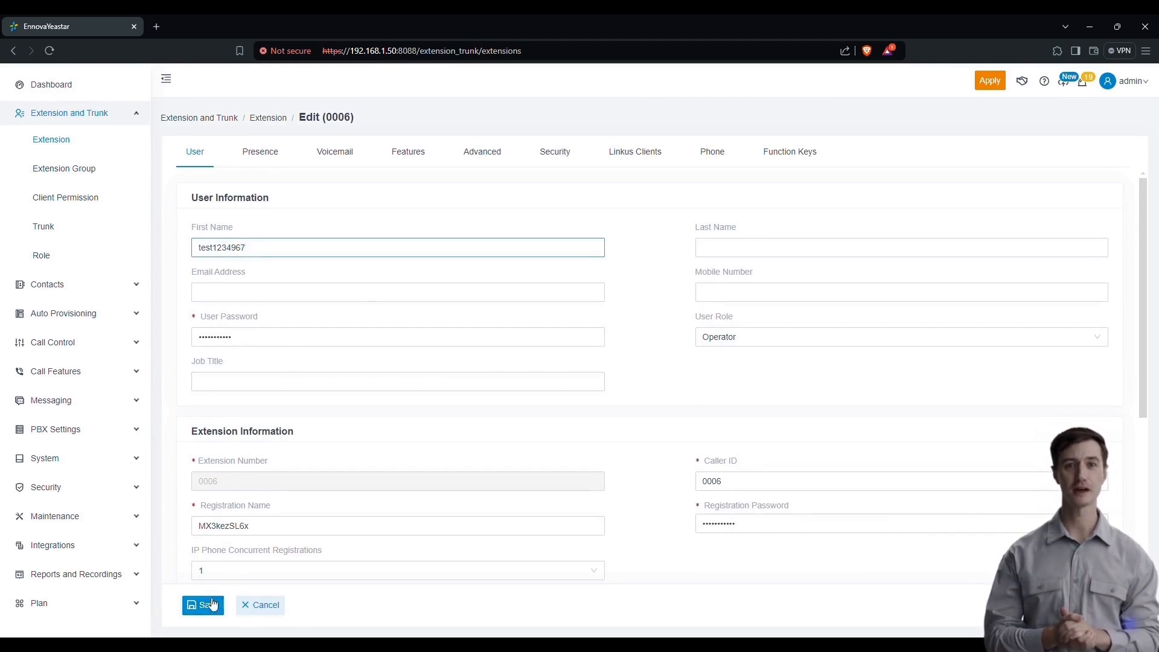
left_click(203, 605)
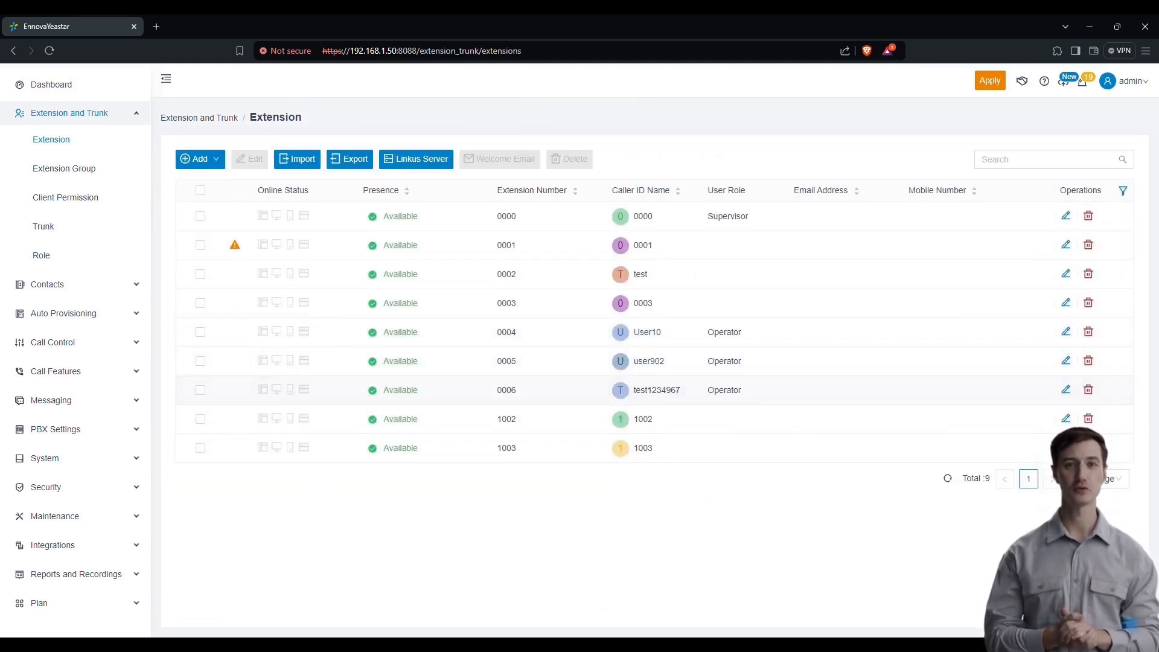
- Browse the extension groups and new-group form, then go to the Client Permission page
left_click(64, 168)
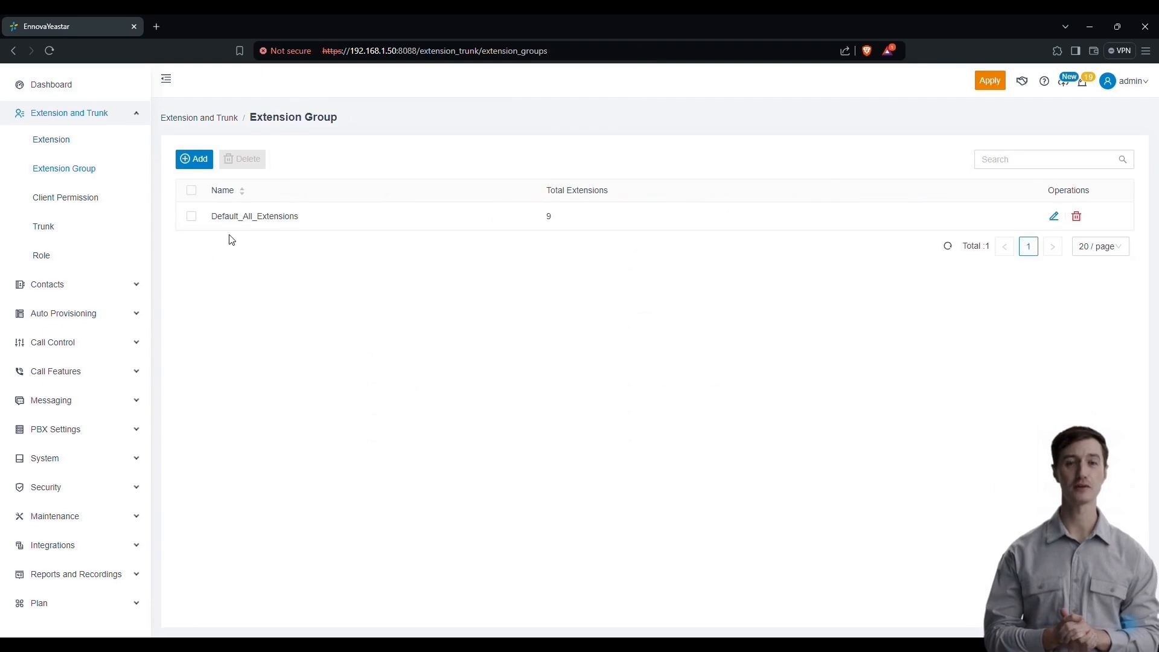
mouse_move(111, 154)
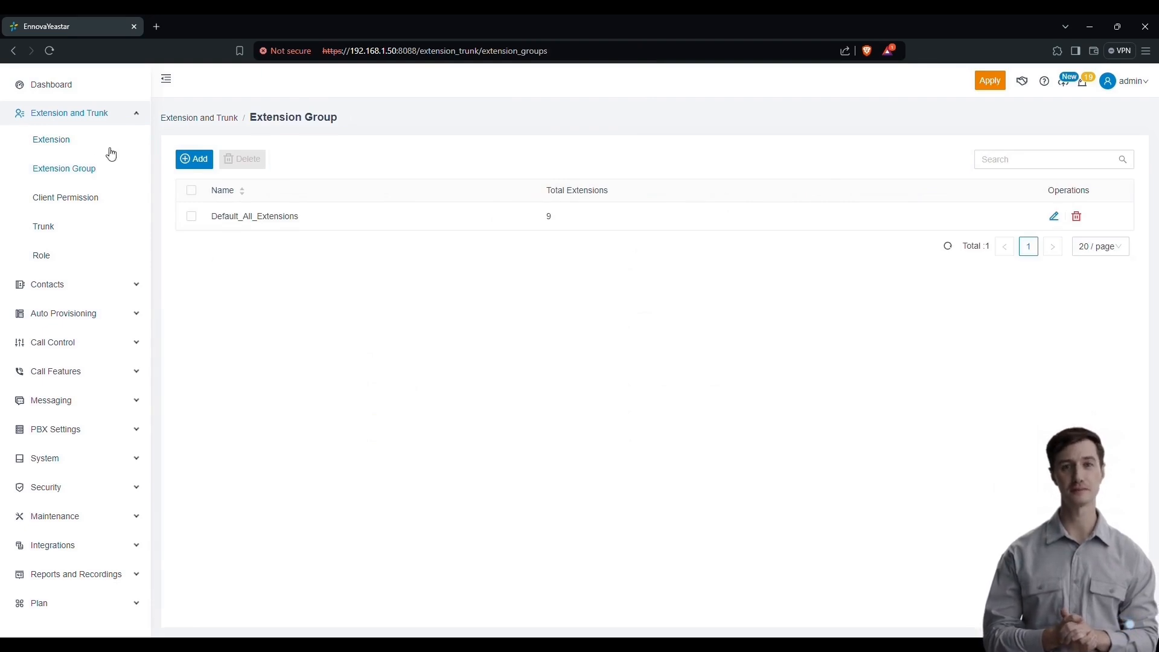
left_click(50, 139)
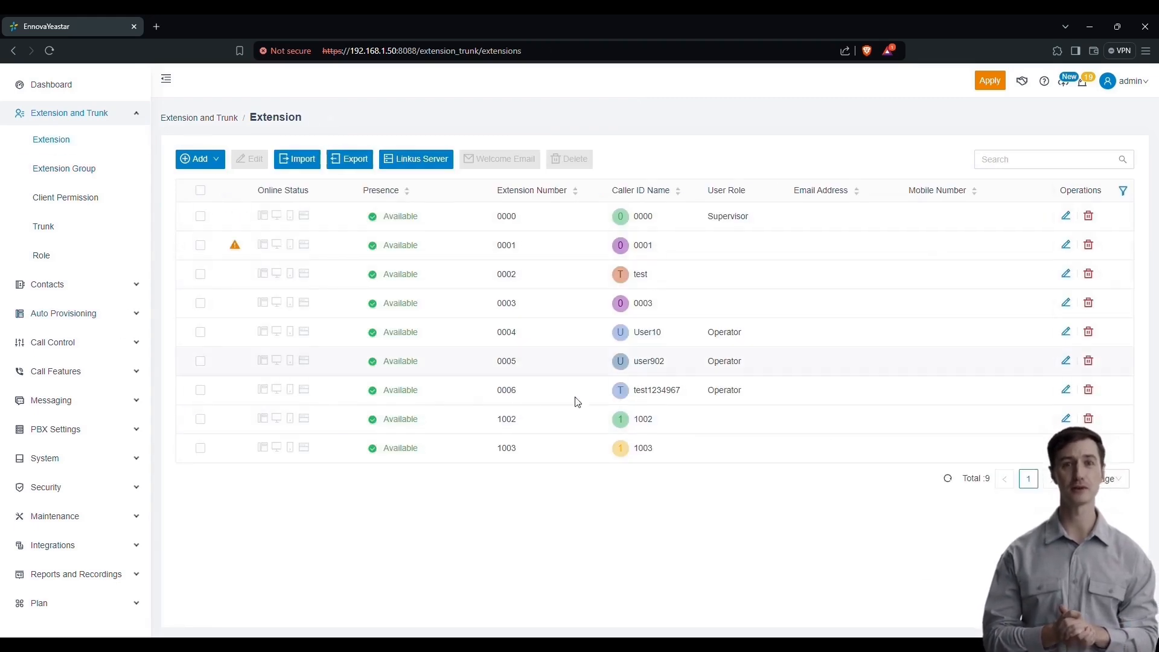
left_click(64, 167)
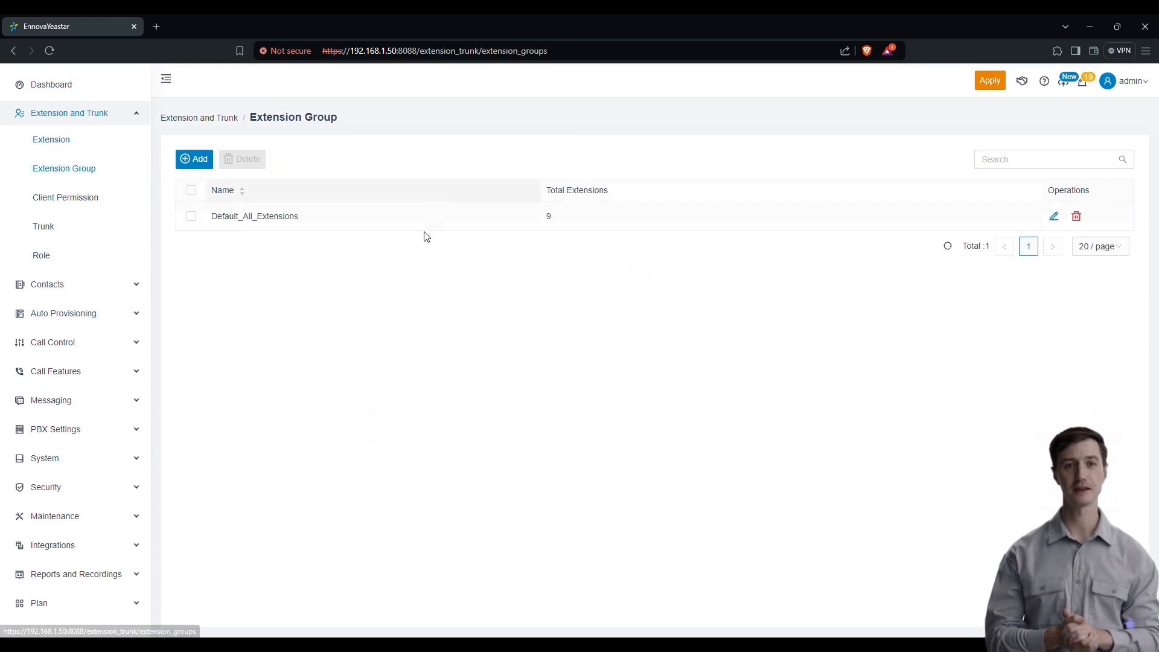
mouse_move(286, 312)
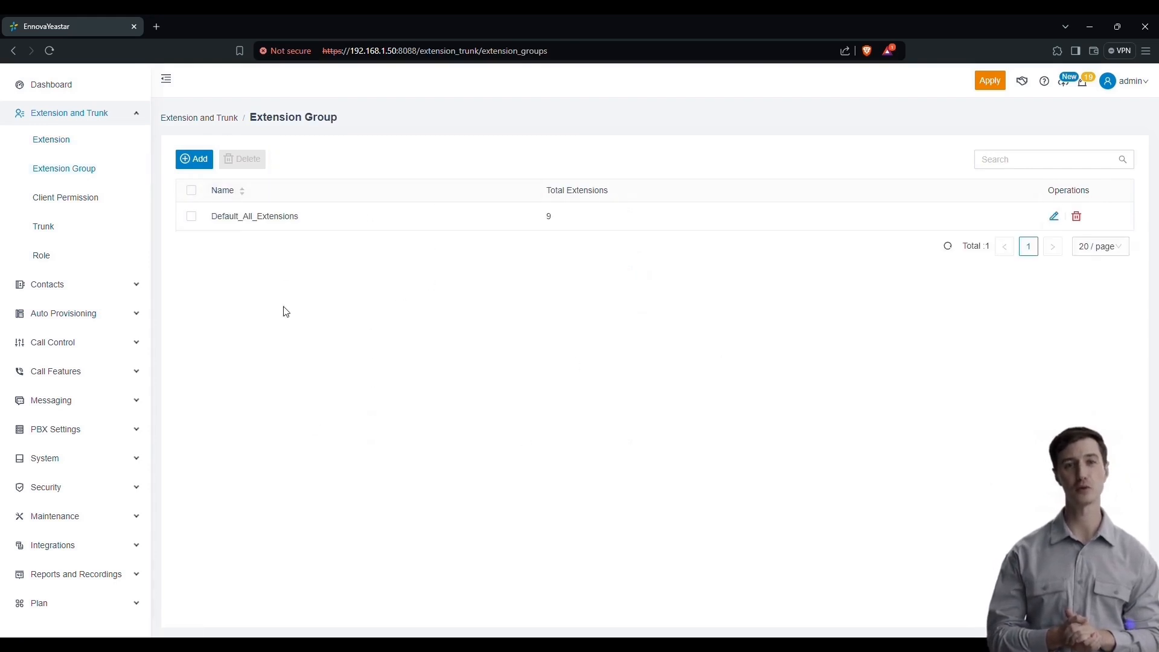
mouse_move(194, 159)
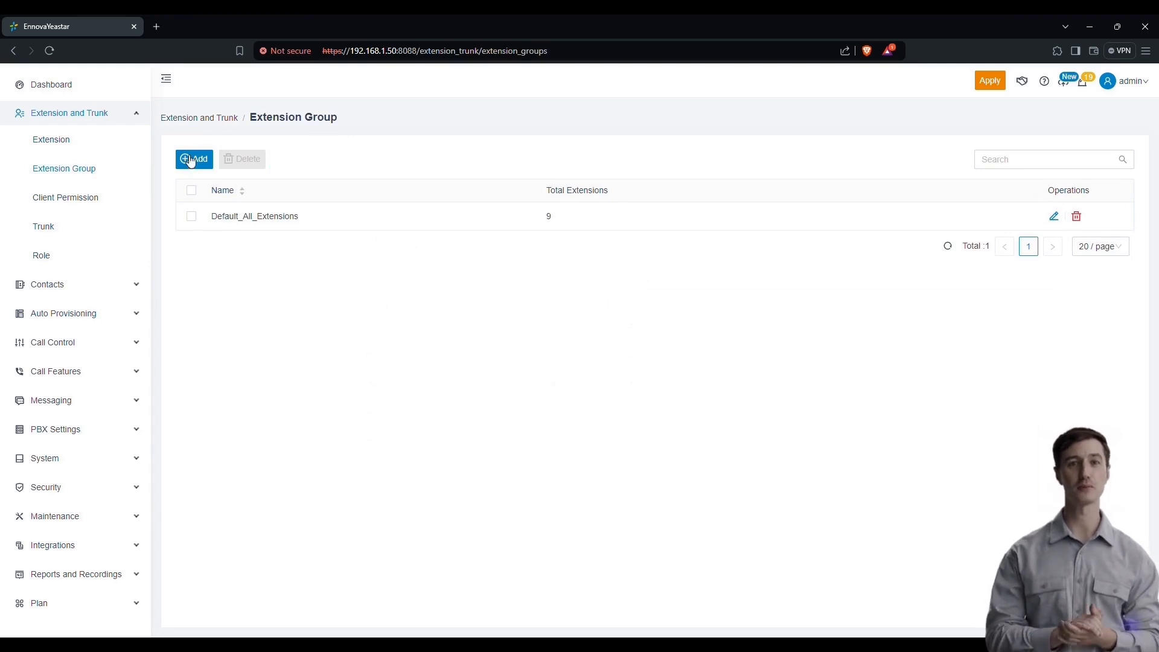
left_click(193, 159)
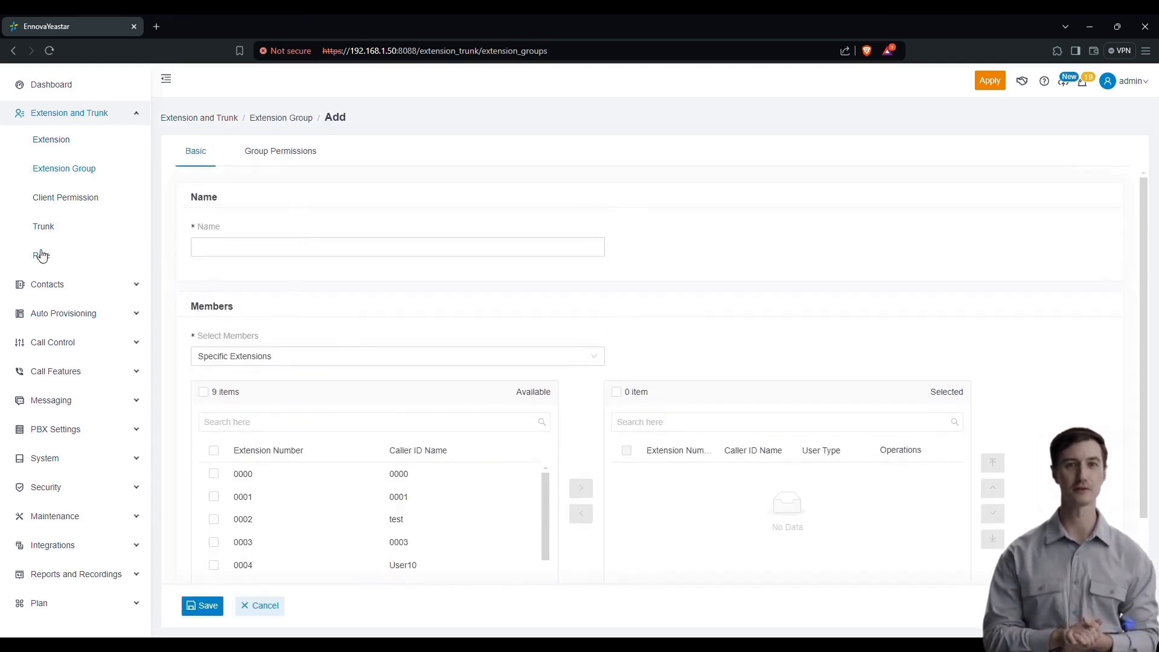
left_click(65, 197)
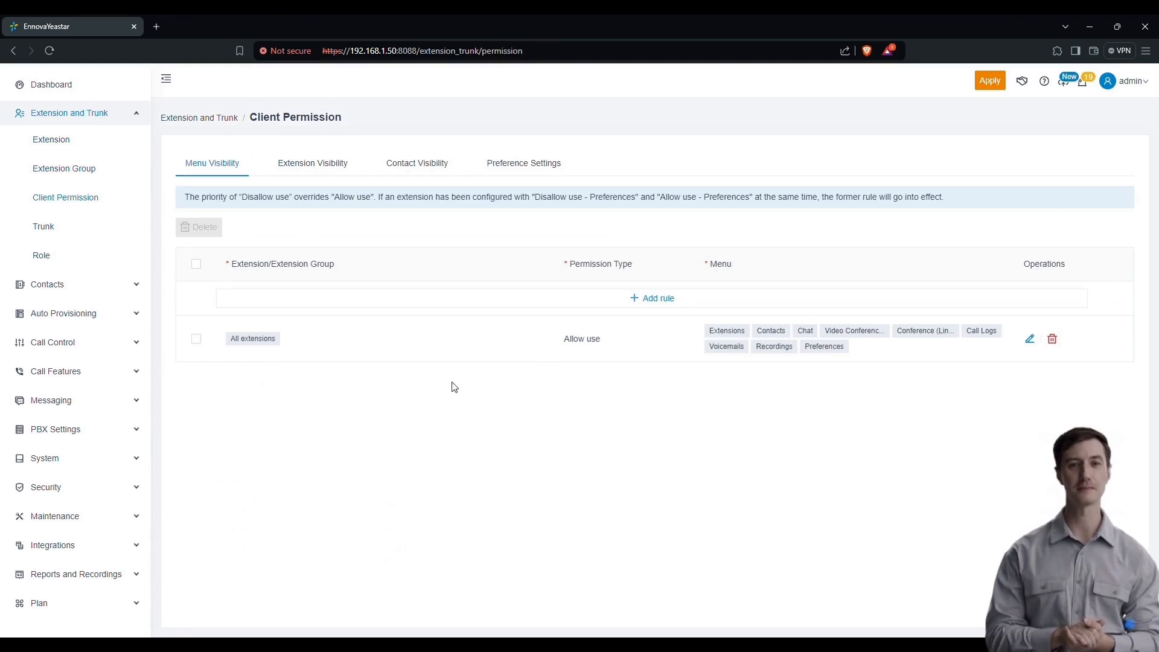
mouse_move(185, 278)
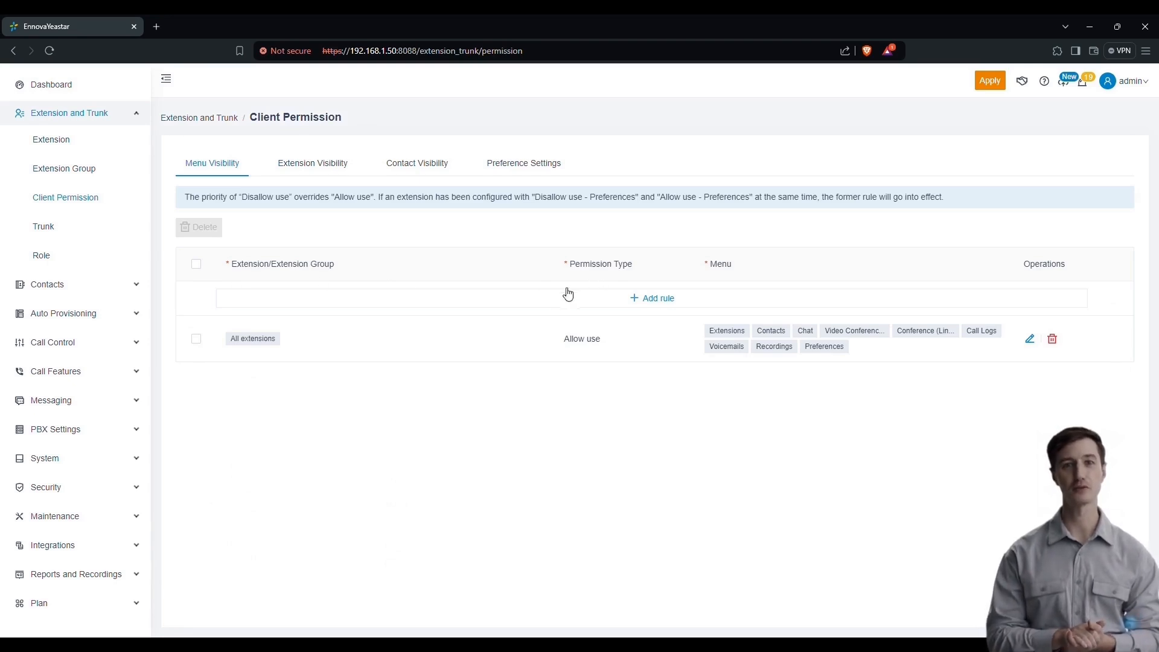
mouse_move(607, 360)
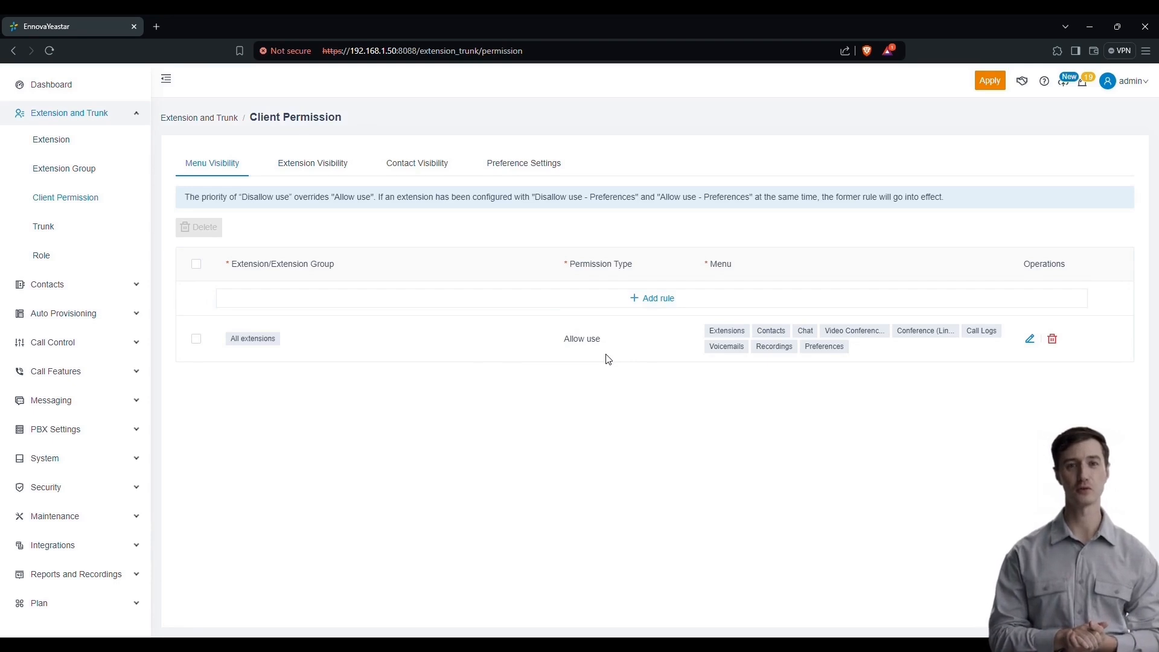
left_click(43, 225)
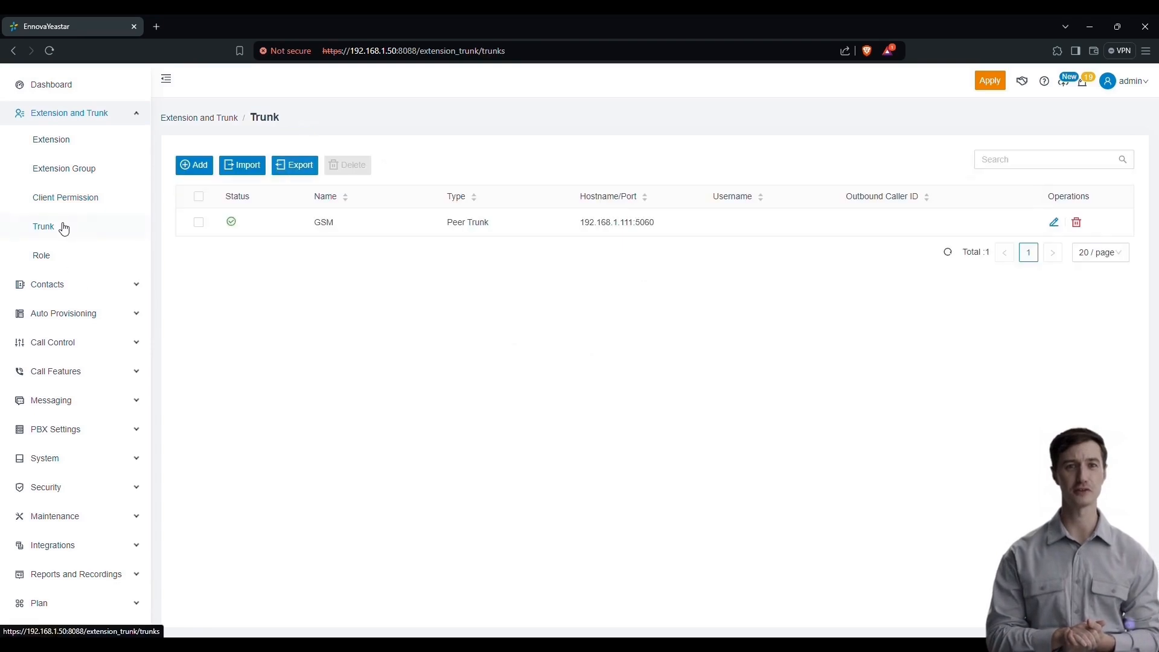
mouse_move(178, 233)
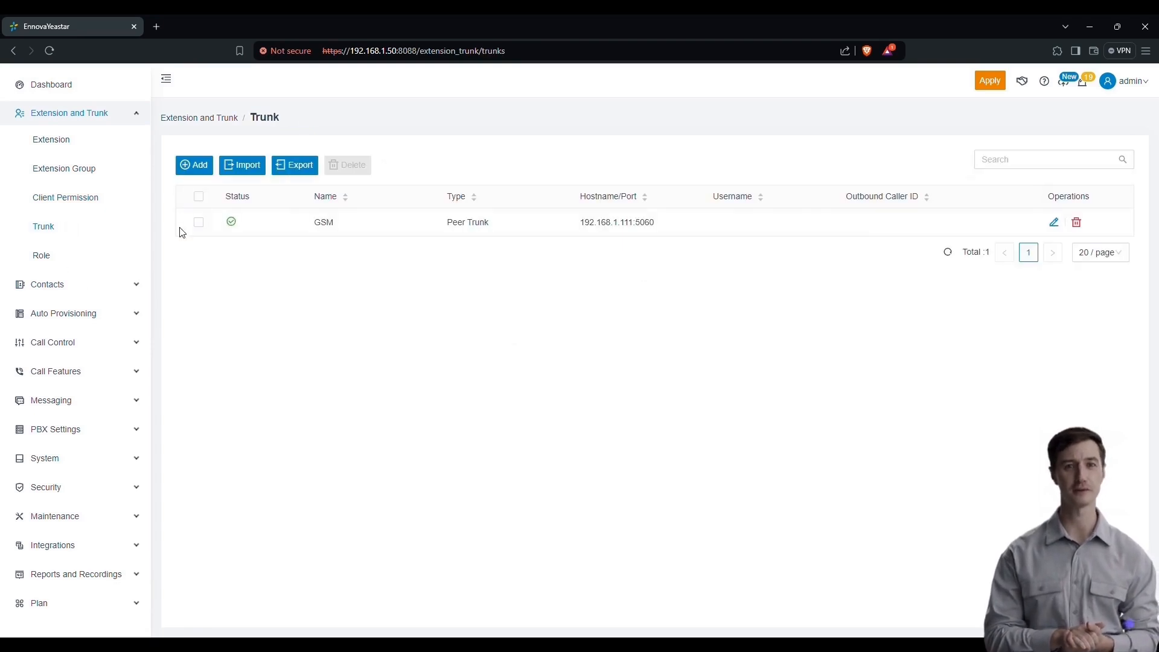
- Select the existing GSM peer trunk and delete it
left_click(198, 196)
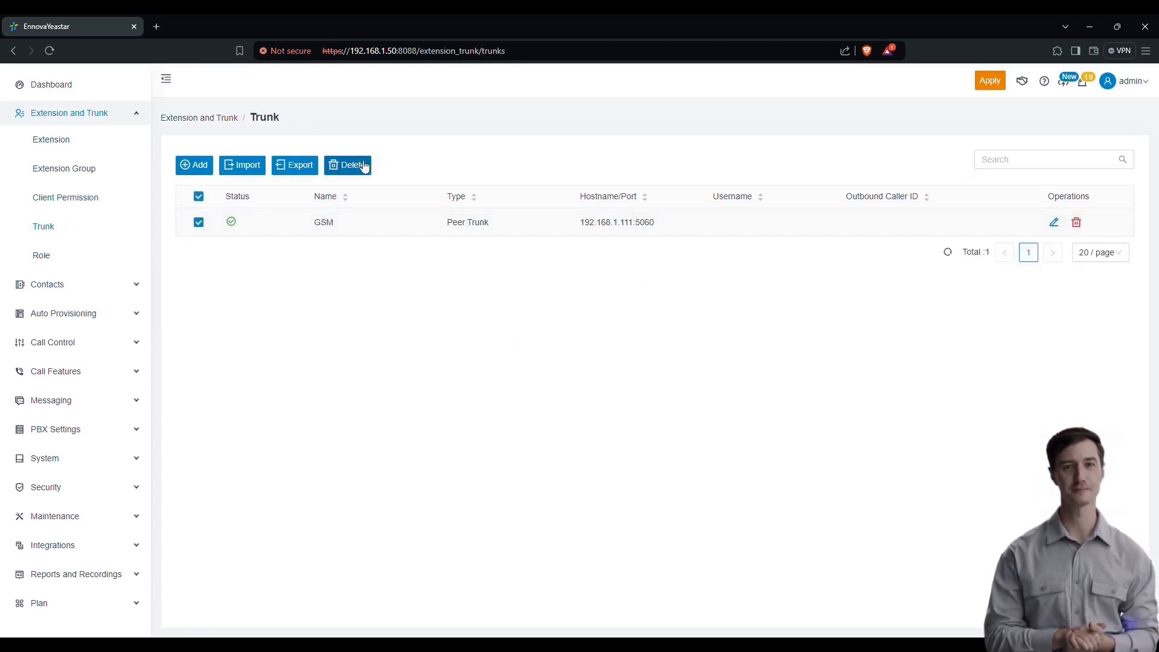
left_click(347, 164)
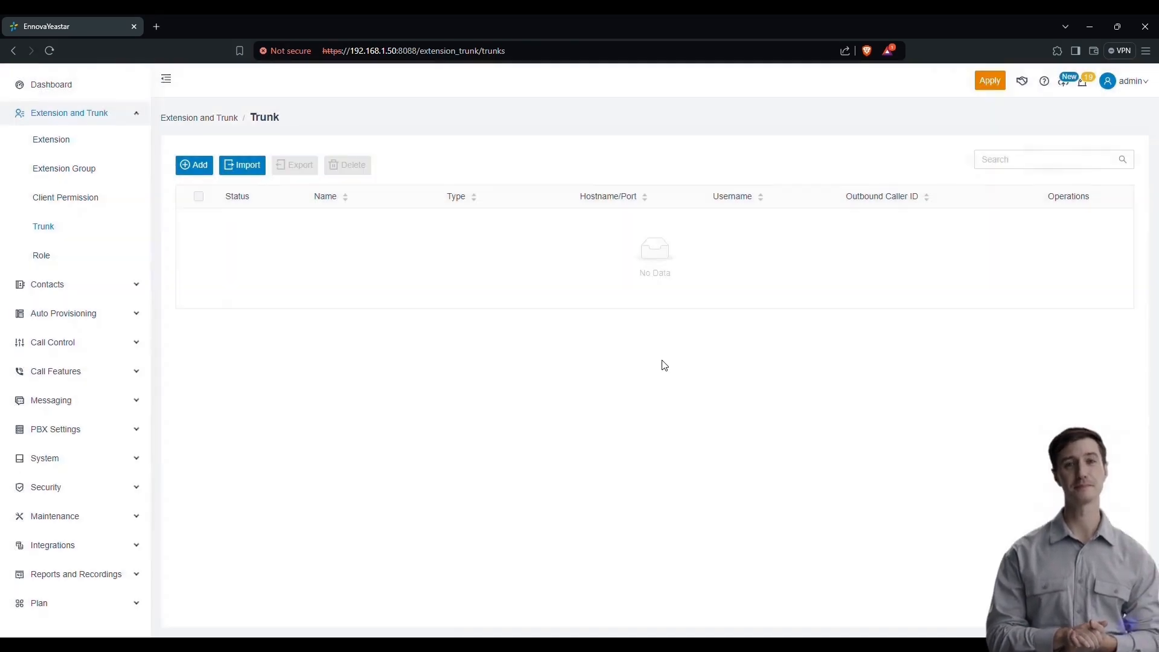
mouse_move(194, 165)
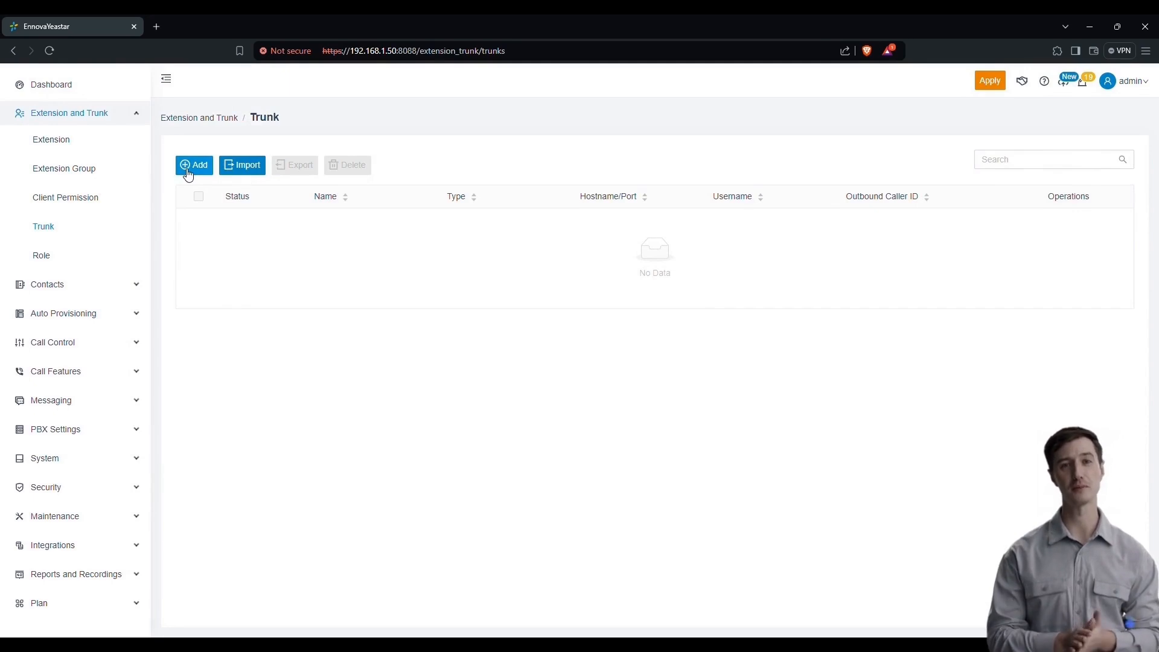
- Create a new trunk named GSM of type Peer Trunk with UDP transport
left_click(193, 165)
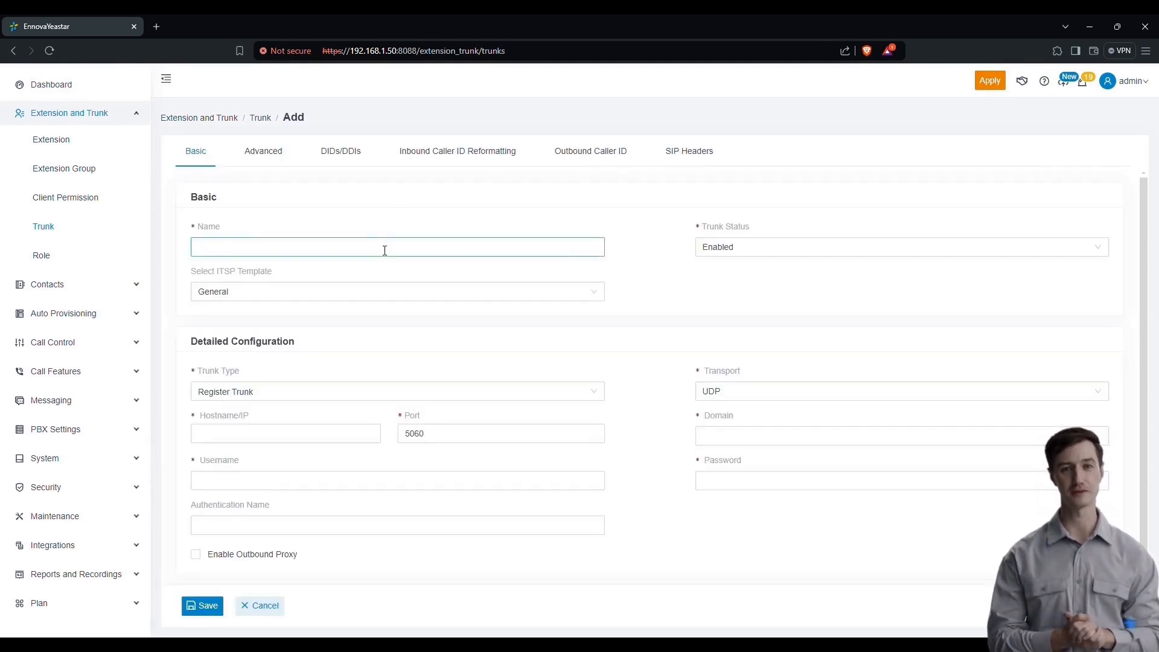
type("GSM")
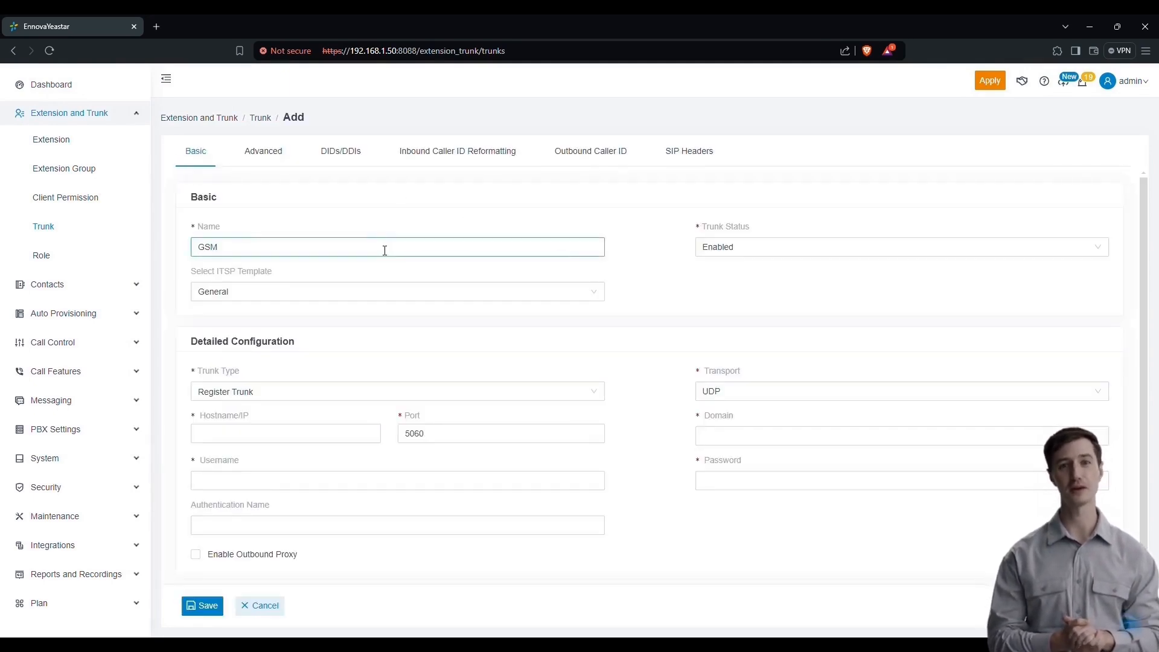
mouse_move(499, 291)
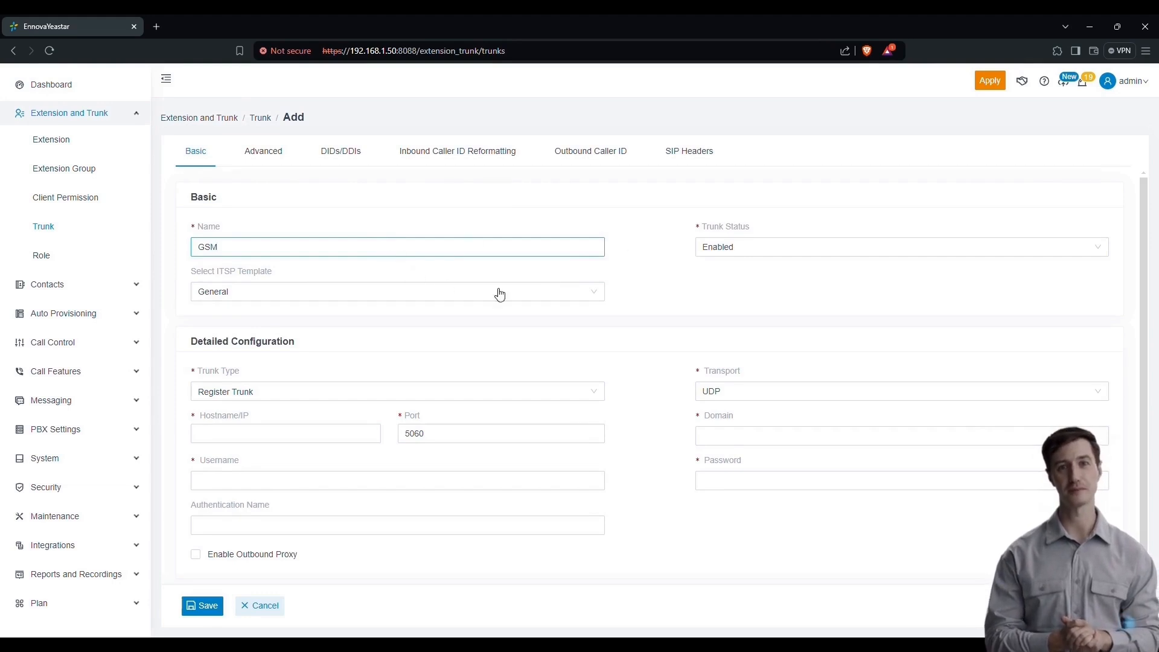
mouse_move(362, 396)
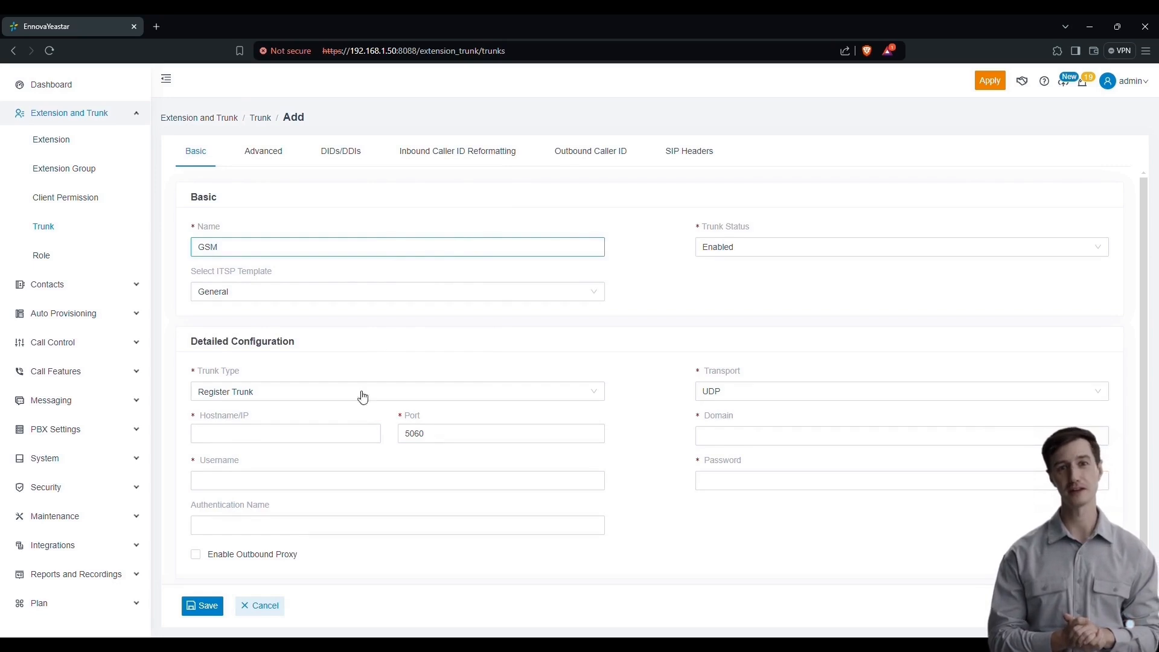
left_click(397, 391)
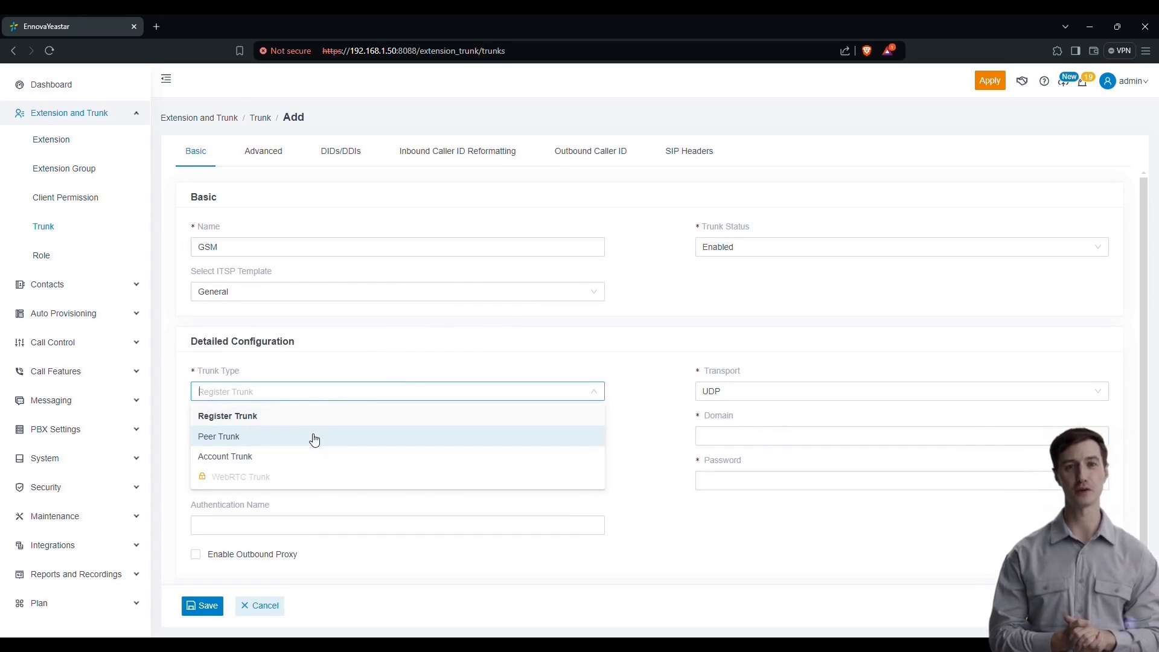
left_click(218, 436)
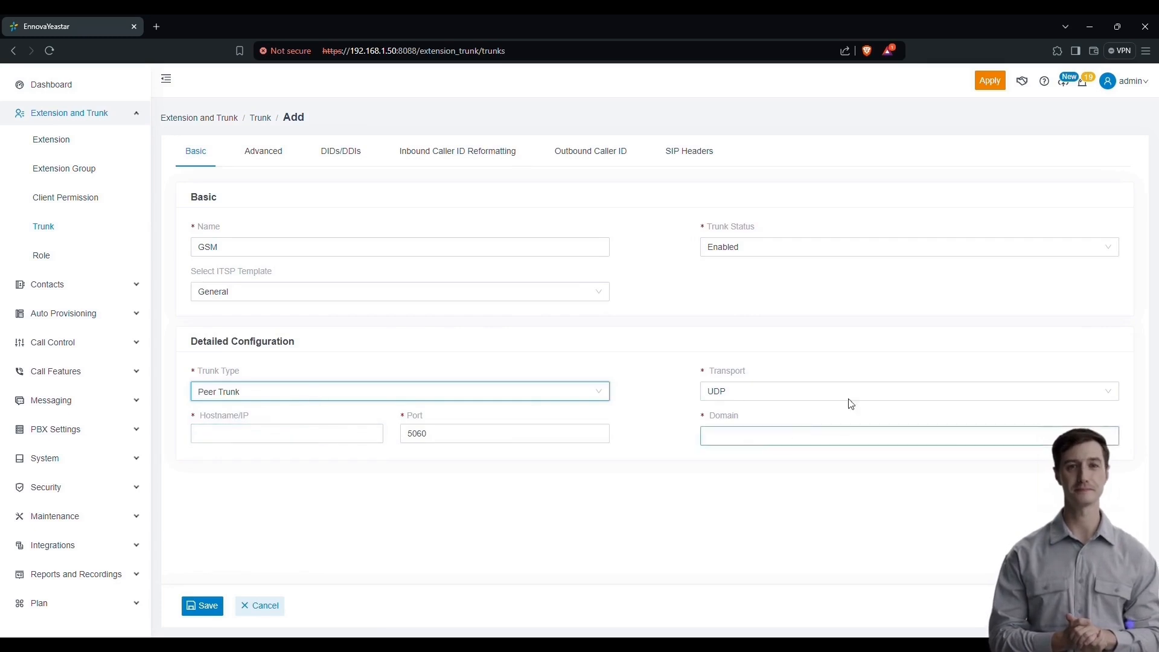
mouse_move(867, 391)
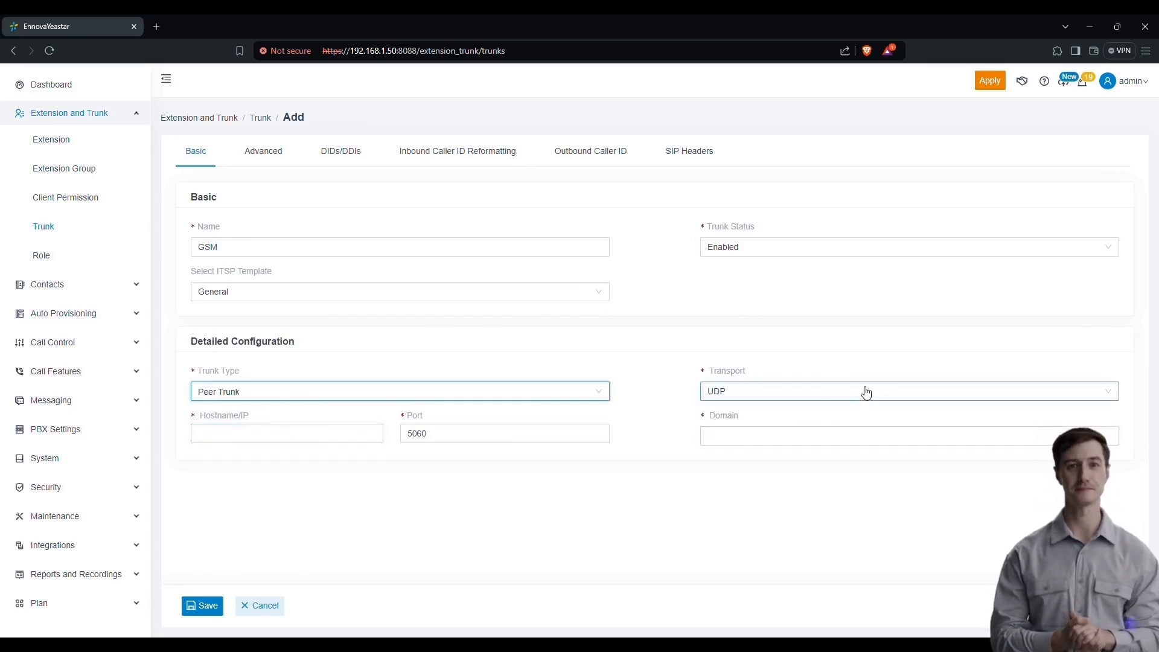
mouse_move(729, 397)
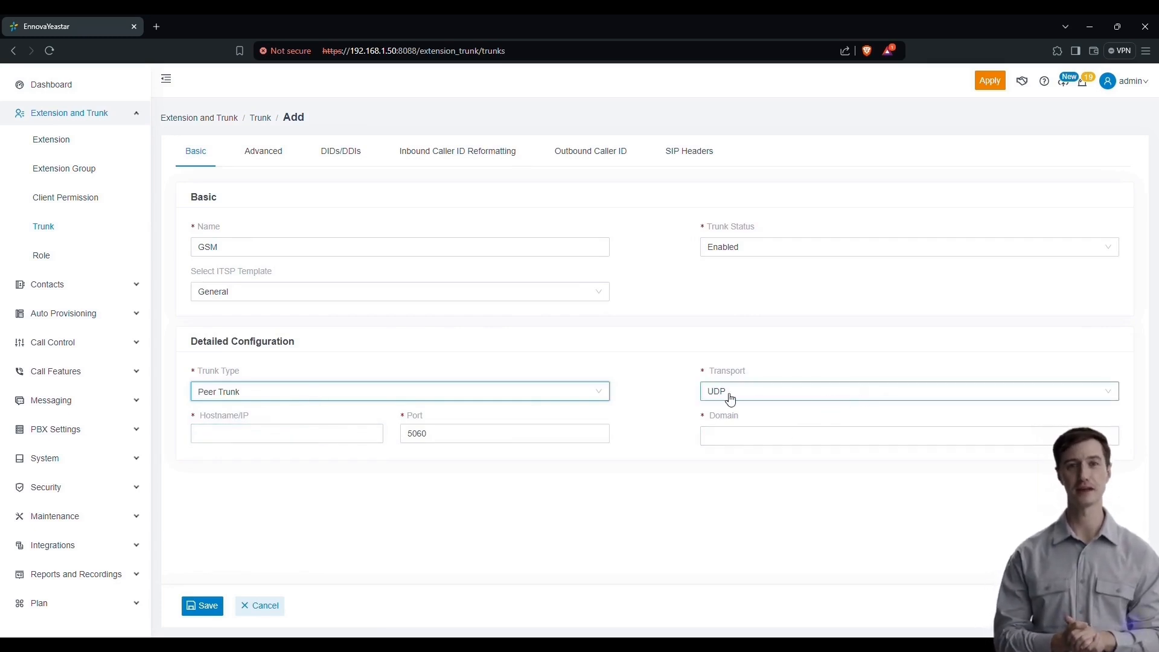
left_click(908, 391)
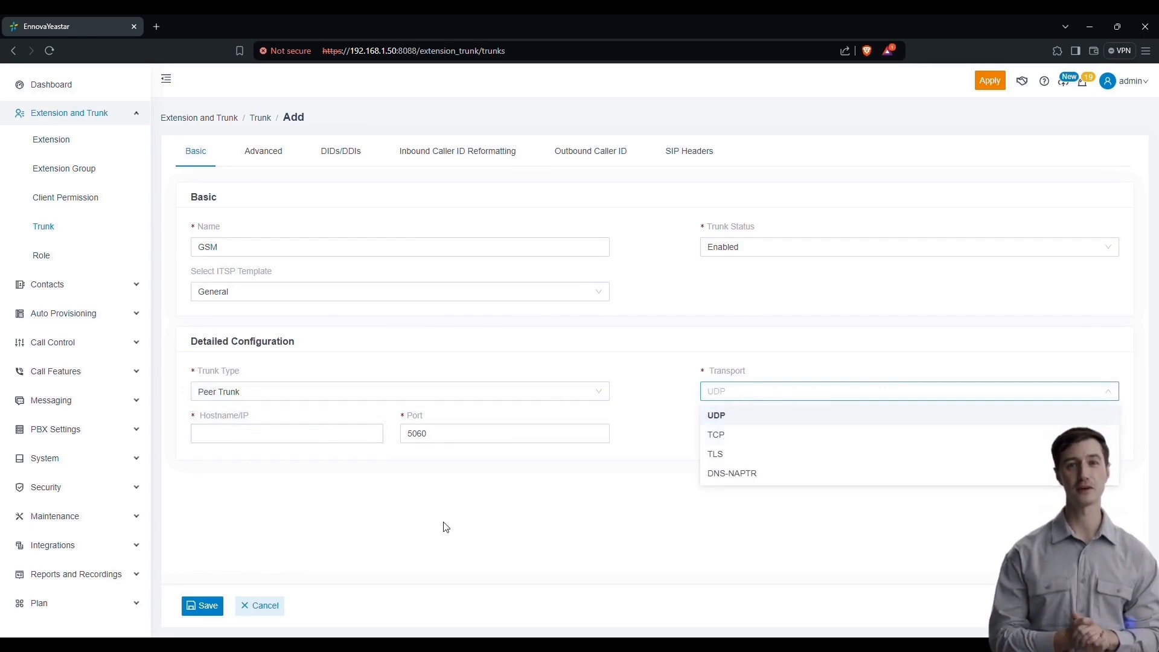
left_click(716, 415)
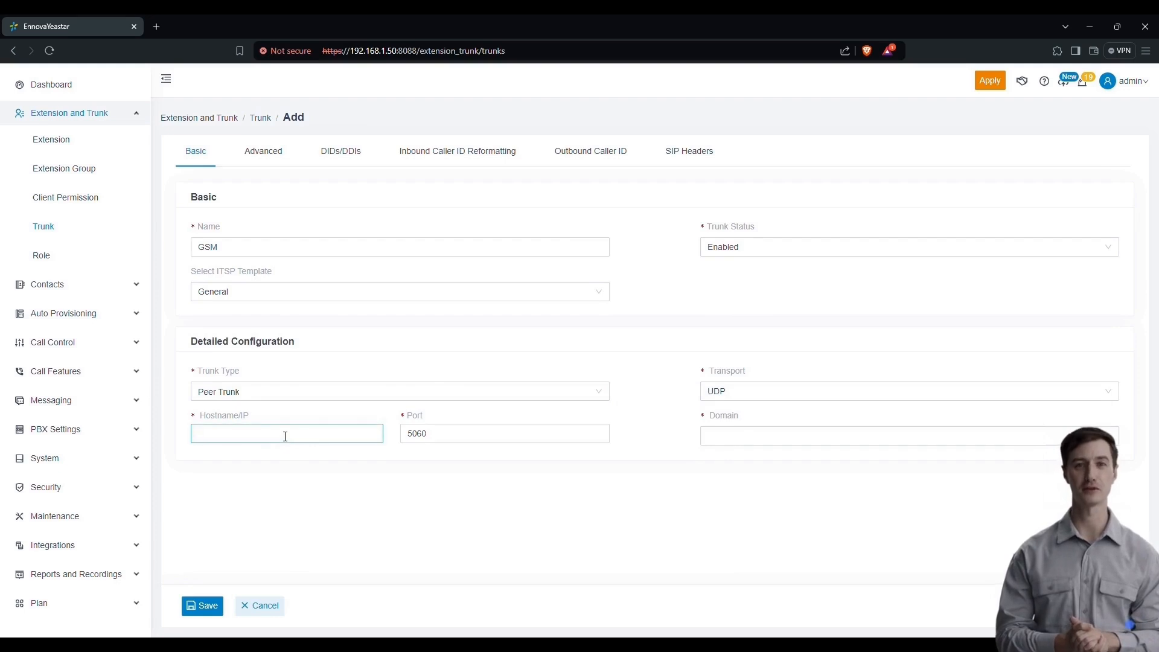
- Enter 192.168.1.111 as the Hostname/IP and select it for copying into Domain
left_click(286, 433)
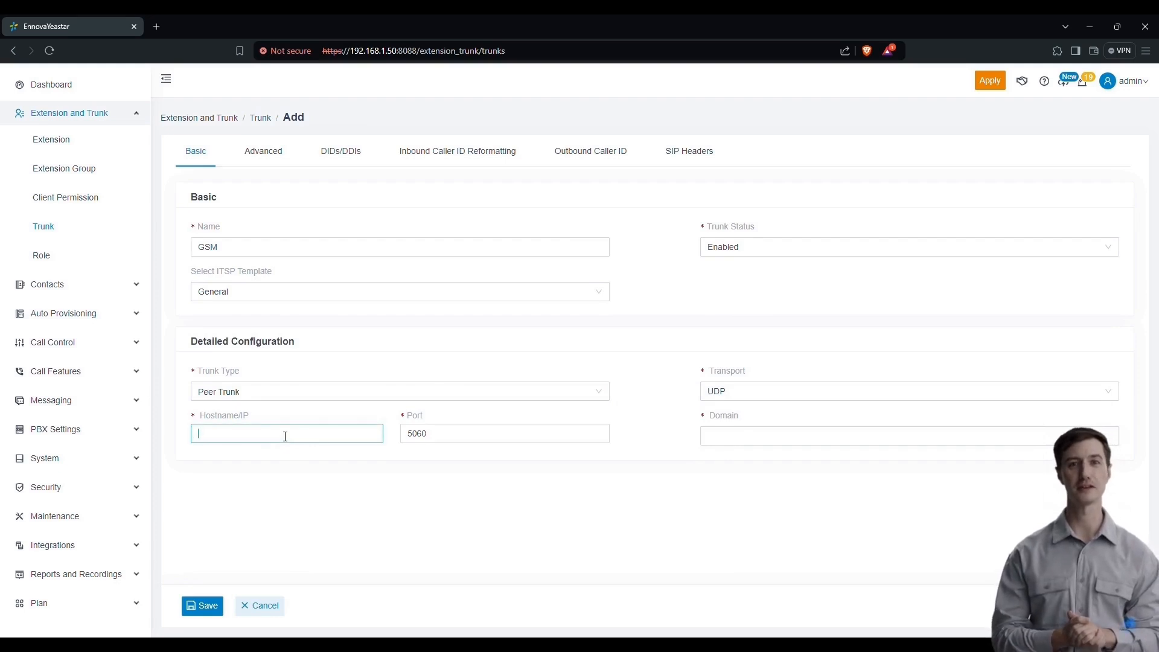
type("192")
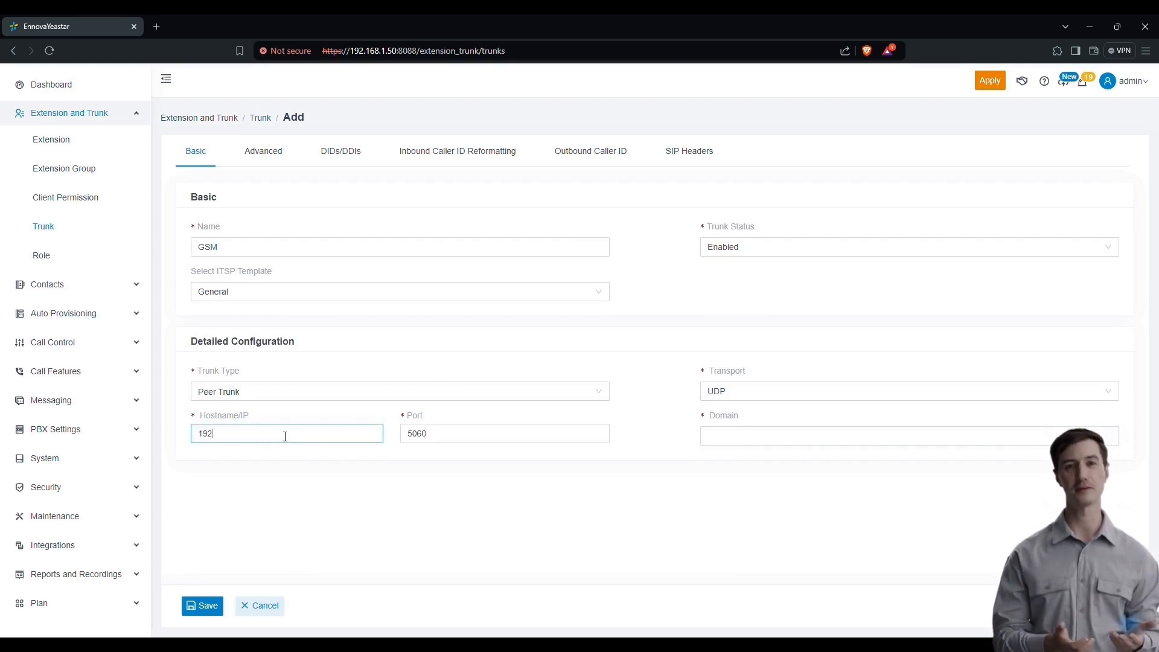
type(".168.")
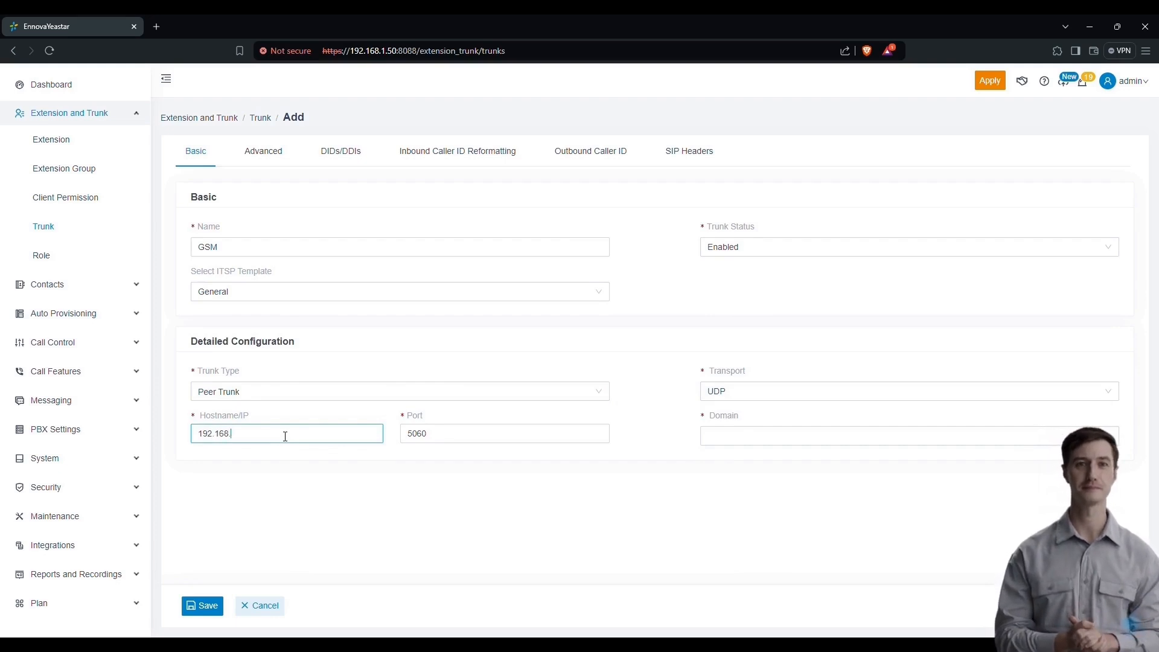
type("1")
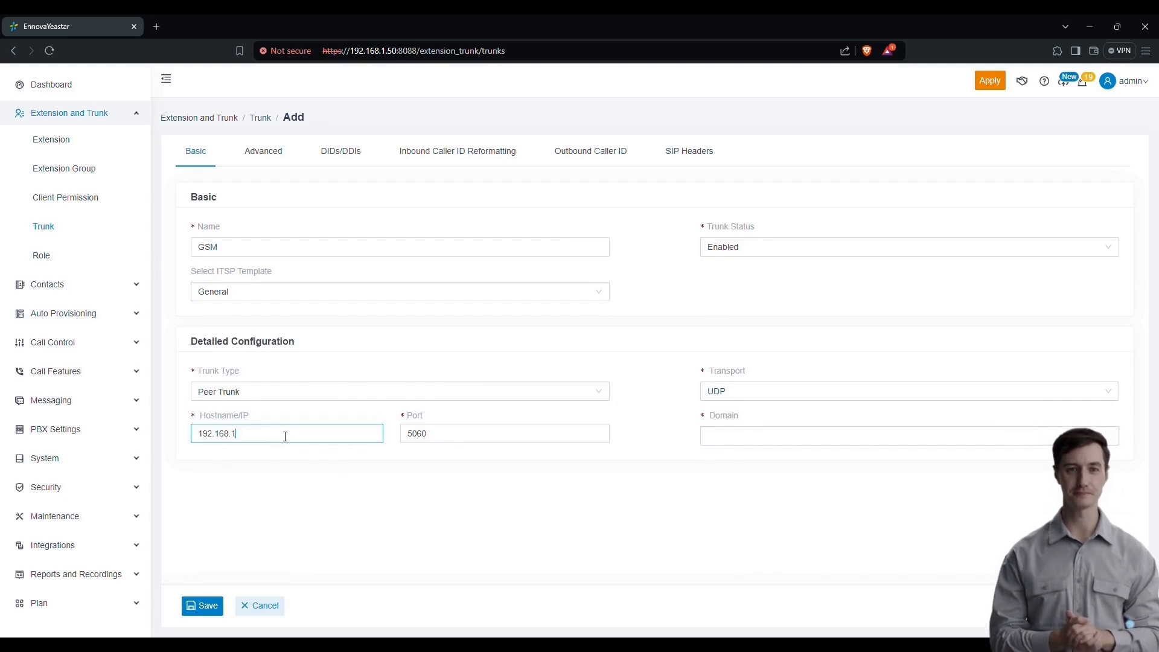
type("111")
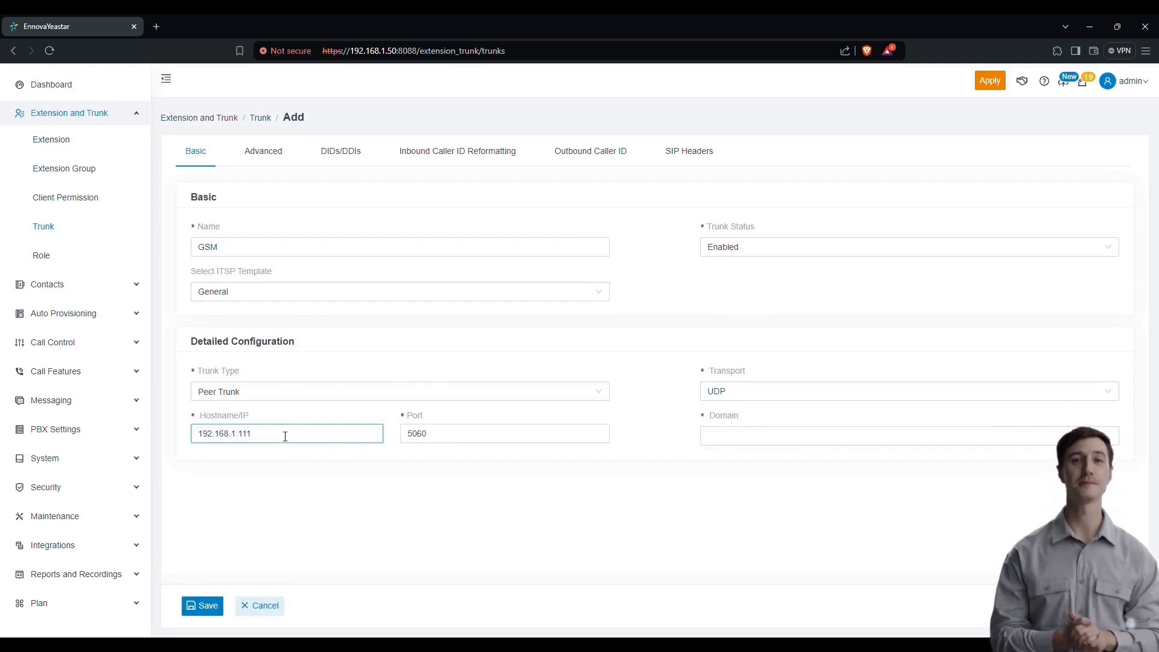
triple_click(286, 433)
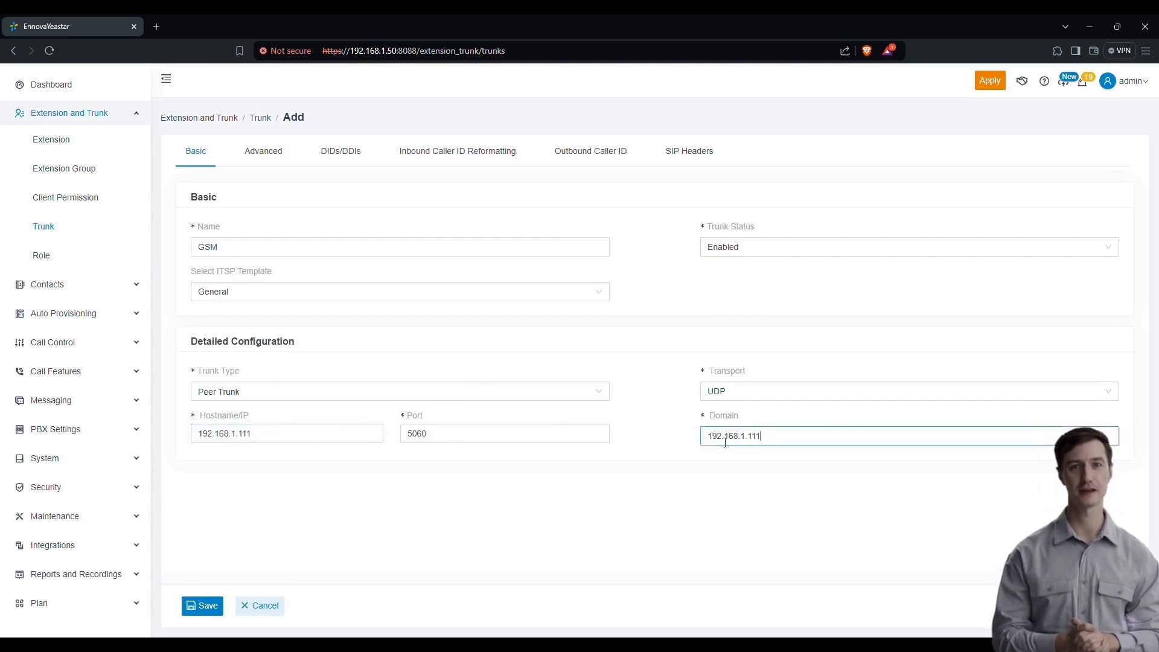
left_click(341, 151)
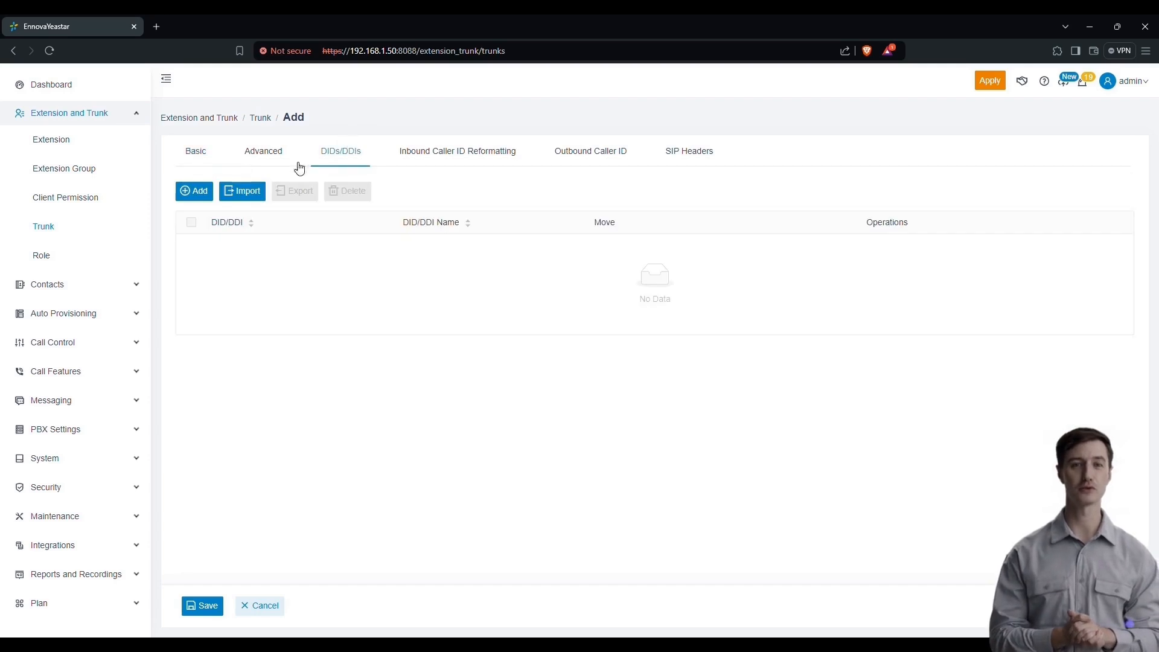
left_click(193, 190)
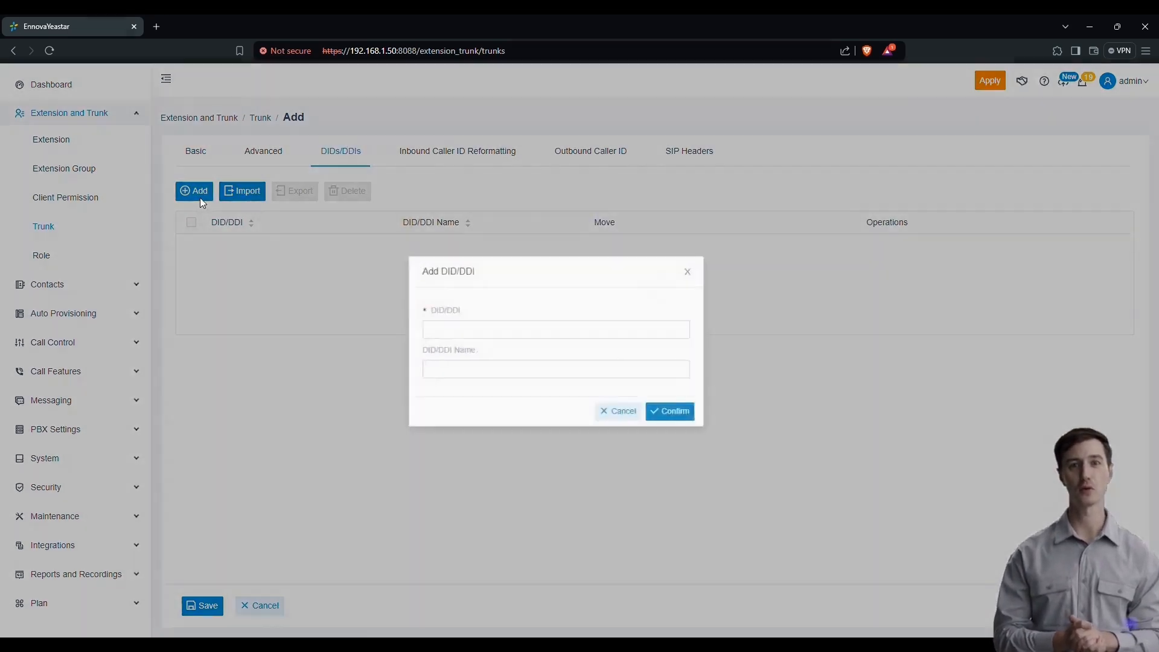
left_click(578, 338)
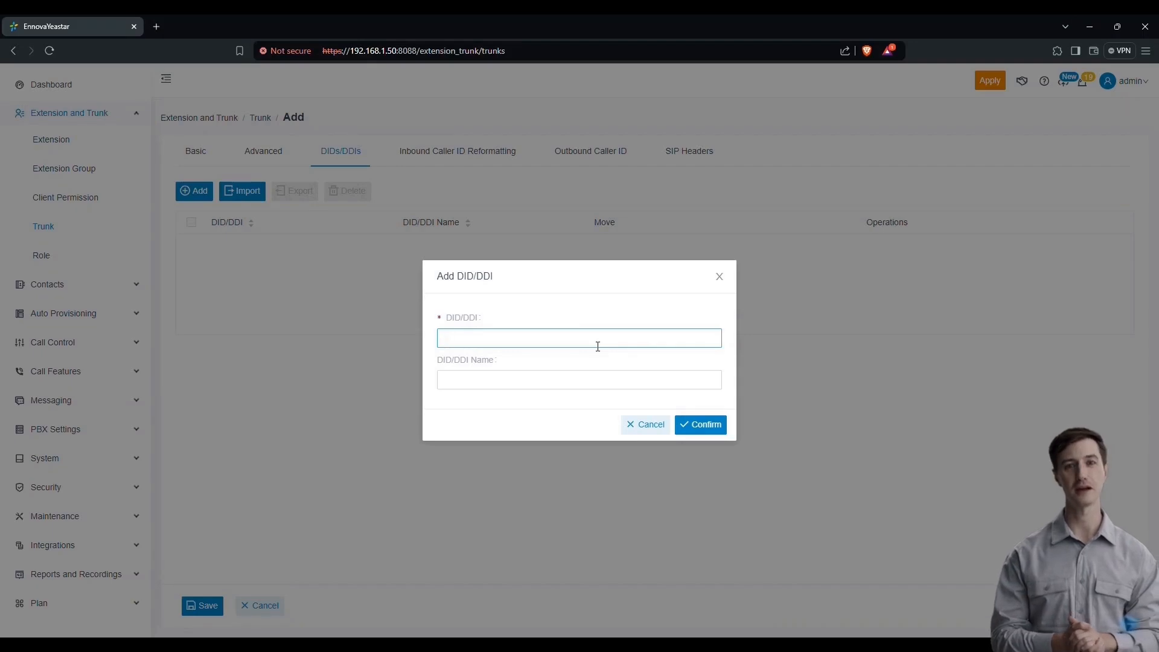
type("050202020202")
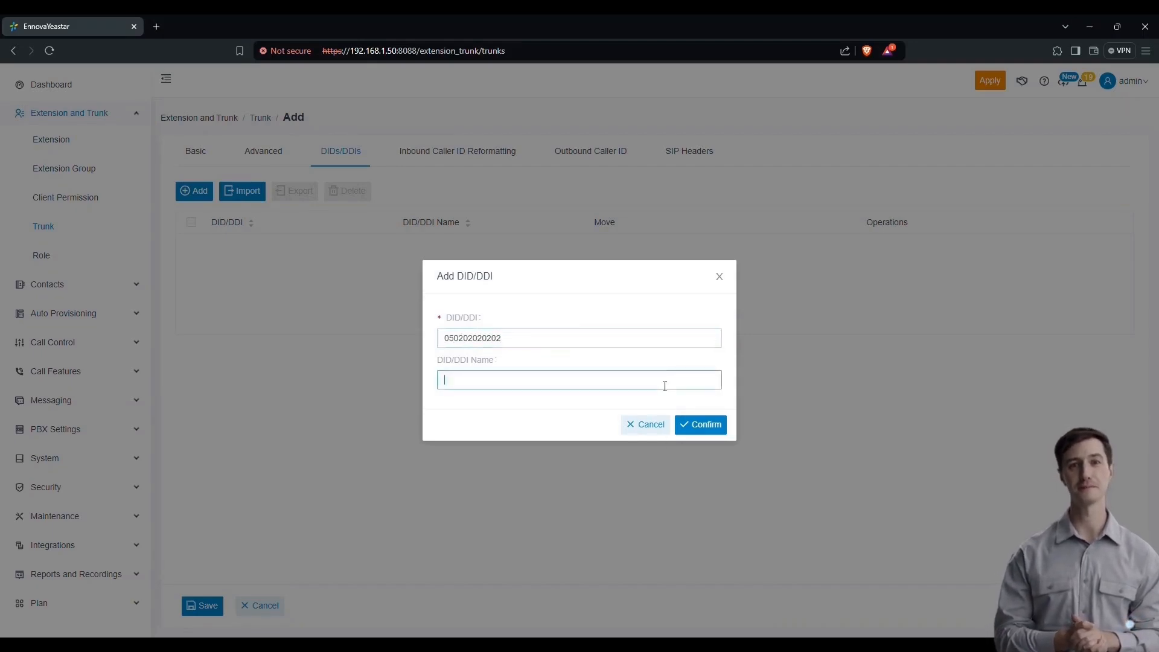
mouse_move(338, 505)
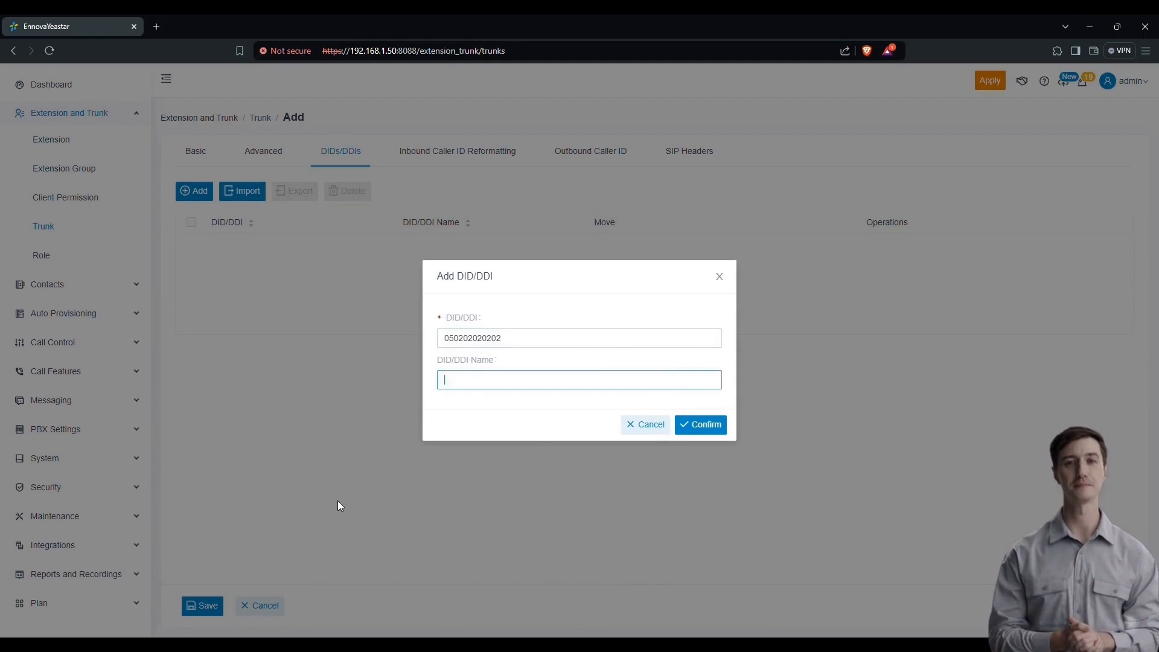
type("GSM")
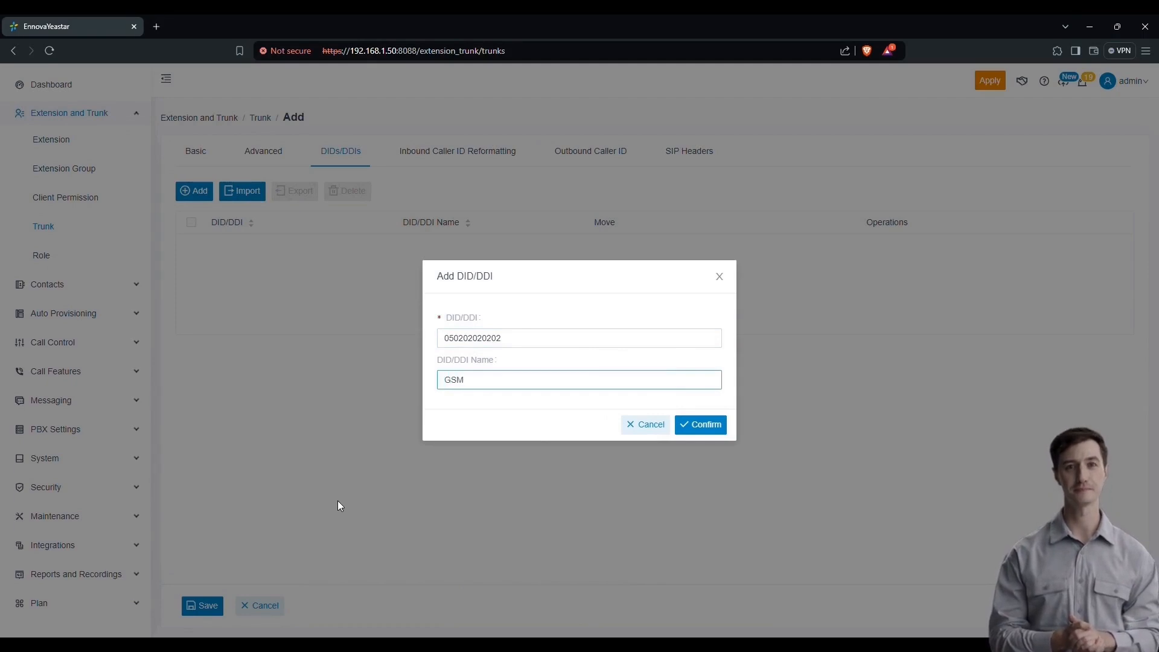
left_click(699, 424)
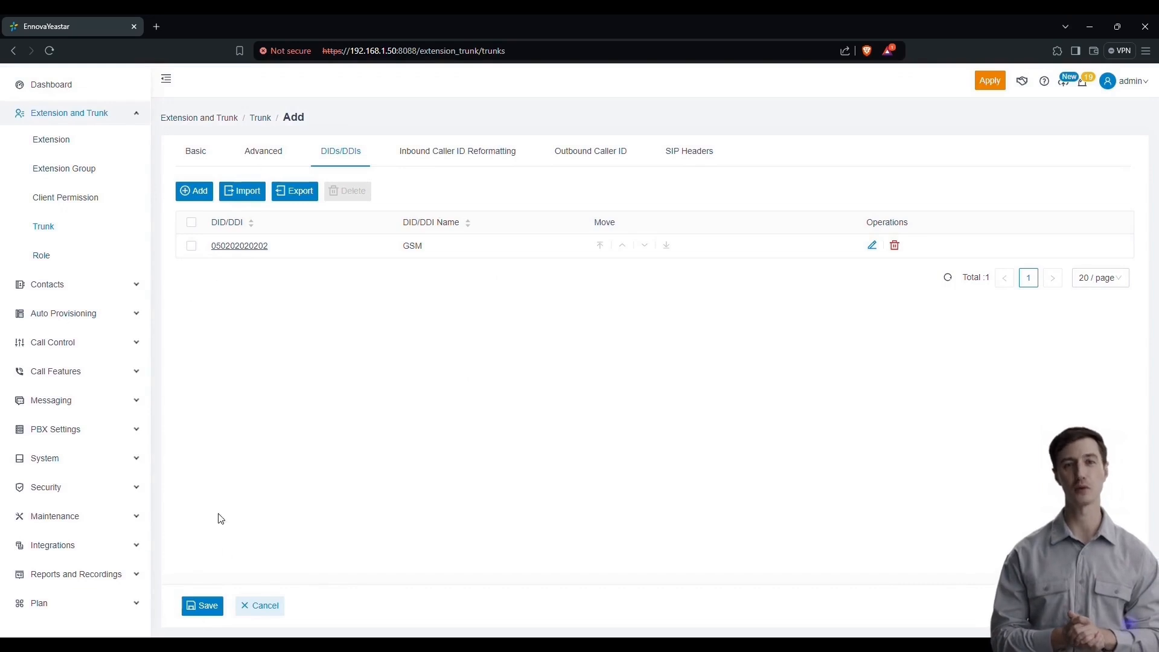
- Save and apply the new GSM trunk so it shows reachable, then view the Role list
left_click(195, 151)
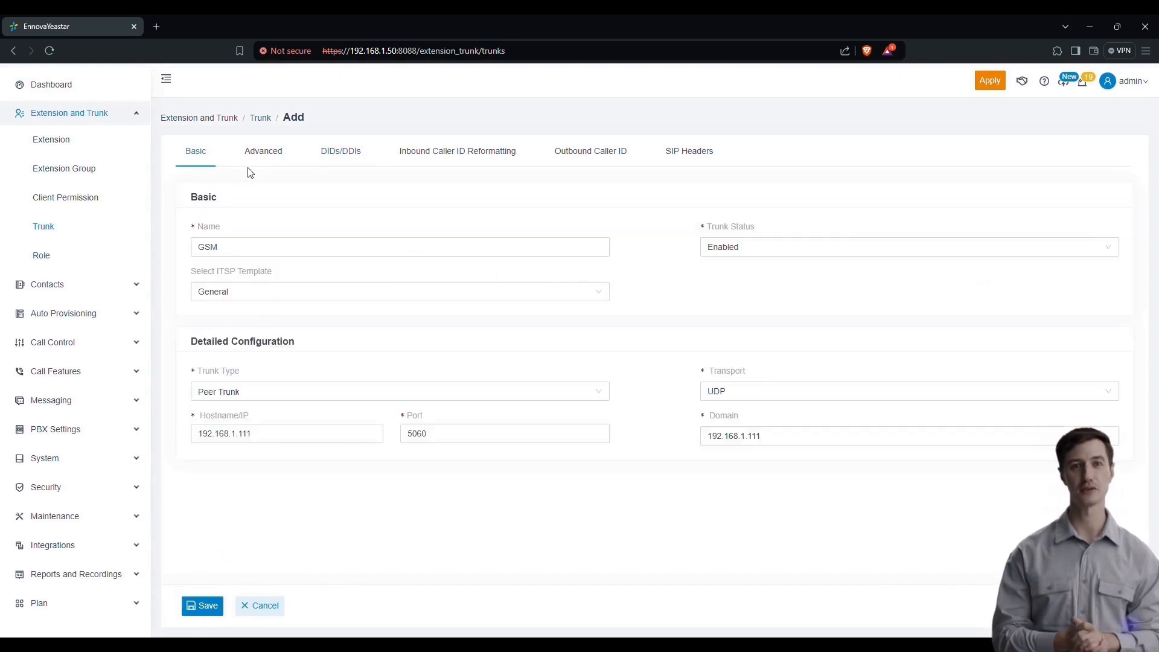
mouse_move(287, 571)
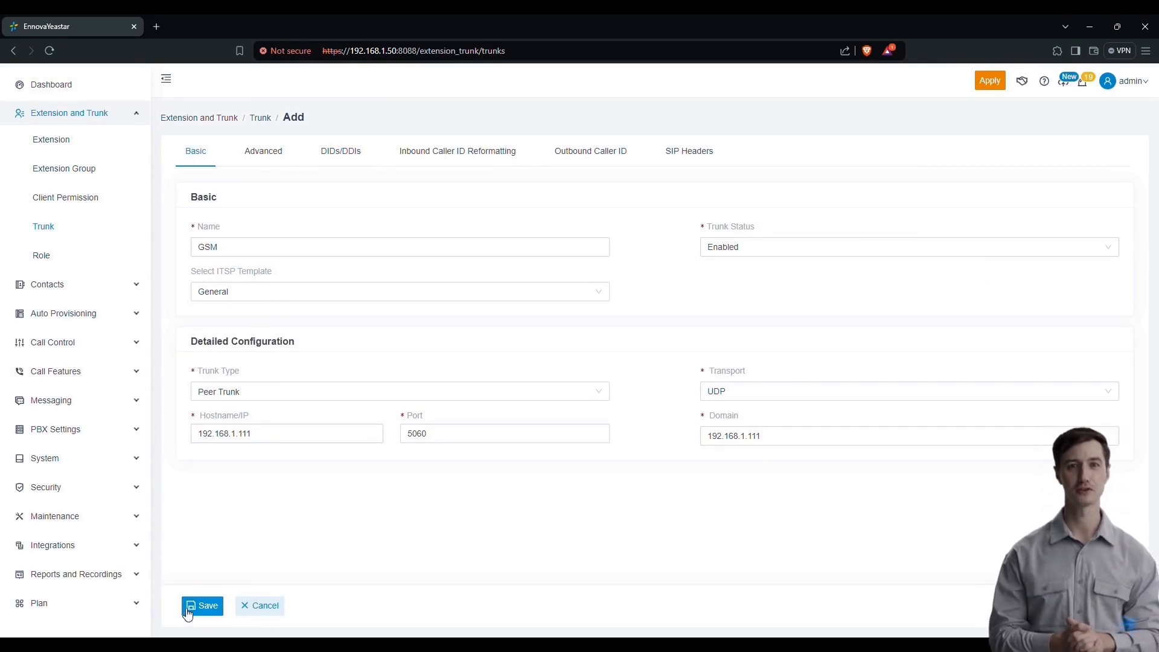
left_click(203, 605)
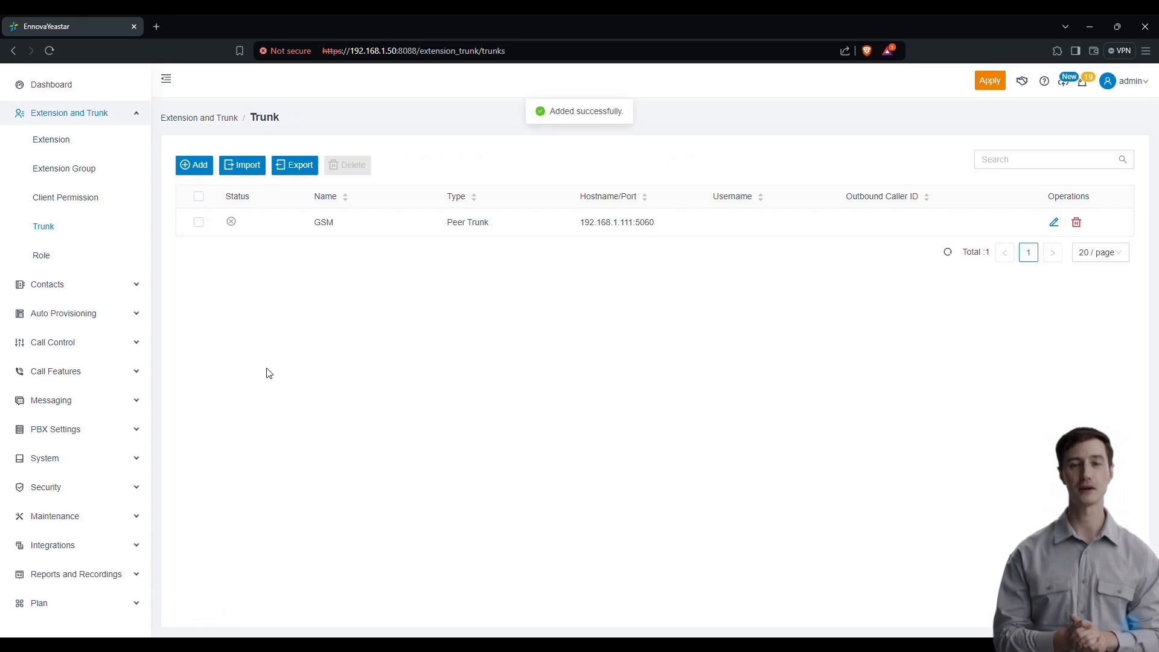
mouse_move(990, 80)
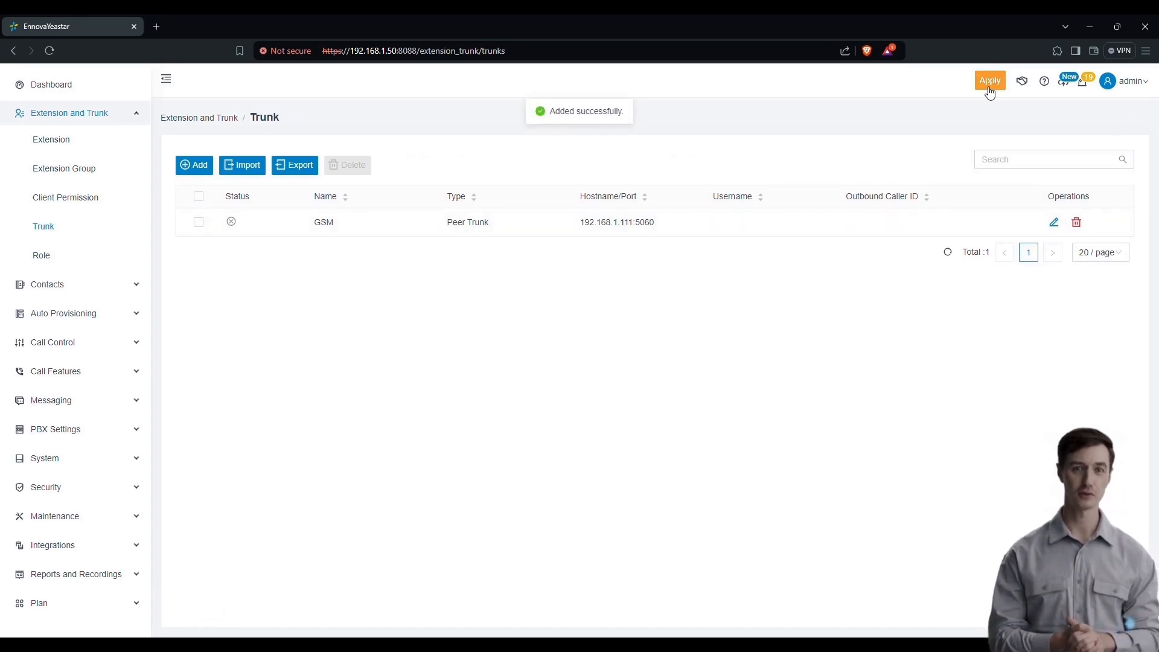
left_click(988, 80)
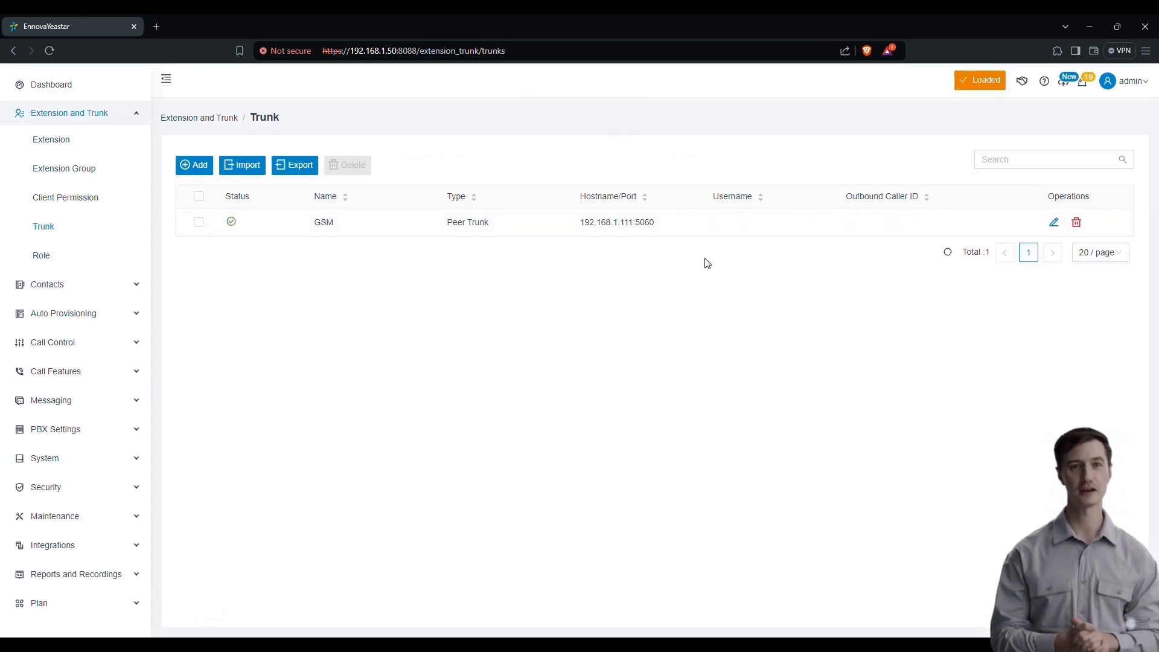
mouse_move(232, 222)
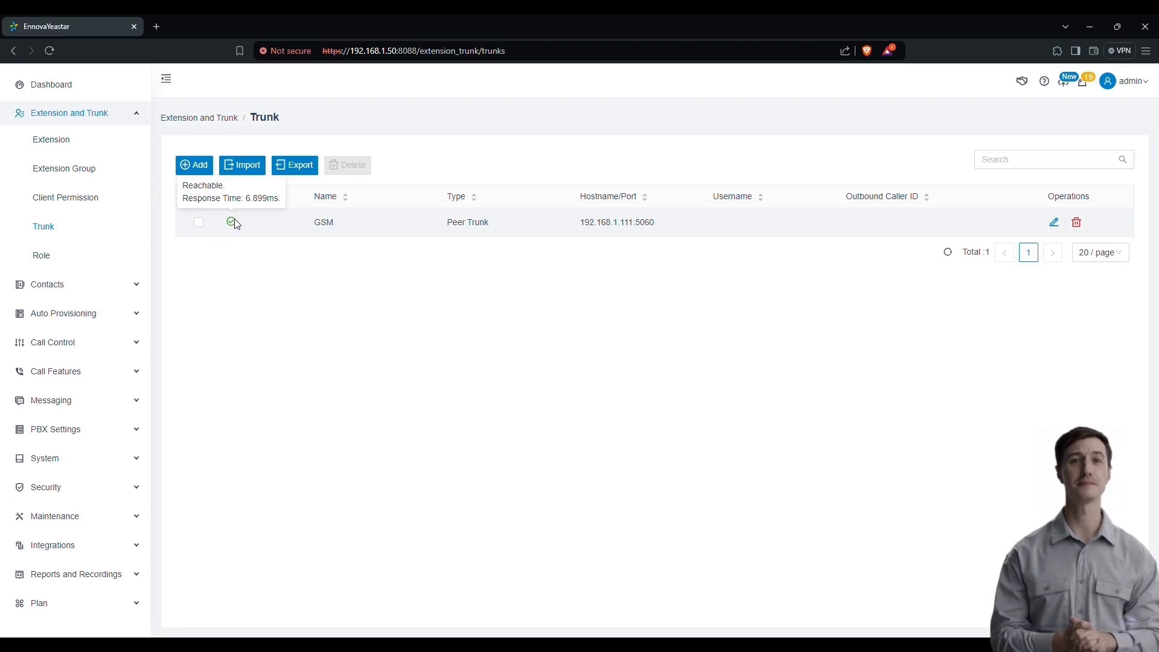
left_click(41, 255)
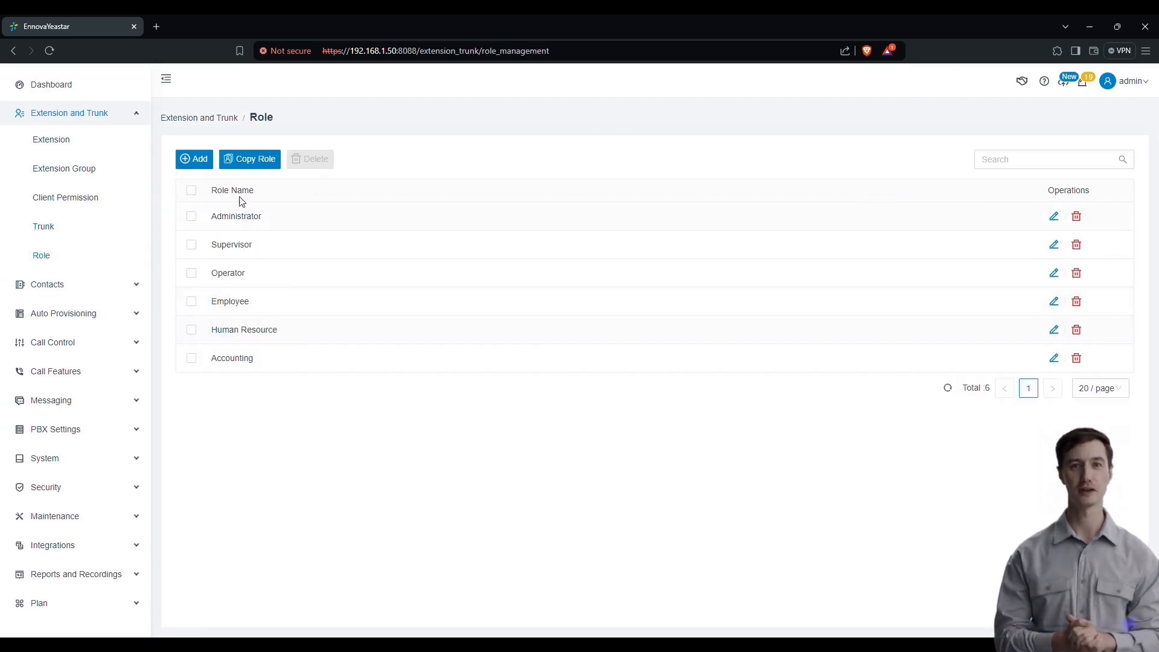
- Add a new role with Extension permission ticked for All Extensions, reviewing the permission sections
left_click(193, 158)
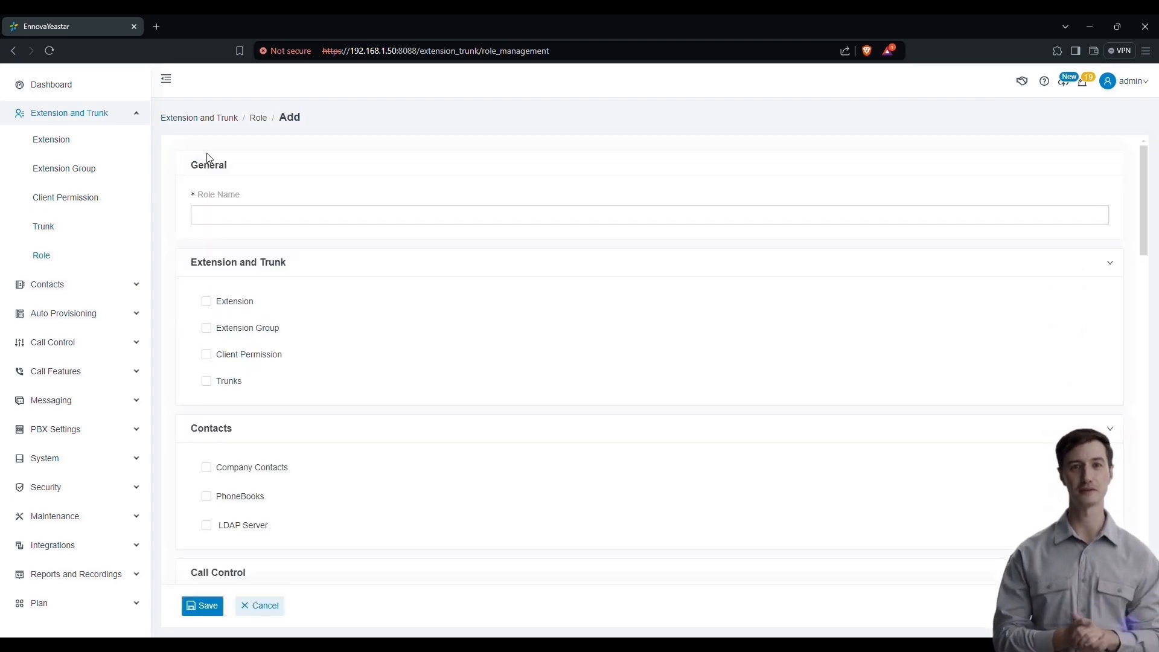
mouse_move(237, 327)
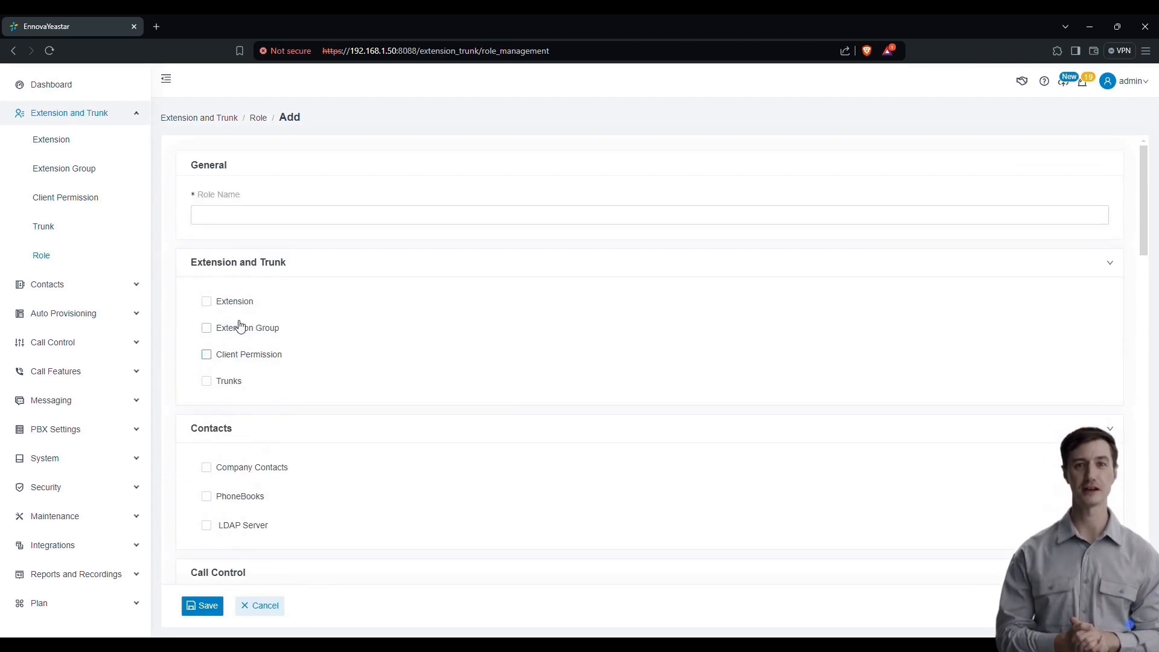
left_click(206, 301)
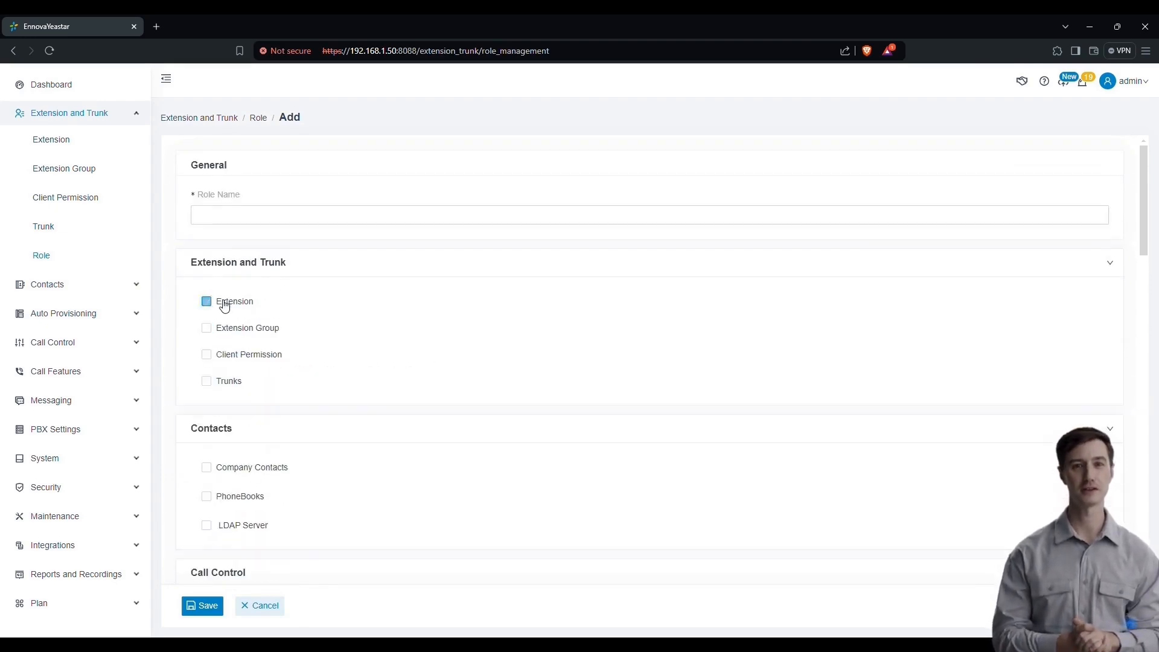
left_click(206, 301)
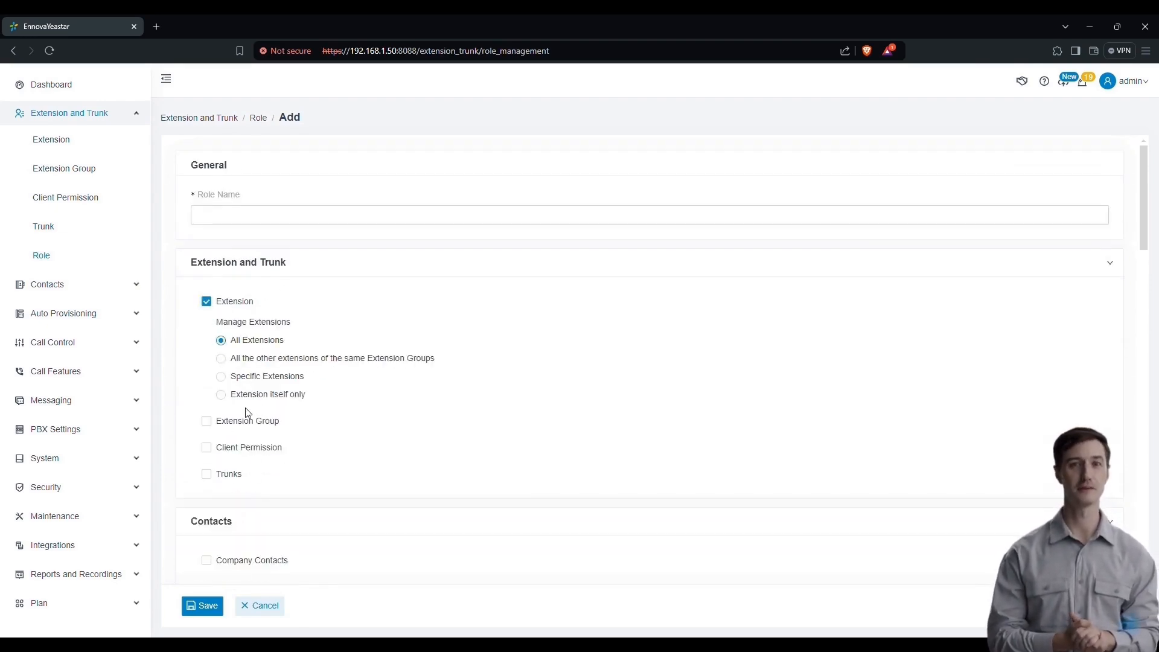
scroll("down", 3)
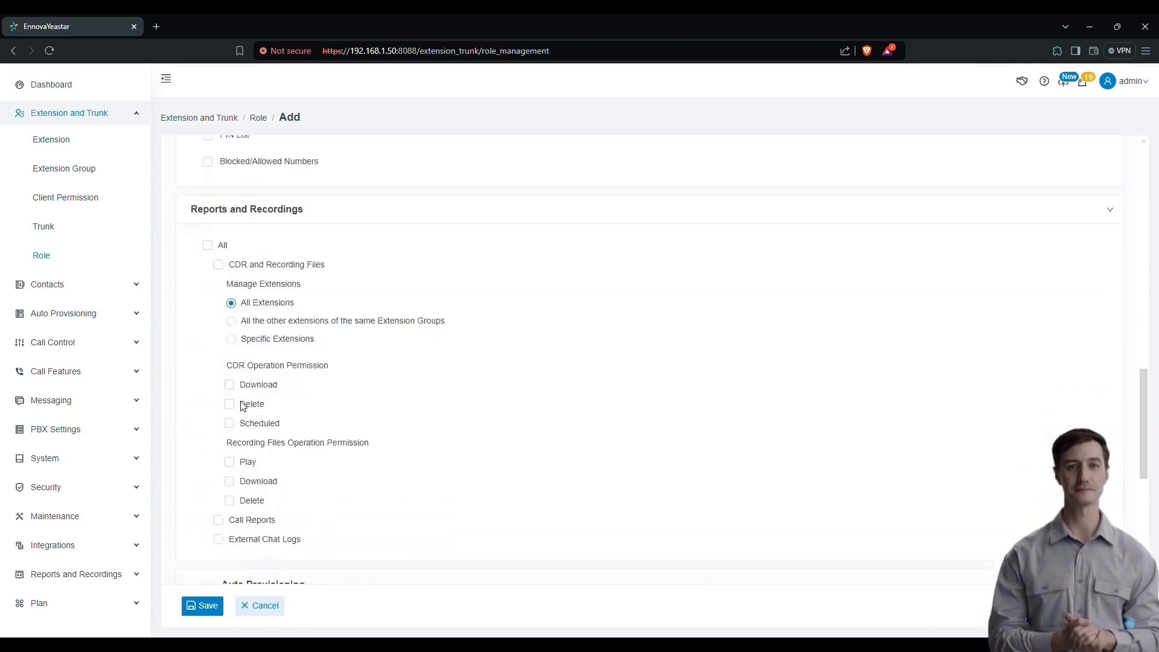
scroll("down", 3)
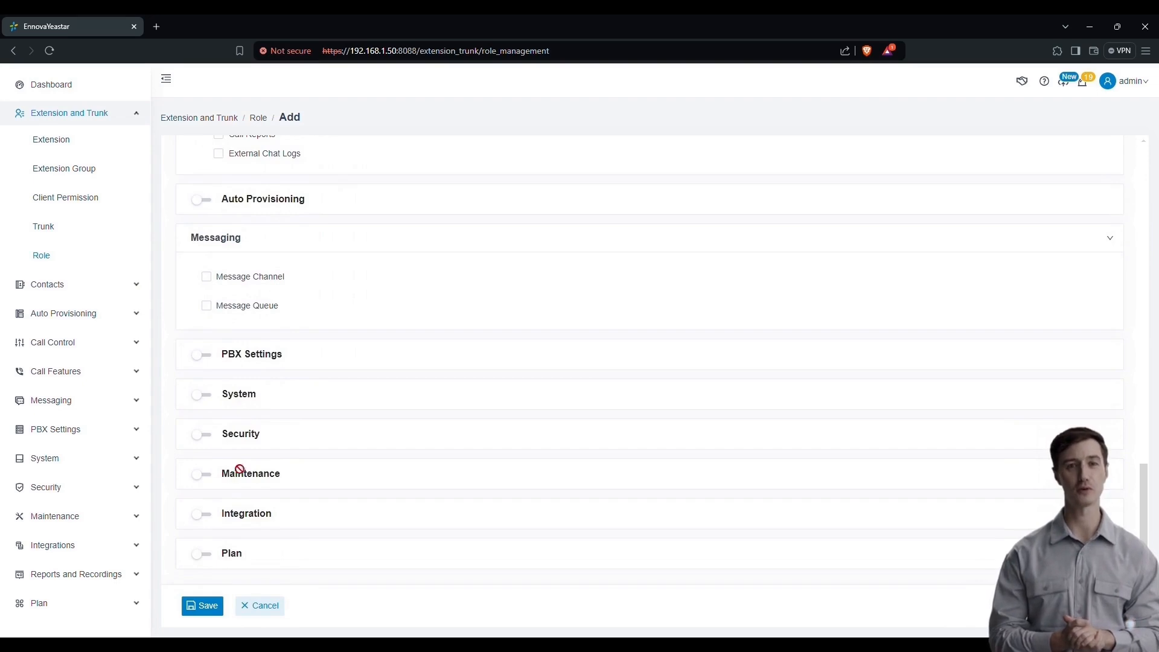